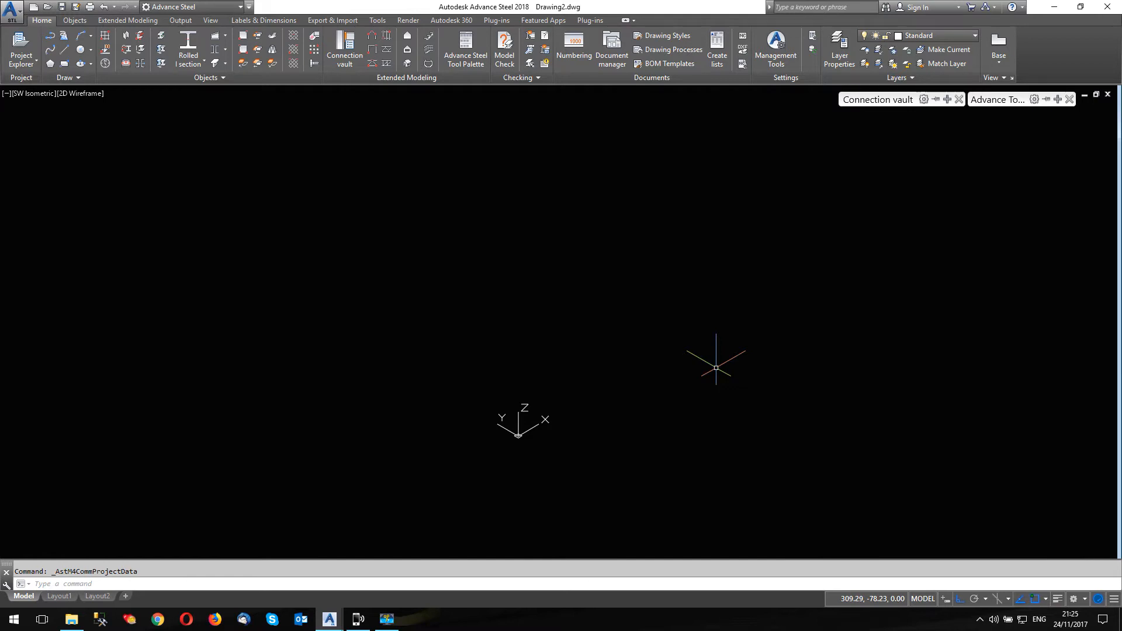
{"action": "mouse_move", "coordinate": [682, 428]}
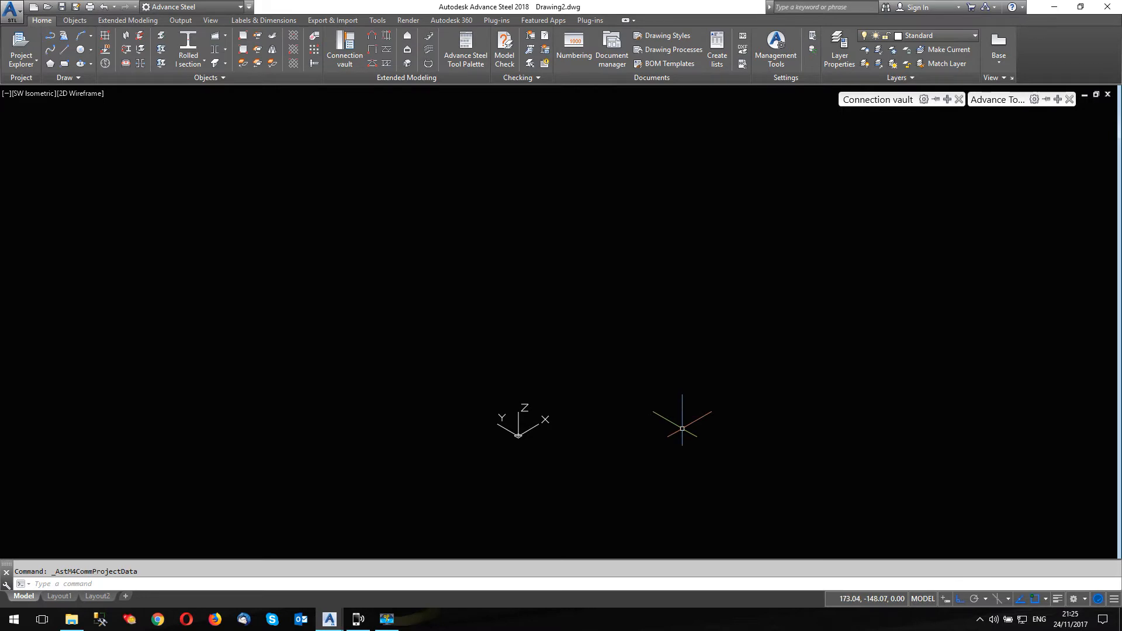
{"action": "mouse_move", "coordinate": [439, 284]}
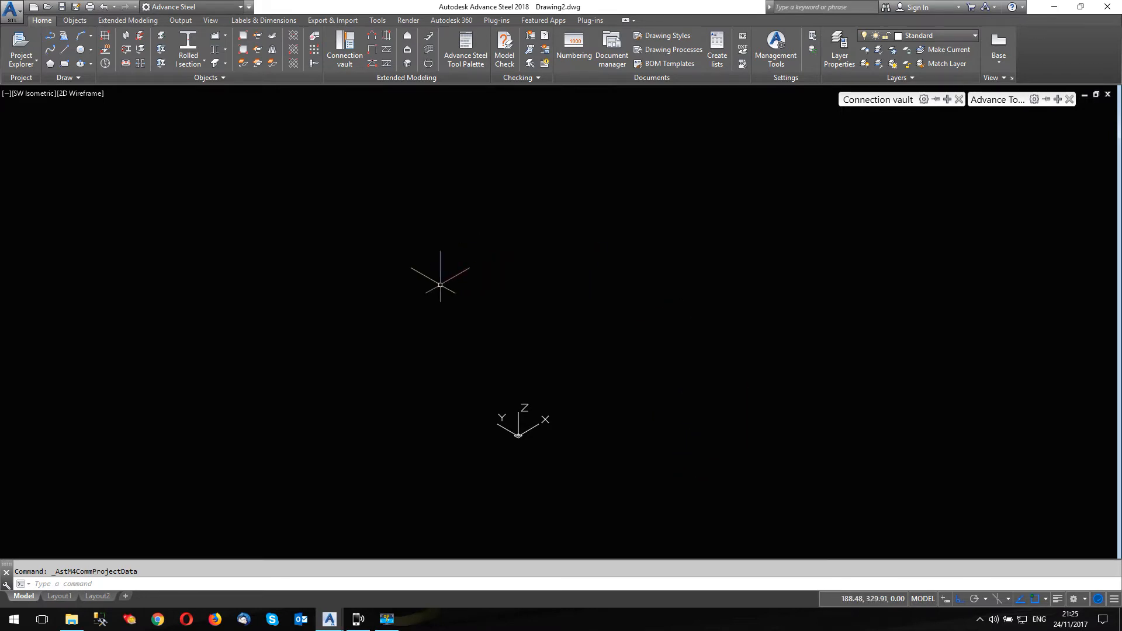
{"action": "mouse_move", "coordinate": [598, 552]}
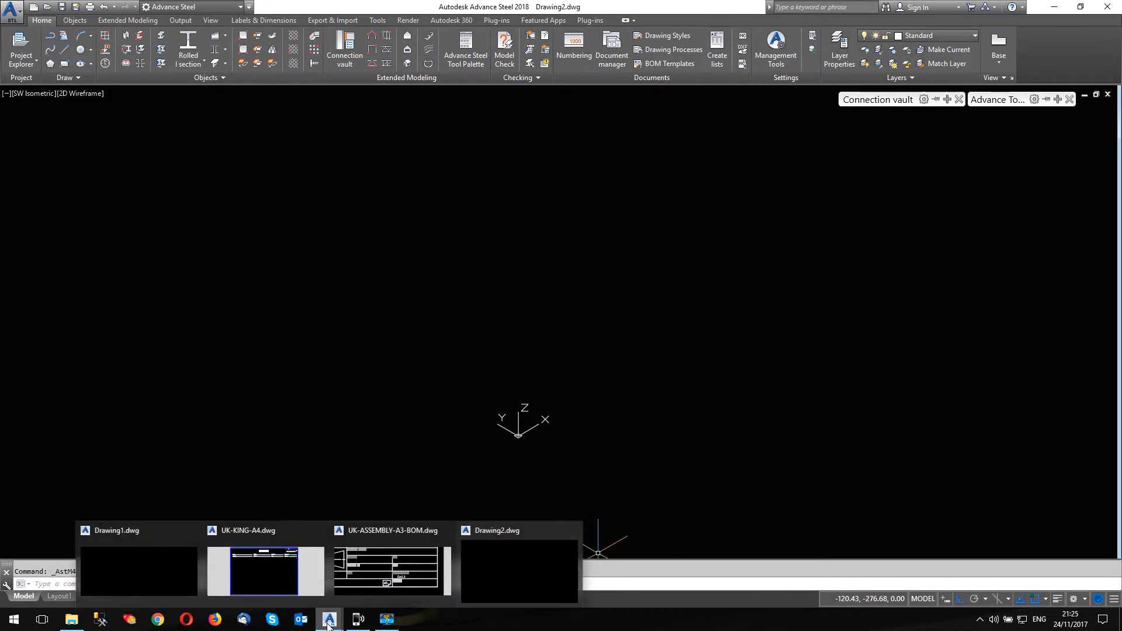
{"action": "mouse_move", "coordinate": [343, 616]}
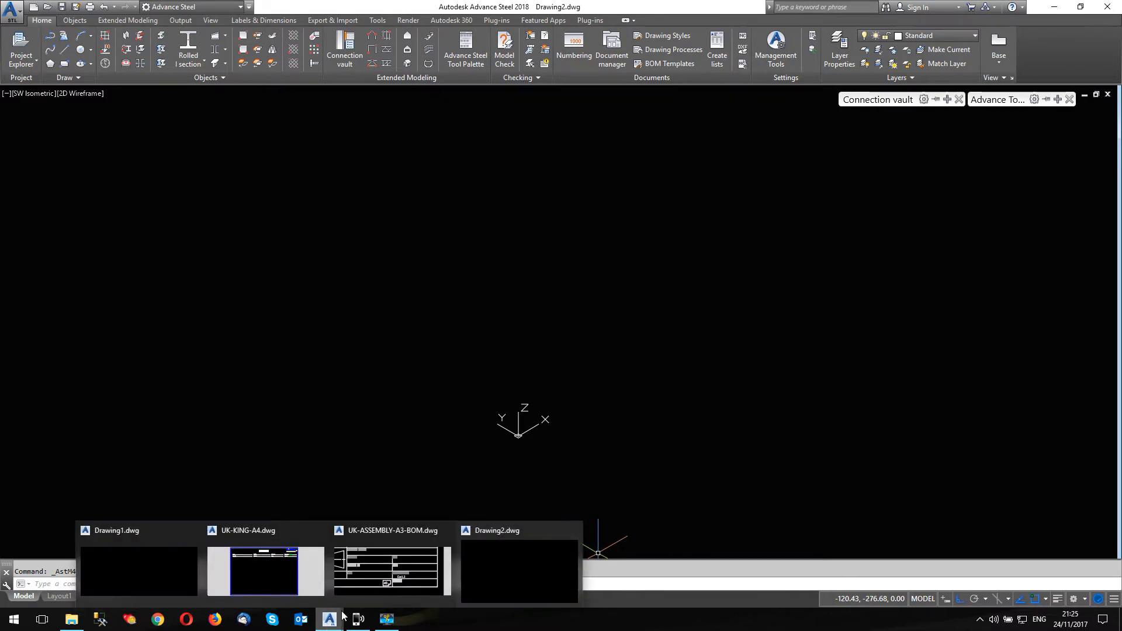
- Switch to the UK-ASSEMBLY-A3-BOM.dwg drawing from the taskbar preview
{"action": "left_click", "coordinate": [390, 570]}
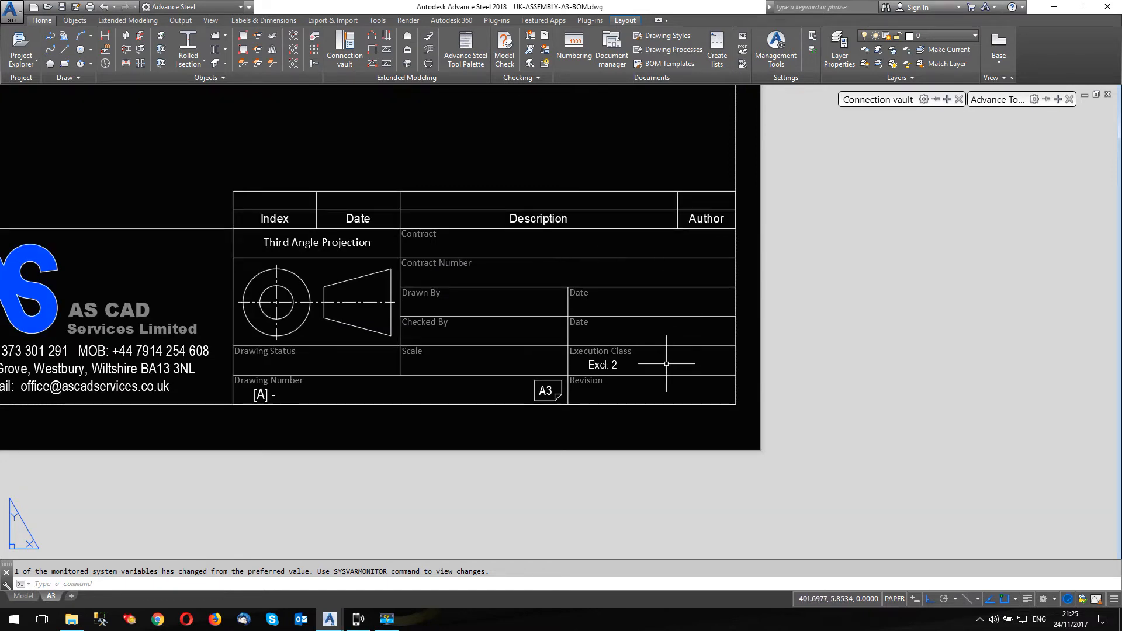
{"action": "mouse_move", "coordinate": [646, 401]}
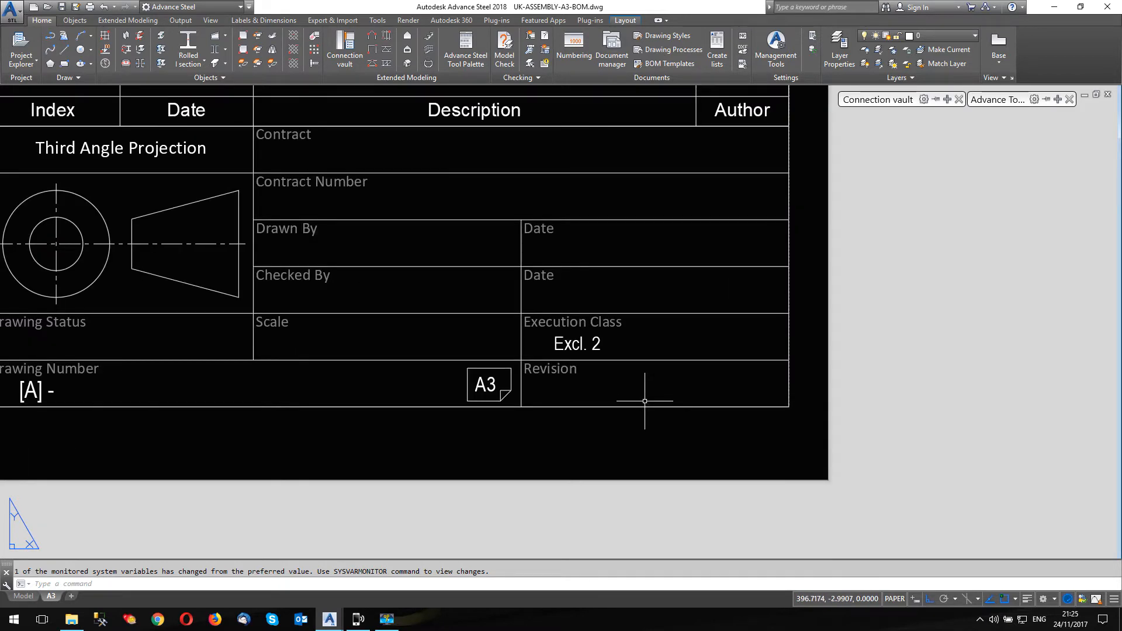
{"action": "mouse_move", "coordinate": [644, 401]}
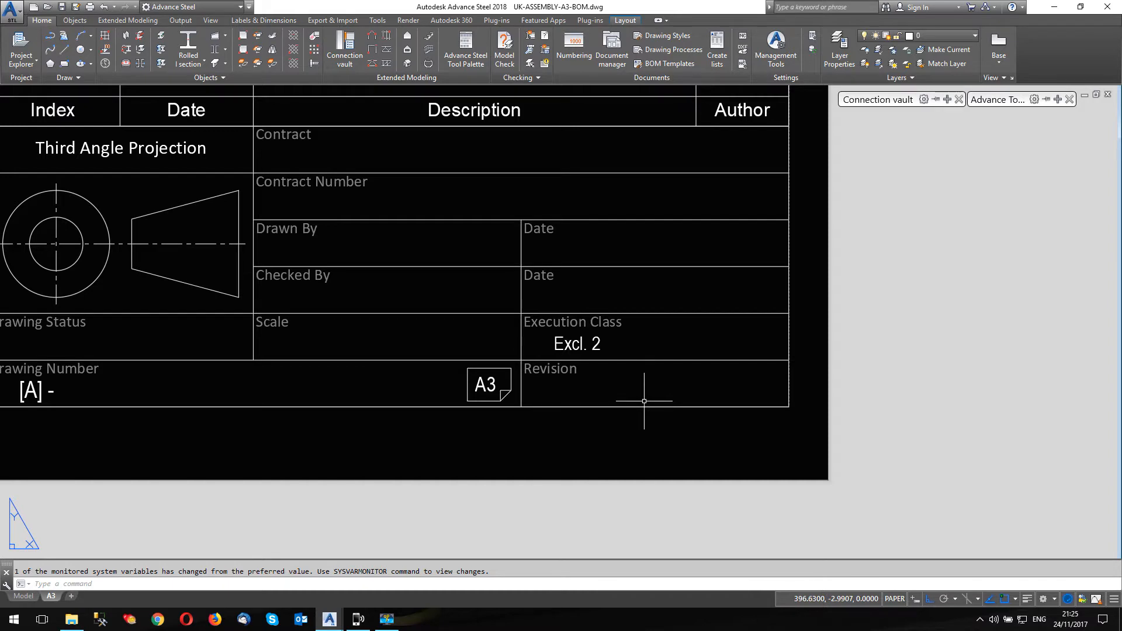
- Zoom into the Execution Class area and select the title block reference
{"action": "scroll", "scroll_direction": "up", "scroll_amount": 3}
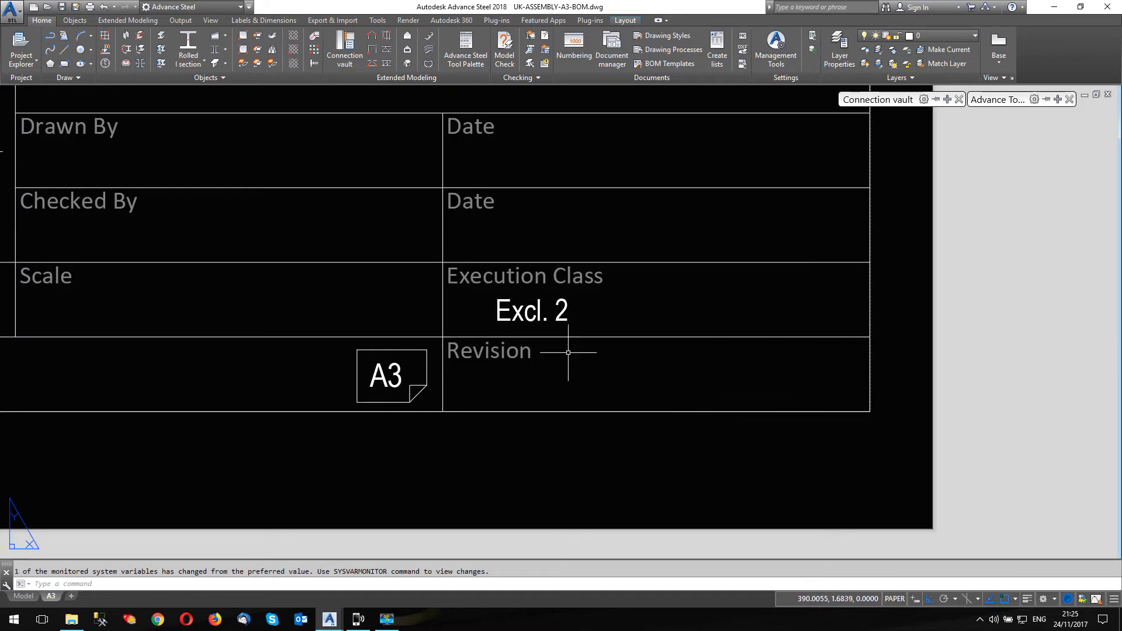
{"action": "mouse_move", "coordinate": [616, 263]}
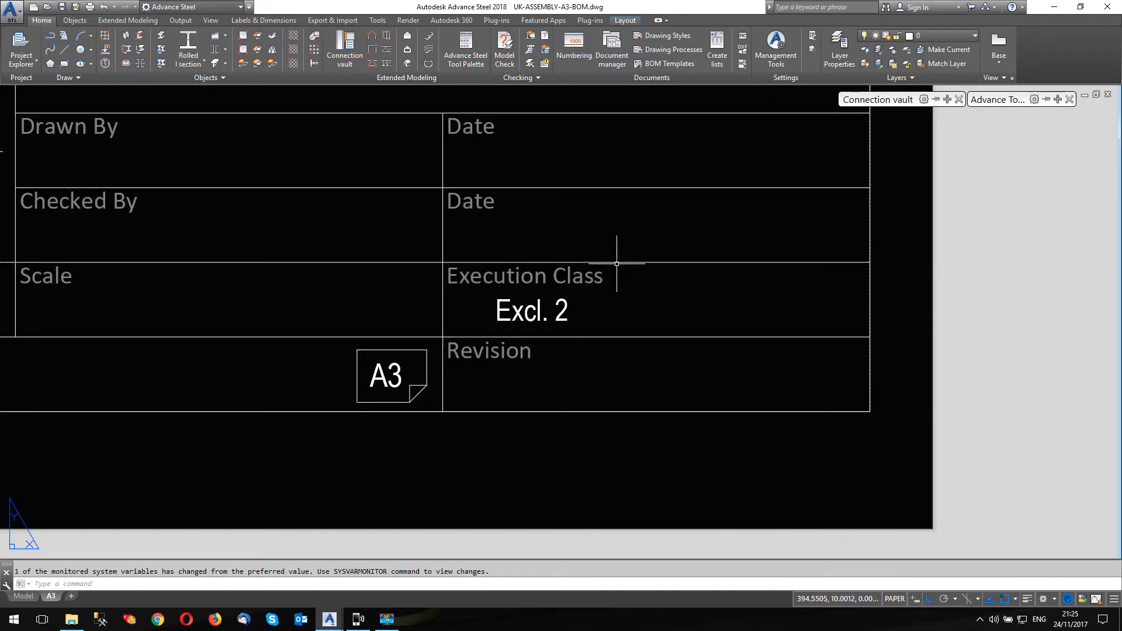
{"action": "left_click", "coordinate": [615, 263]}
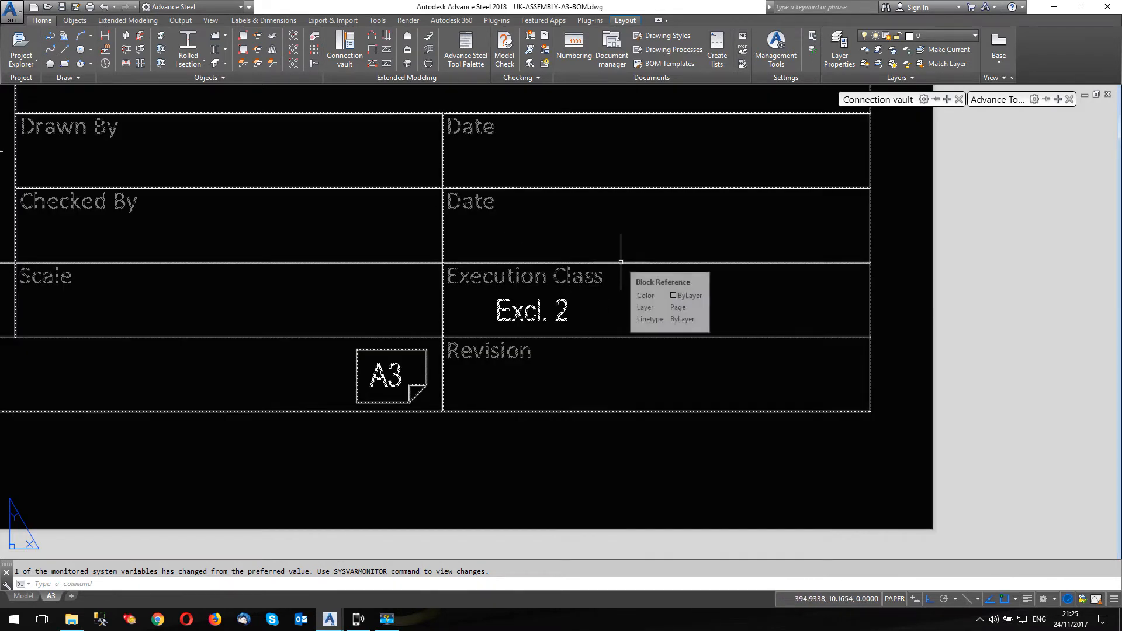
{"action": "left_click", "coordinate": [532, 310]}
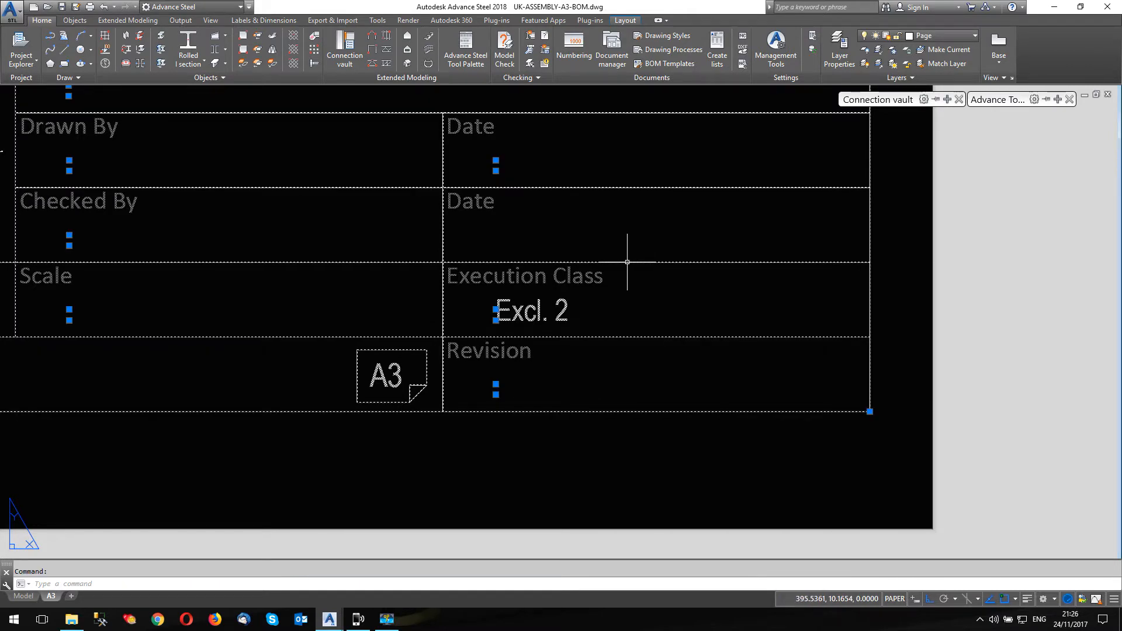
{"action": "right_click", "coordinate": [628, 263]}
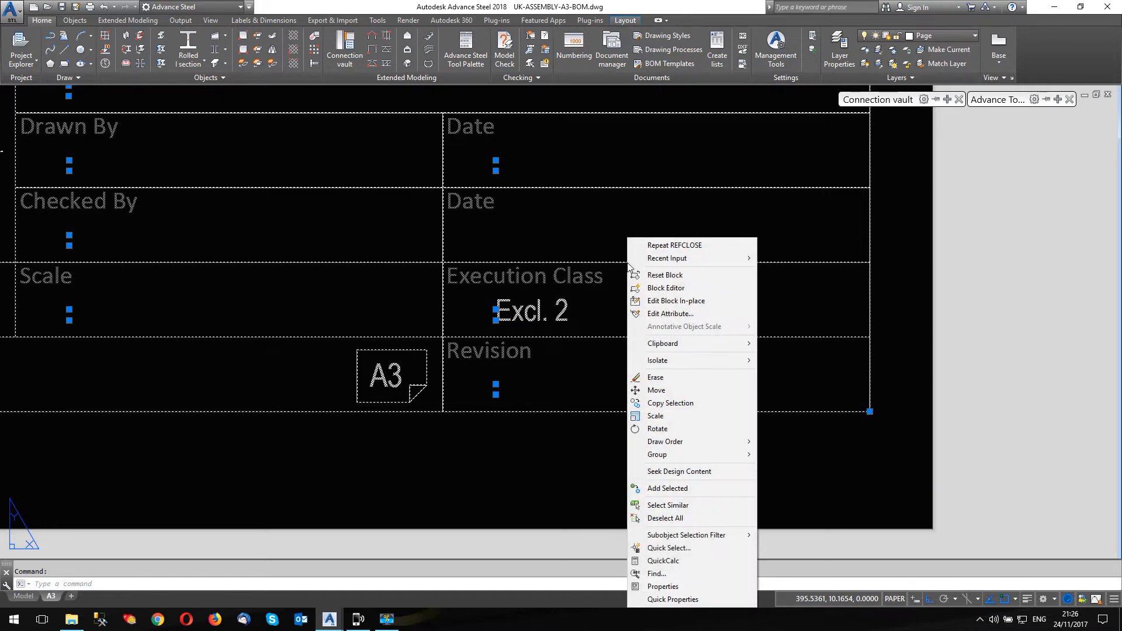
{"action": "mouse_move", "coordinate": [548, 306]}
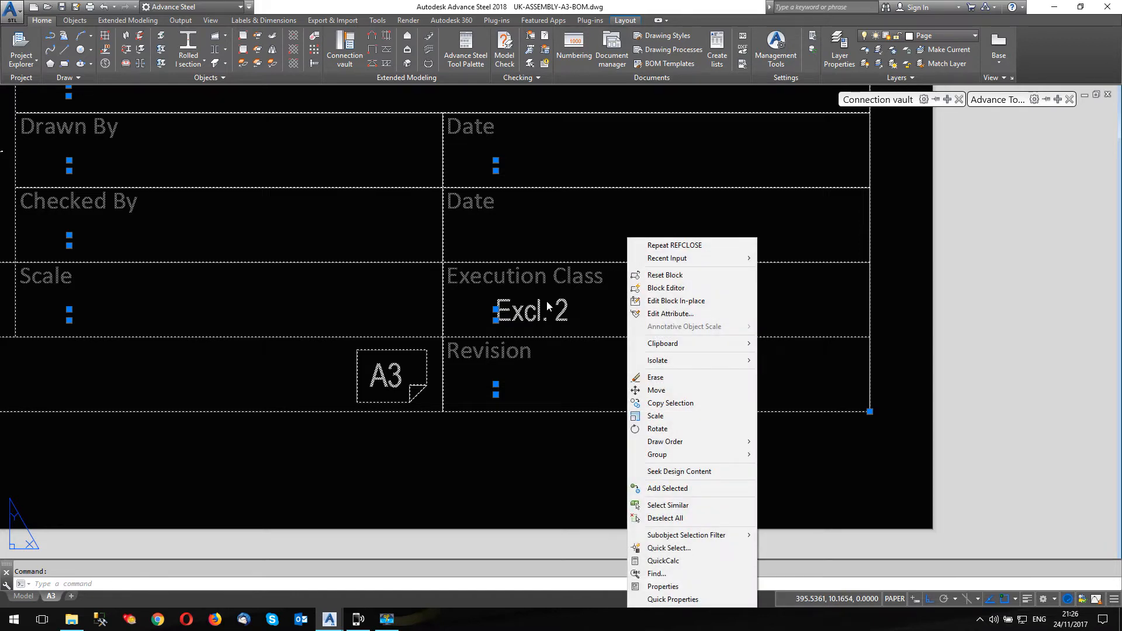
{"action": "left_click", "coordinate": [666, 288]}
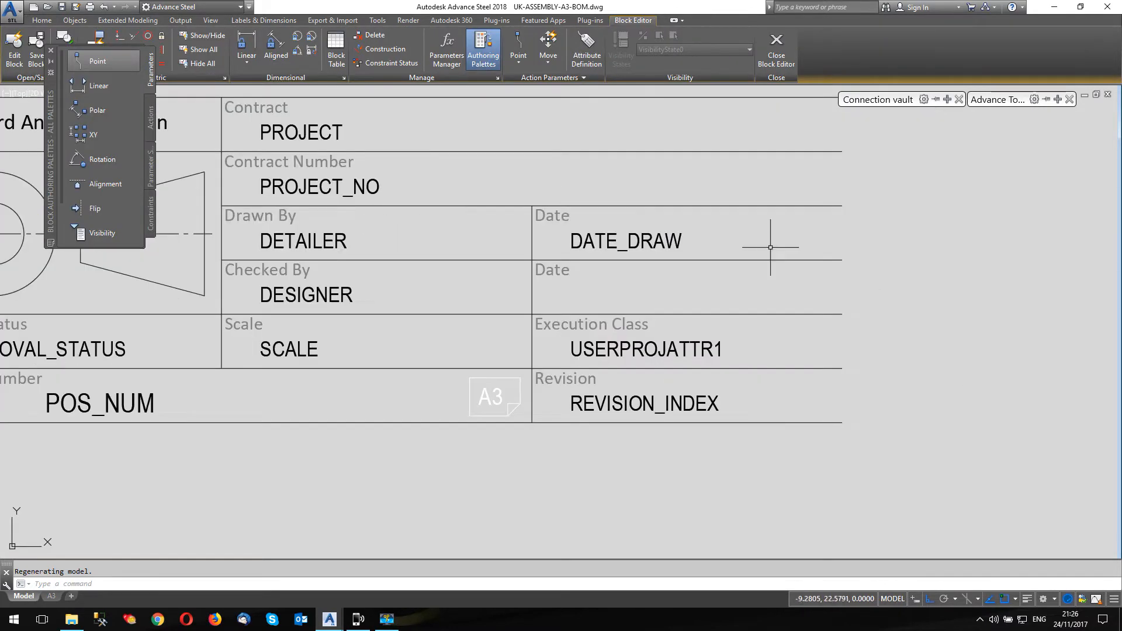
{"action": "mouse_move", "coordinate": [312, 186]}
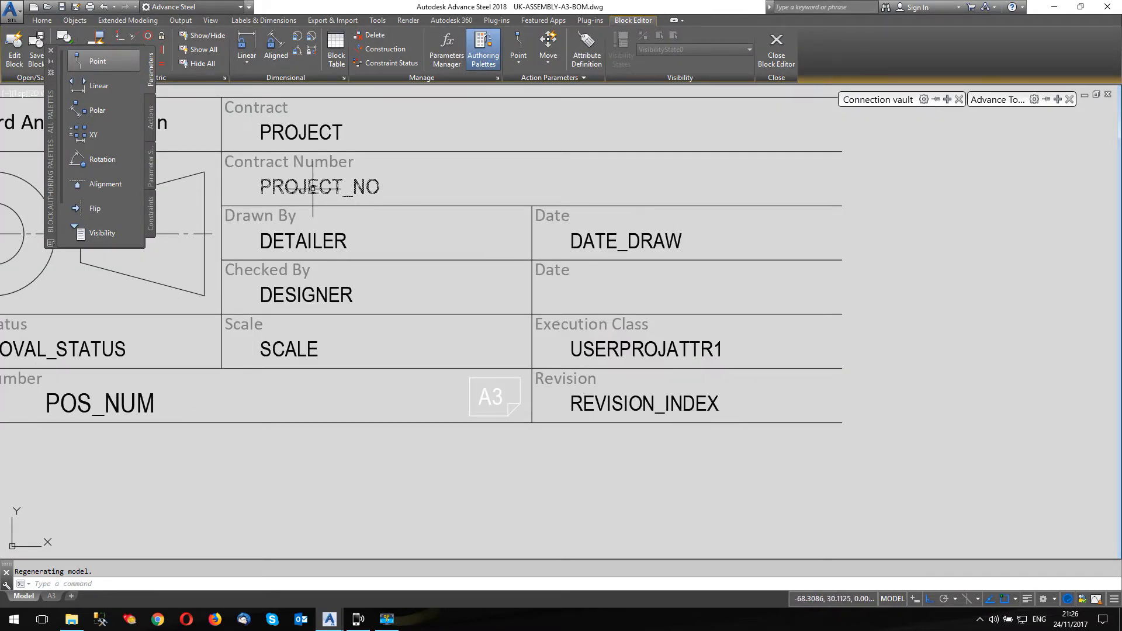
{"action": "mouse_move", "coordinate": [637, 394]}
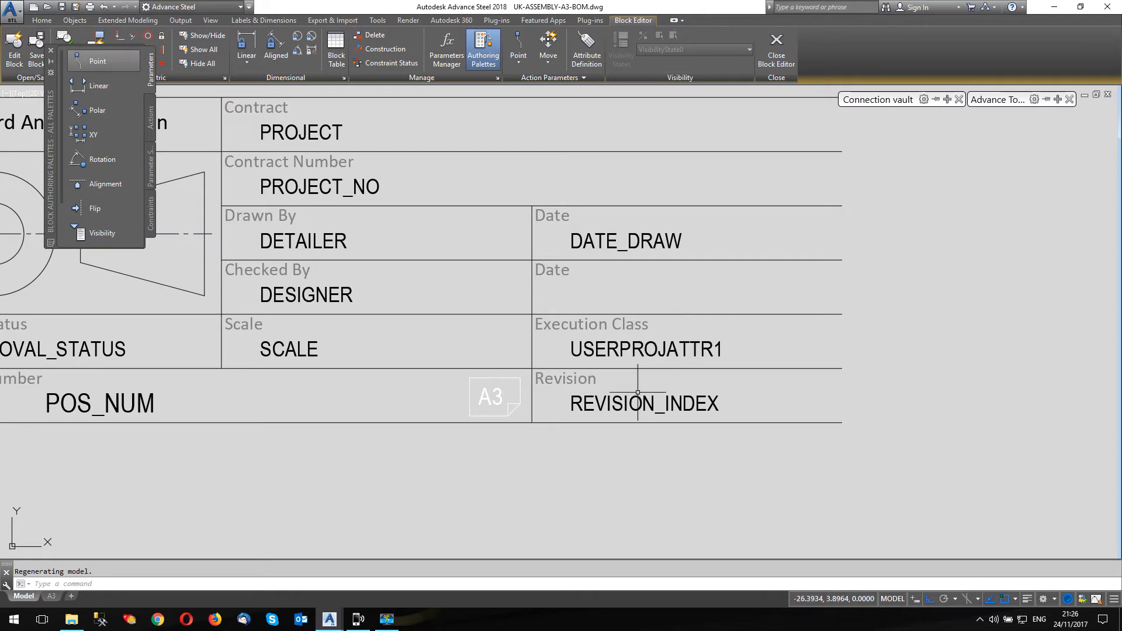
{"action": "mouse_move", "coordinate": [784, 76]}
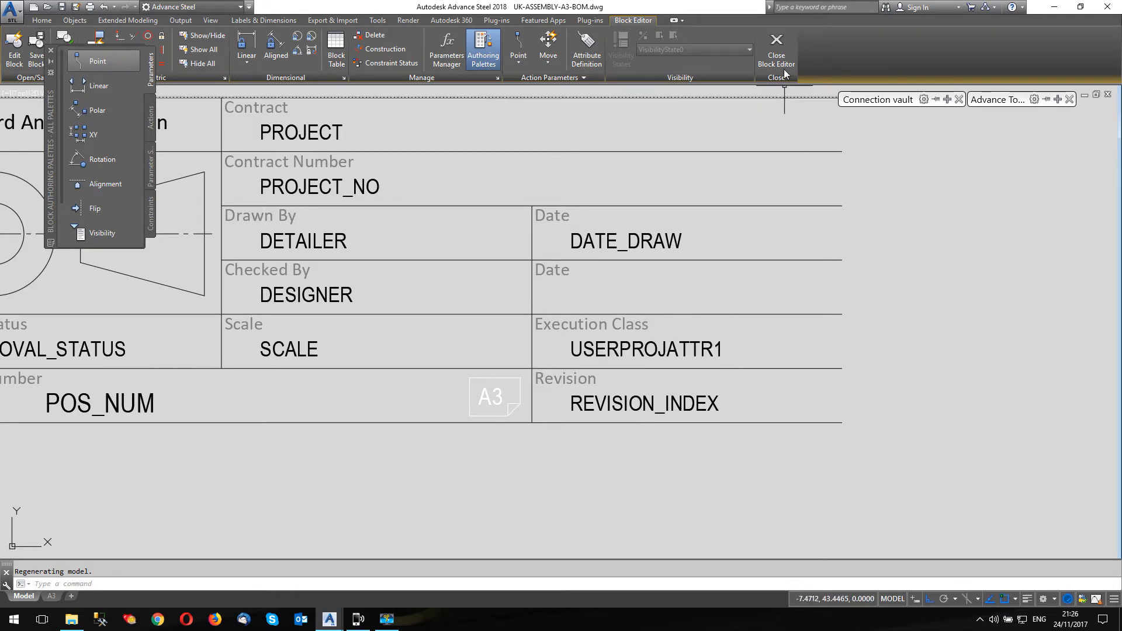
{"action": "left_click", "coordinate": [776, 51]}
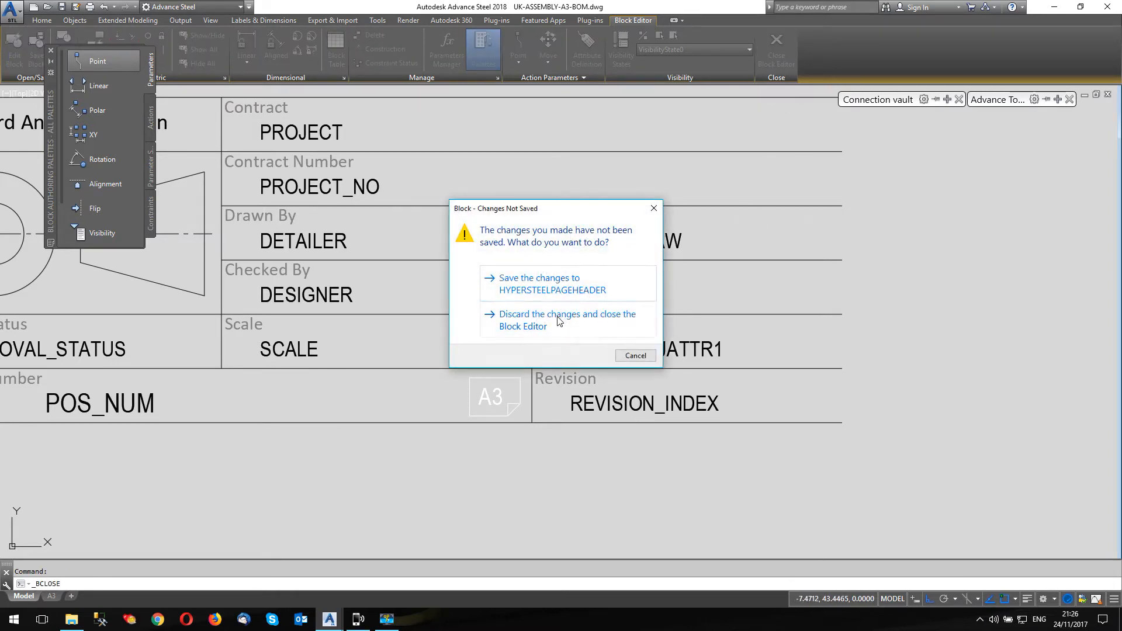
{"action": "left_click", "coordinate": [569, 319]}
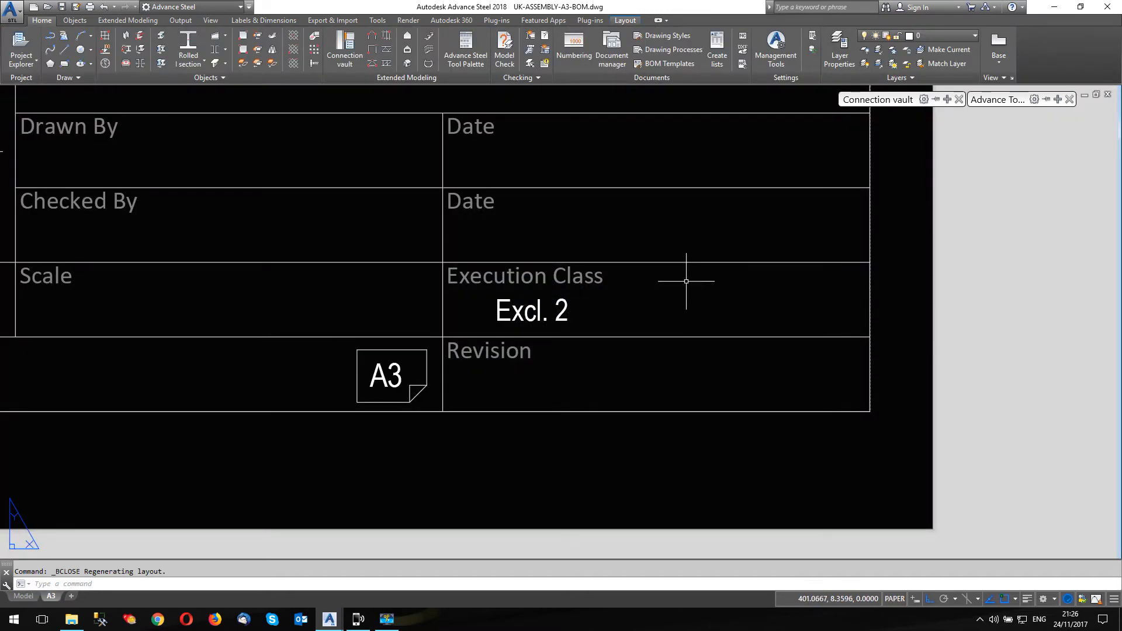
- Edit the HYPERSTEELPAGEHEADER title block in place and zoom to its attribute tags
{"action": "left_click", "coordinate": [603, 220]}
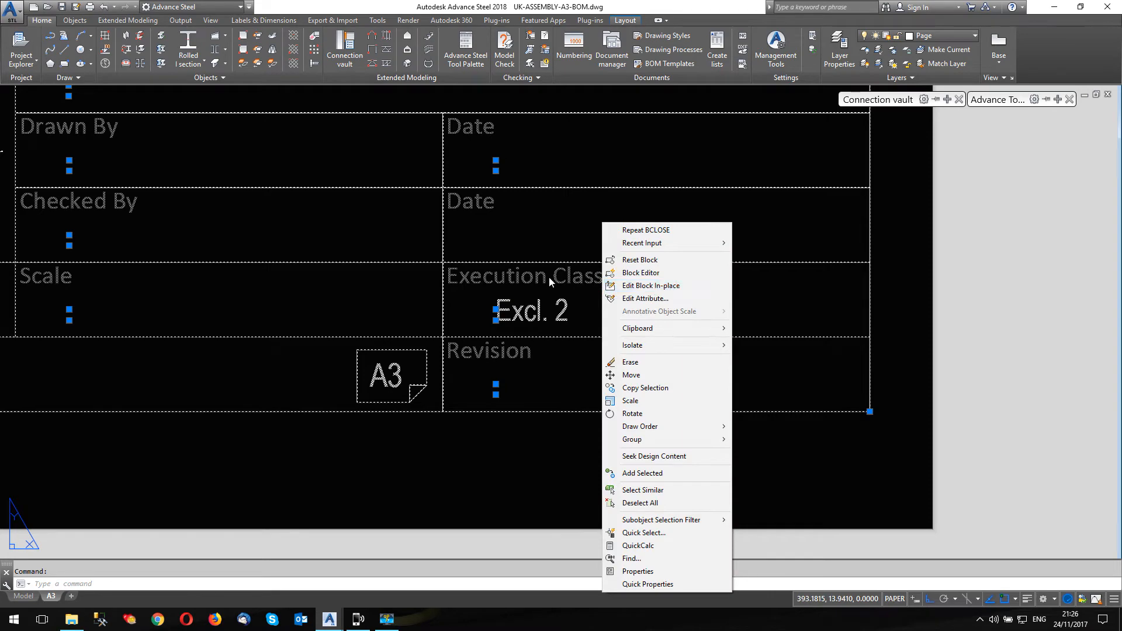
{"action": "left_click", "coordinate": [650, 285]}
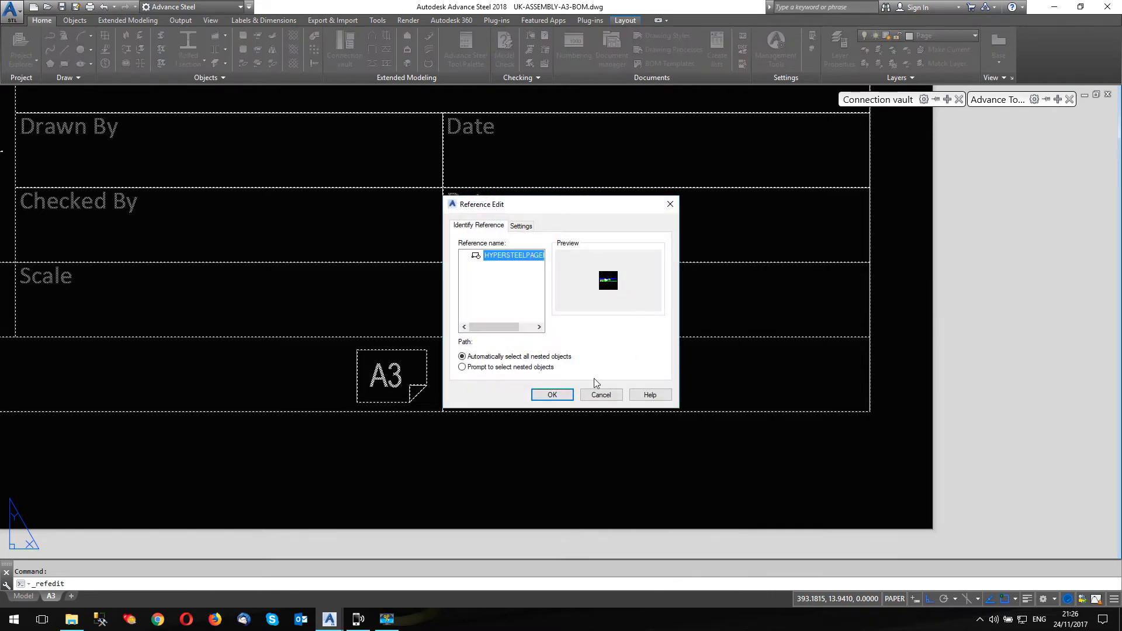
{"action": "left_click", "coordinate": [552, 395]}
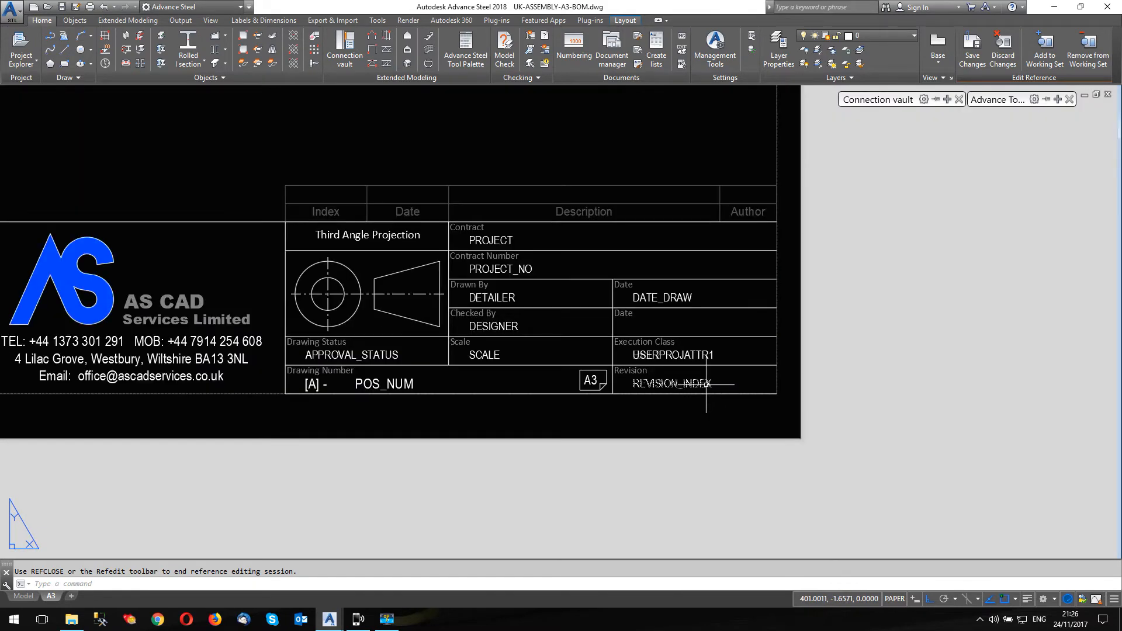
{"action": "mouse_move", "coordinate": [672, 375]}
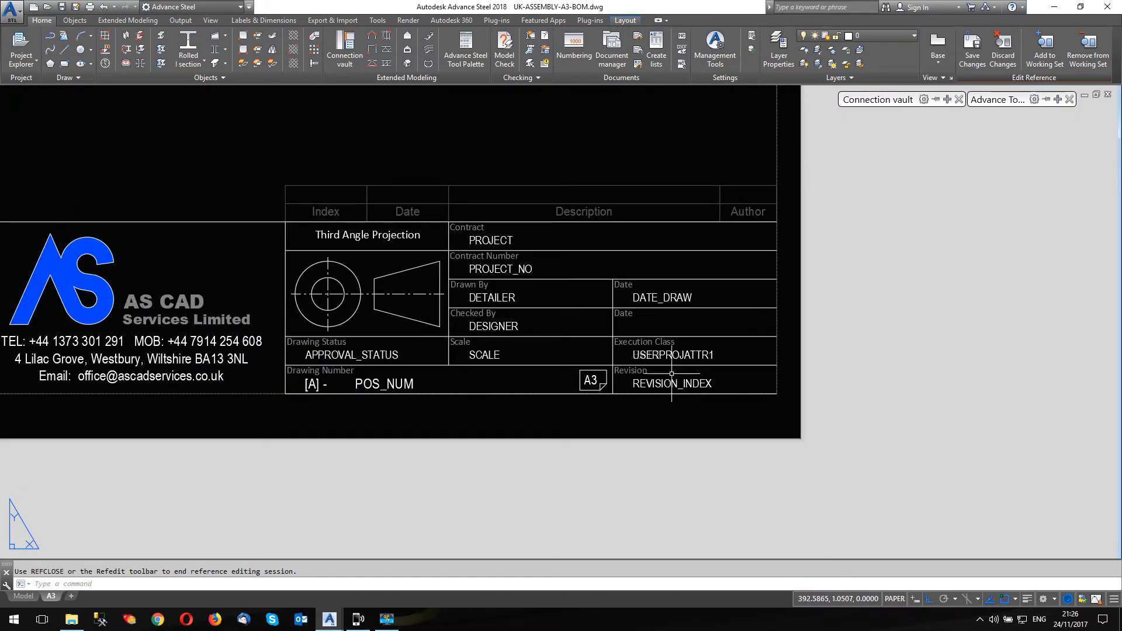
{"action": "scroll", "scroll_direction": "up", "scroll_amount": 3}
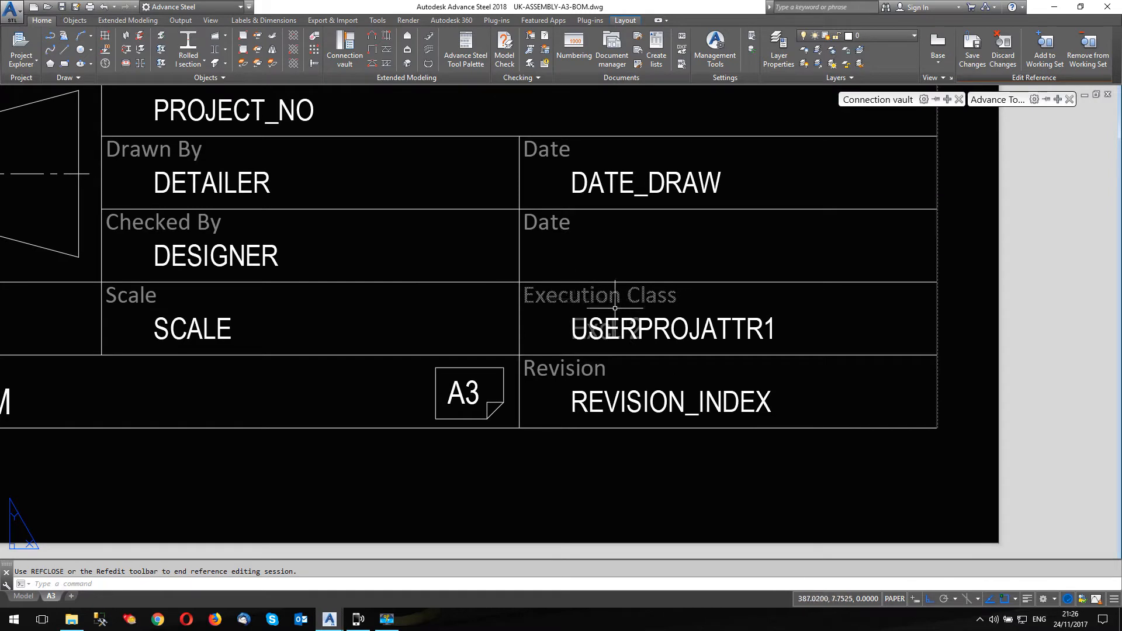
{"action": "mouse_move", "coordinate": [293, 130]}
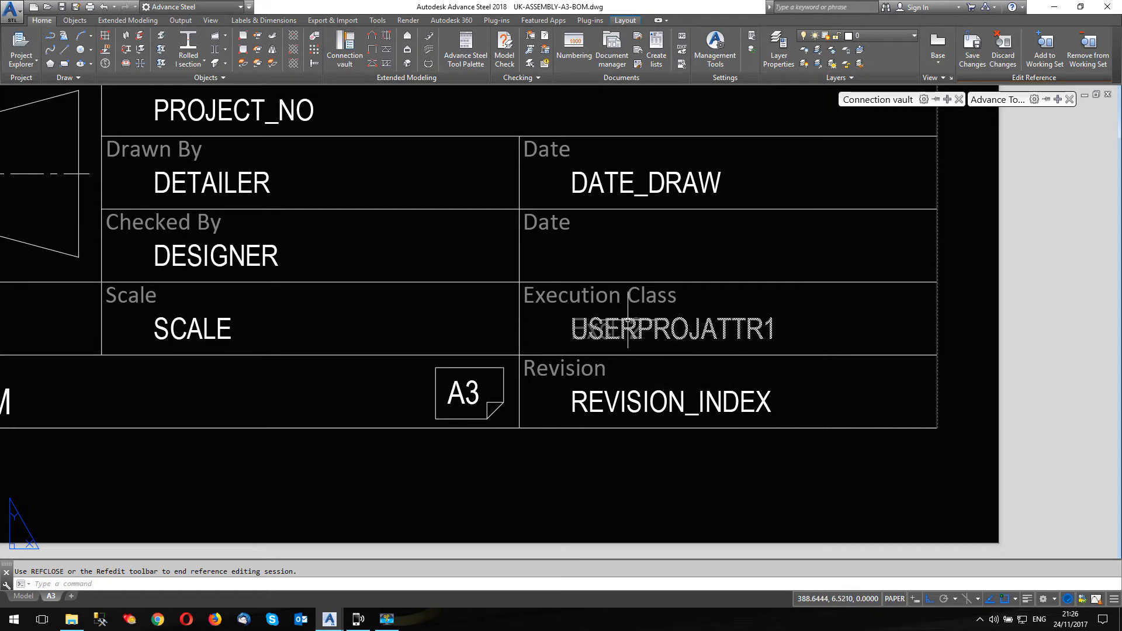
- Review USERPROJATTR1's definition (prompt Execution Class, default Excl. 2) and cancel unchanged
{"action": "double_click", "coordinate": [670, 329]}
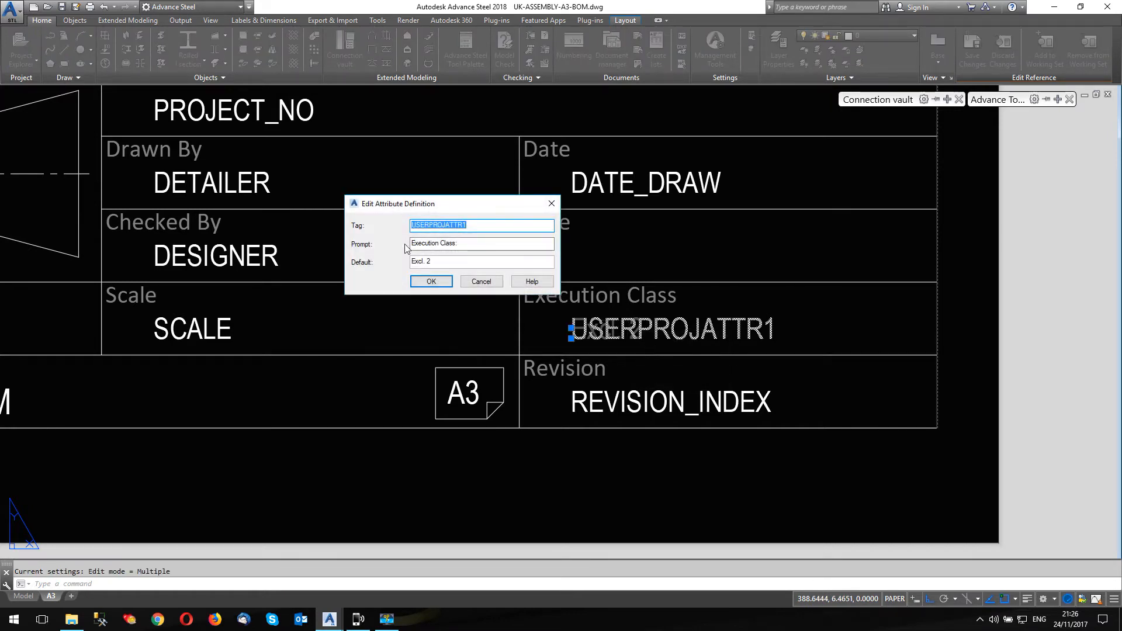
{"action": "mouse_move", "coordinate": [446, 208]}
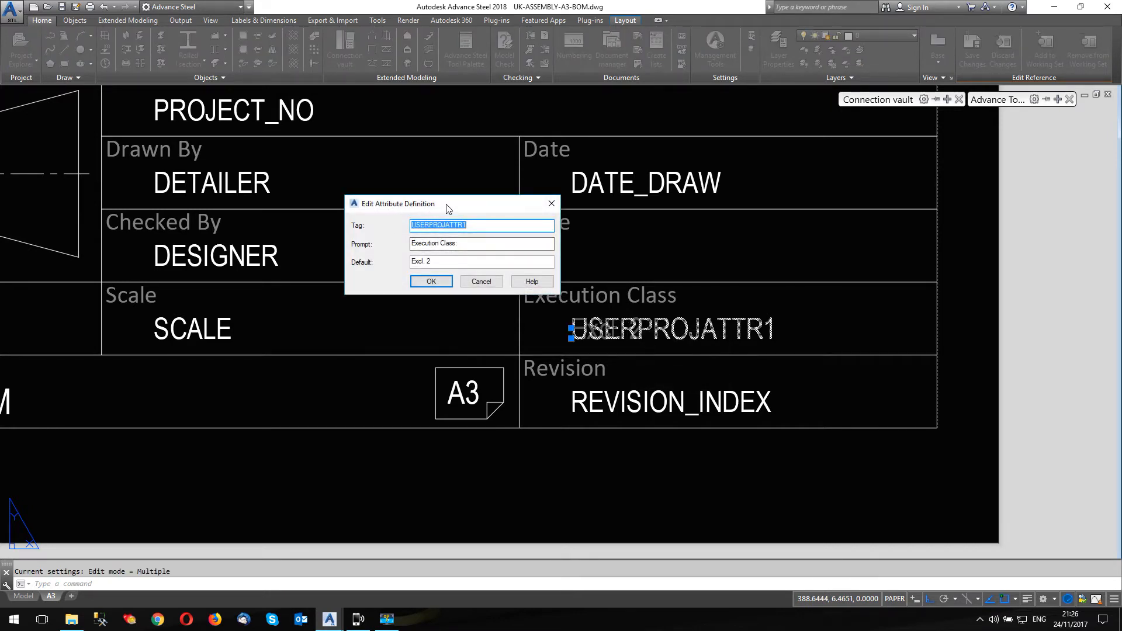
{"action": "mouse_move", "coordinate": [501, 236]}
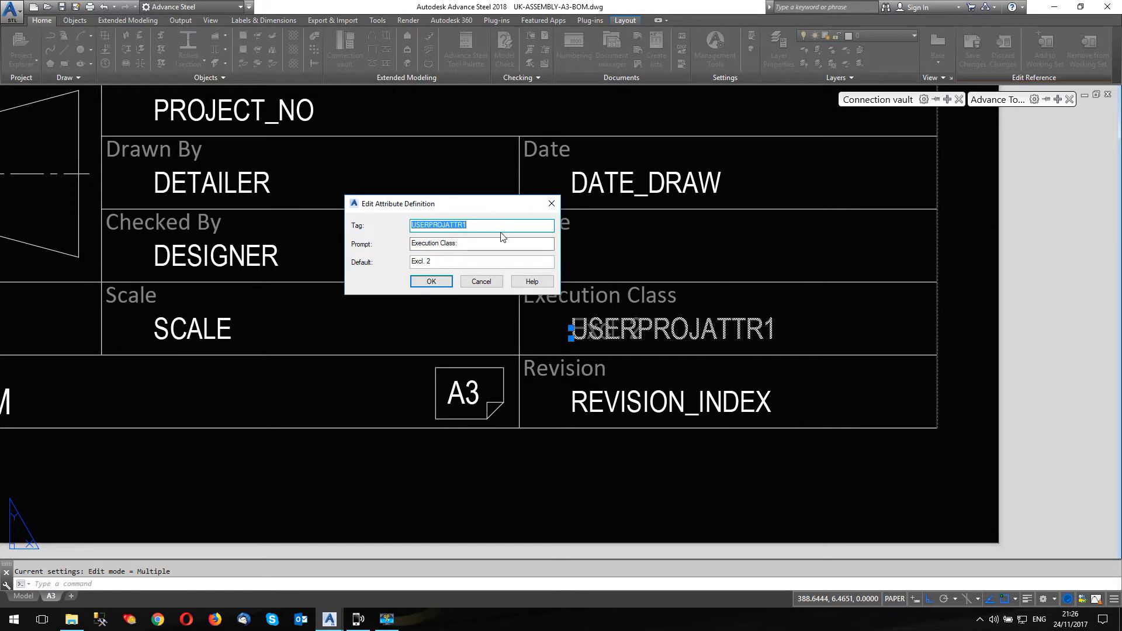
{"action": "mouse_move", "coordinate": [499, 223]}
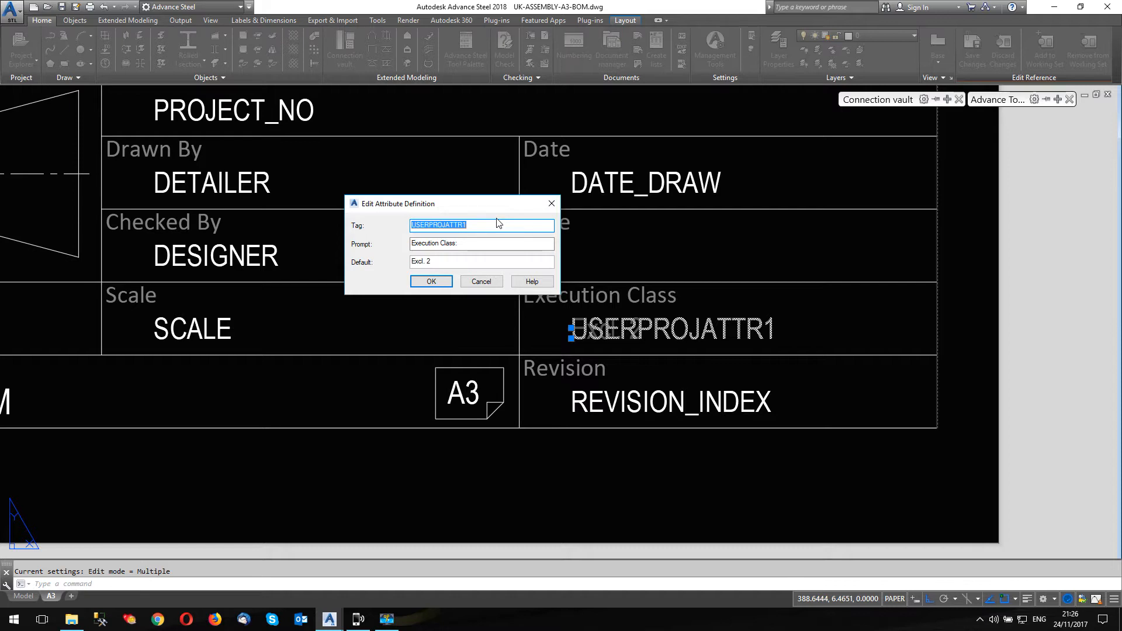
{"action": "mouse_move", "coordinate": [501, 224]}
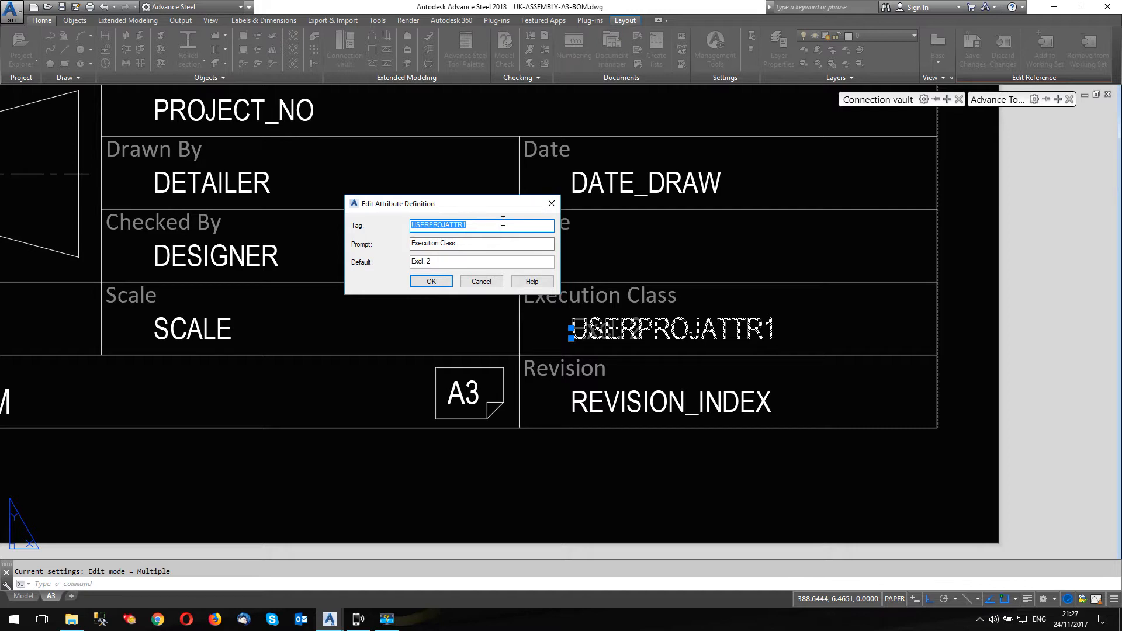
{"action": "mouse_move", "coordinate": [488, 226]}
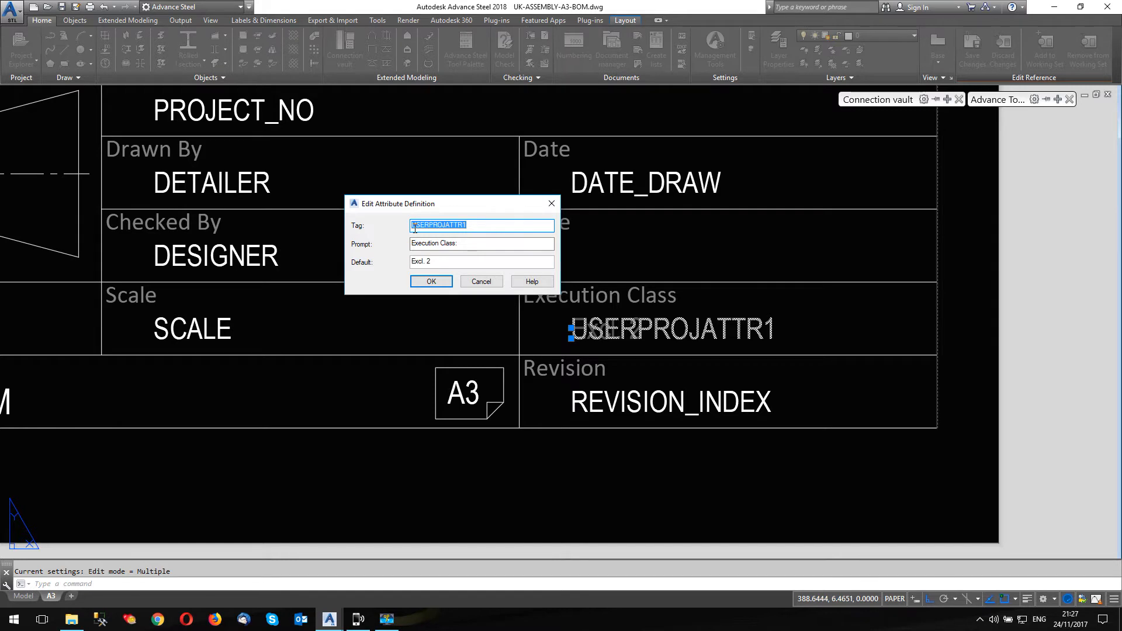
{"action": "mouse_move", "coordinate": [613, 393]}
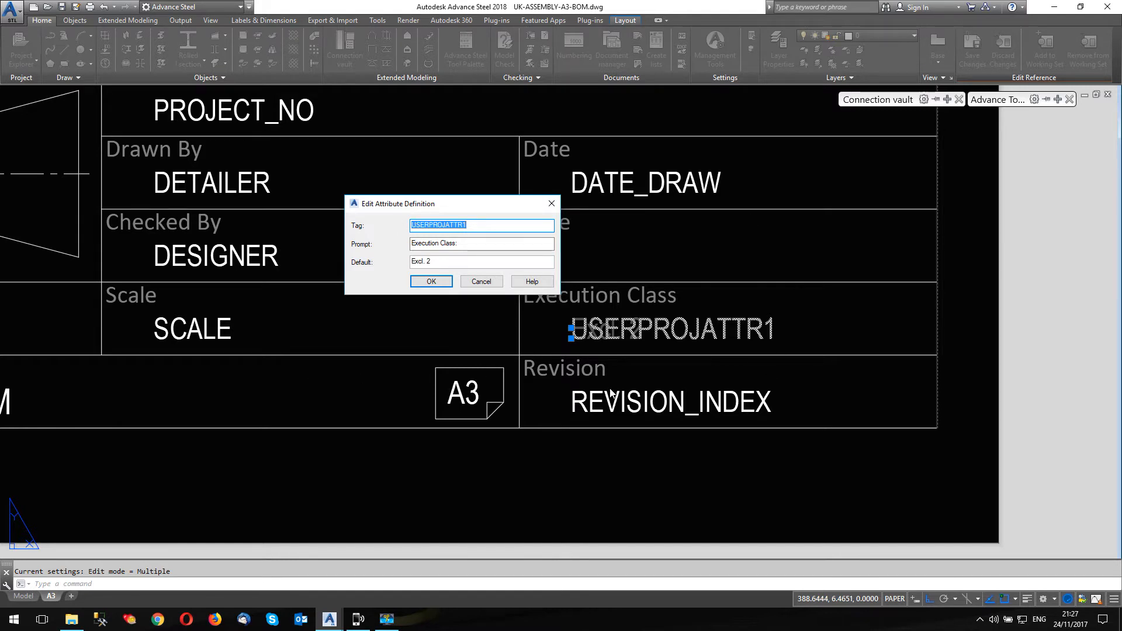
{"action": "mouse_move", "coordinate": [594, 370]}
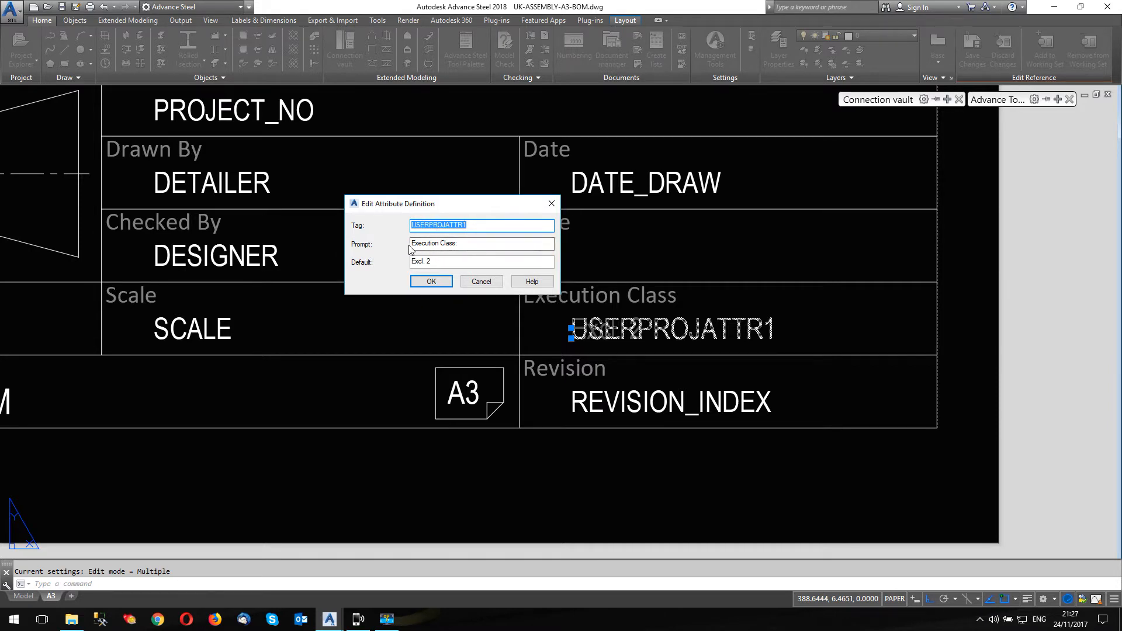
{"action": "left_click", "coordinate": [481, 243]}
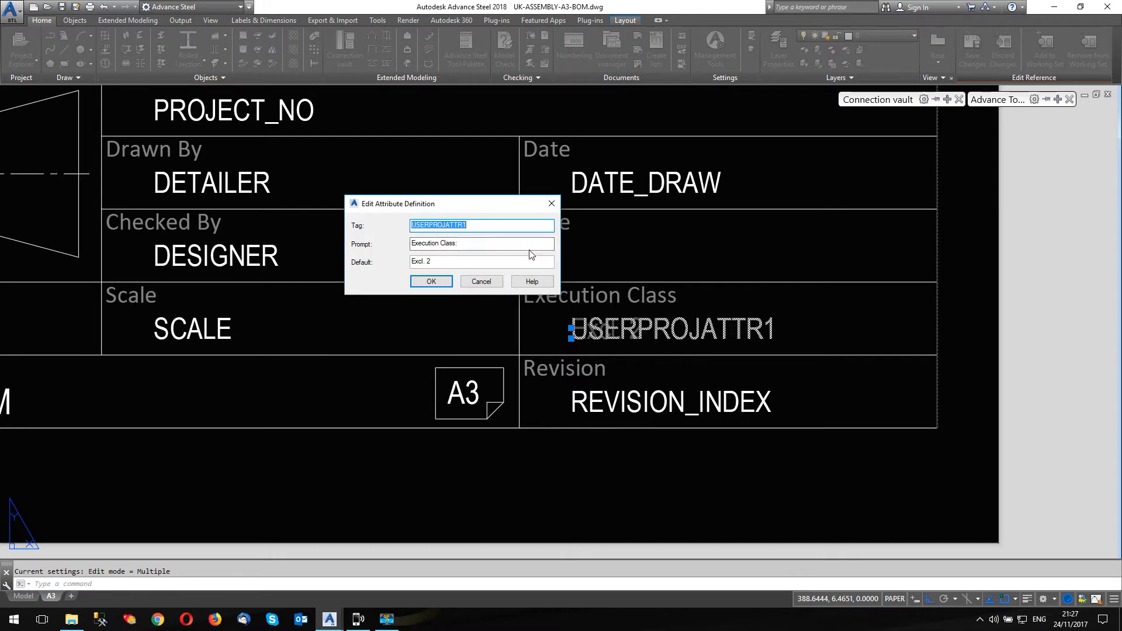
{"action": "left_click", "coordinate": [481, 243]}
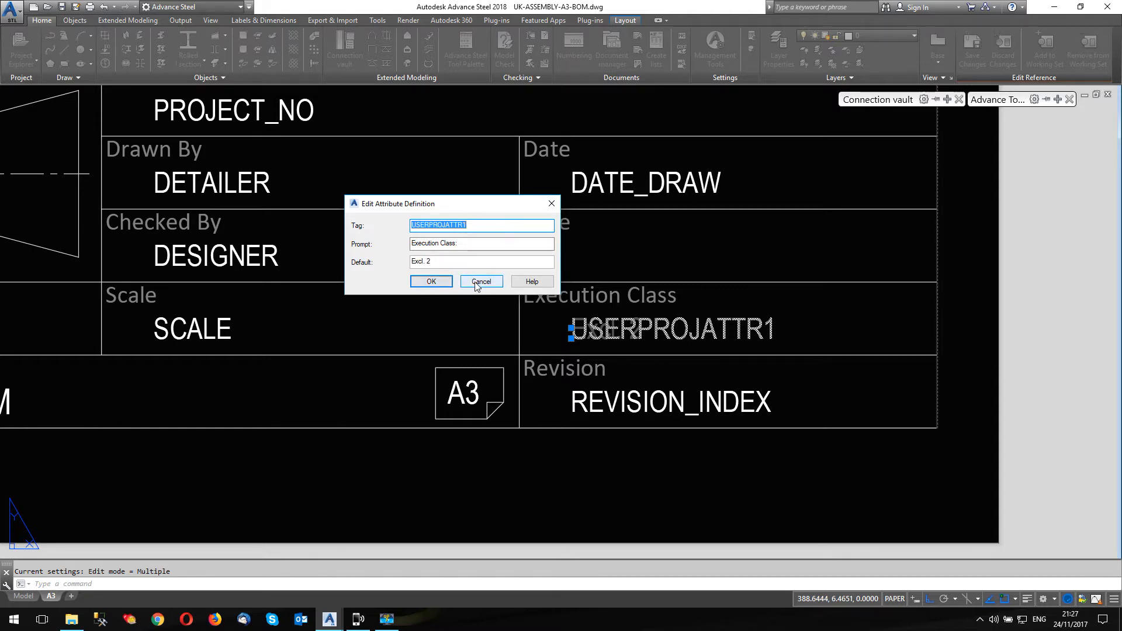
{"action": "left_click", "coordinate": [481, 280]}
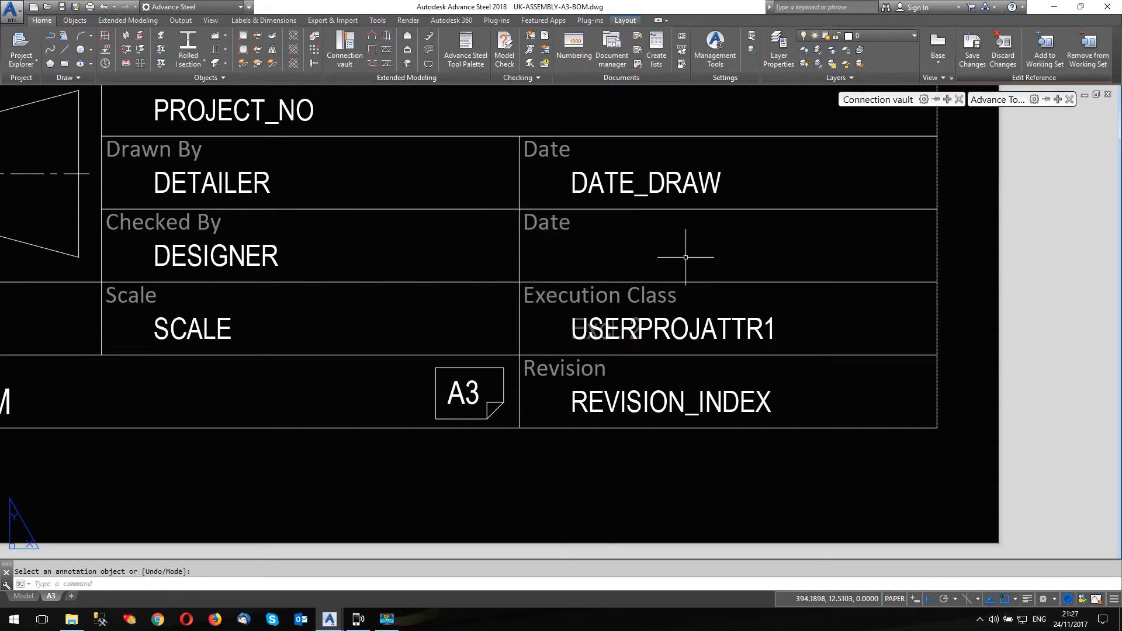
{"action": "mouse_move", "coordinate": [852, 323]}
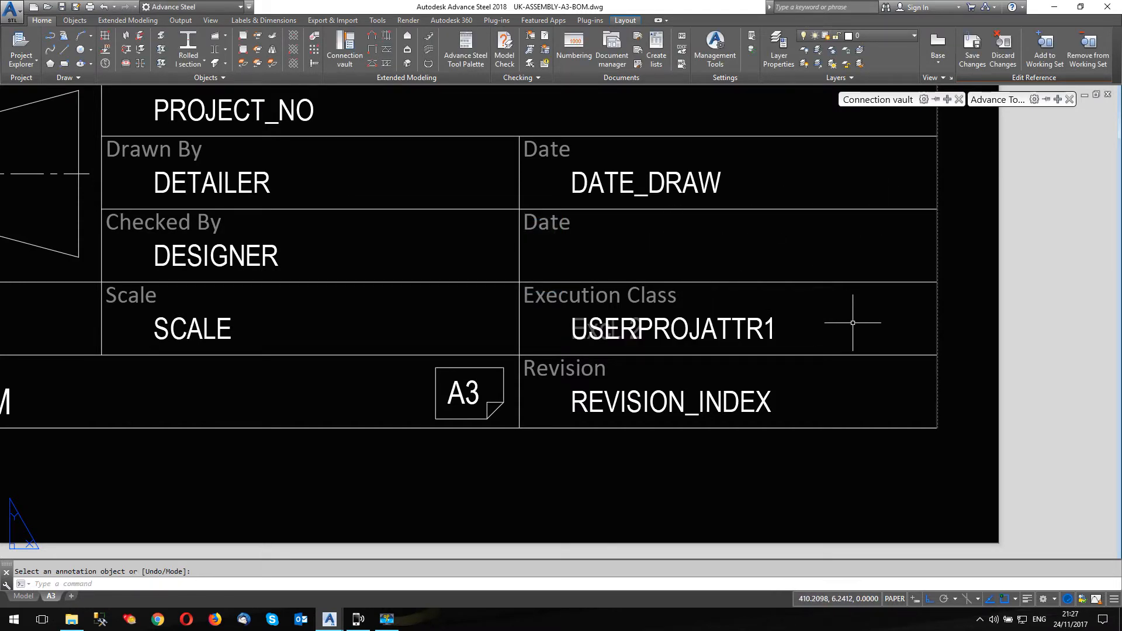
{"action": "mouse_move", "coordinate": [1003, 49]}
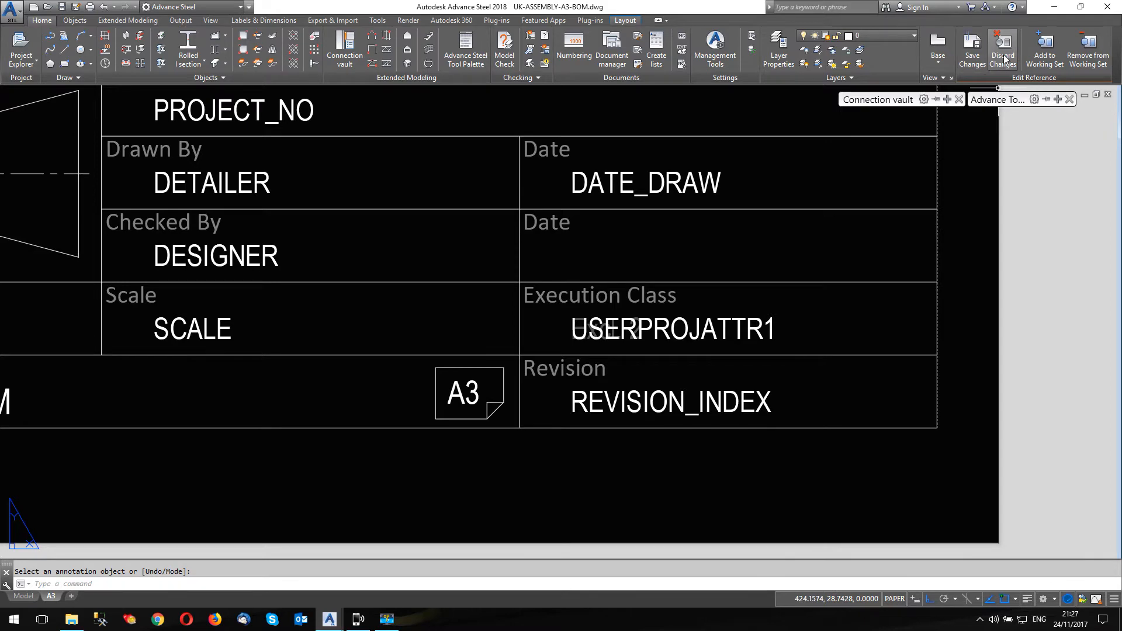
- Discard the in-place block edits and bring up the title block's attribute values
{"action": "left_click", "coordinate": [1002, 49]}
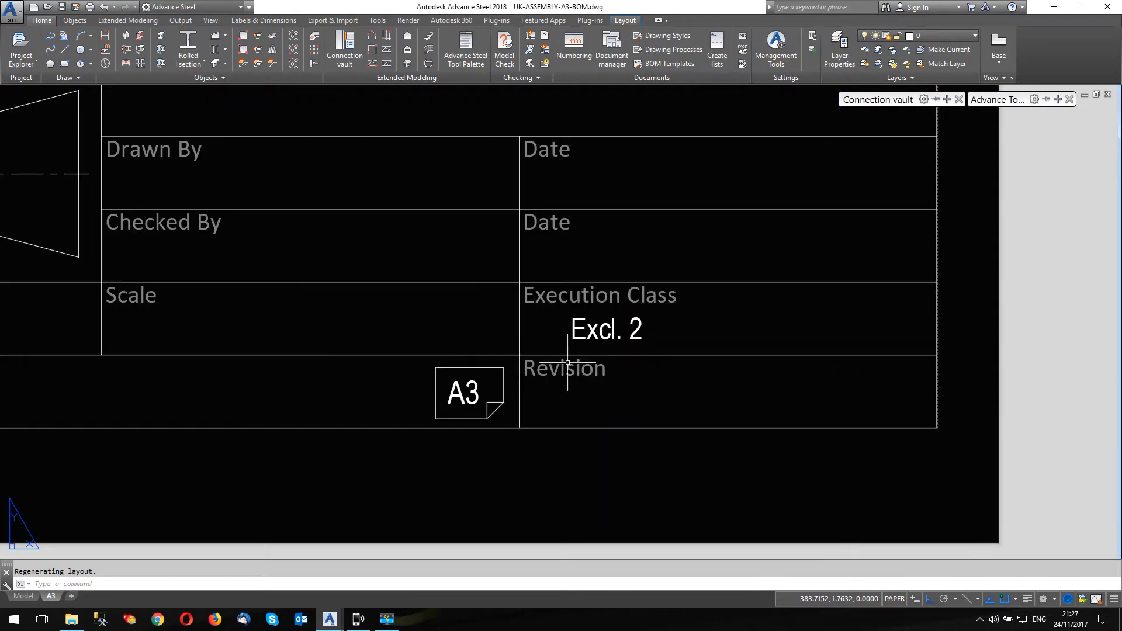
{"action": "scroll", "scroll_direction": "down", "scroll_amount": 3}
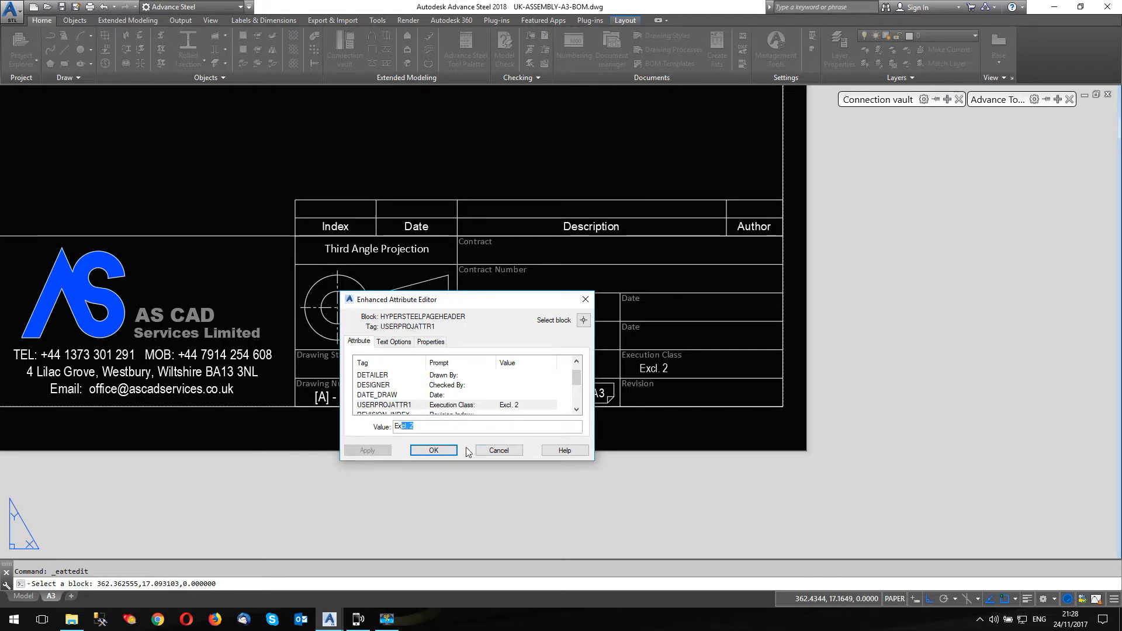
- Close the attribute editor and the Project data dialog without changes
{"action": "left_click", "coordinate": [433, 450]}
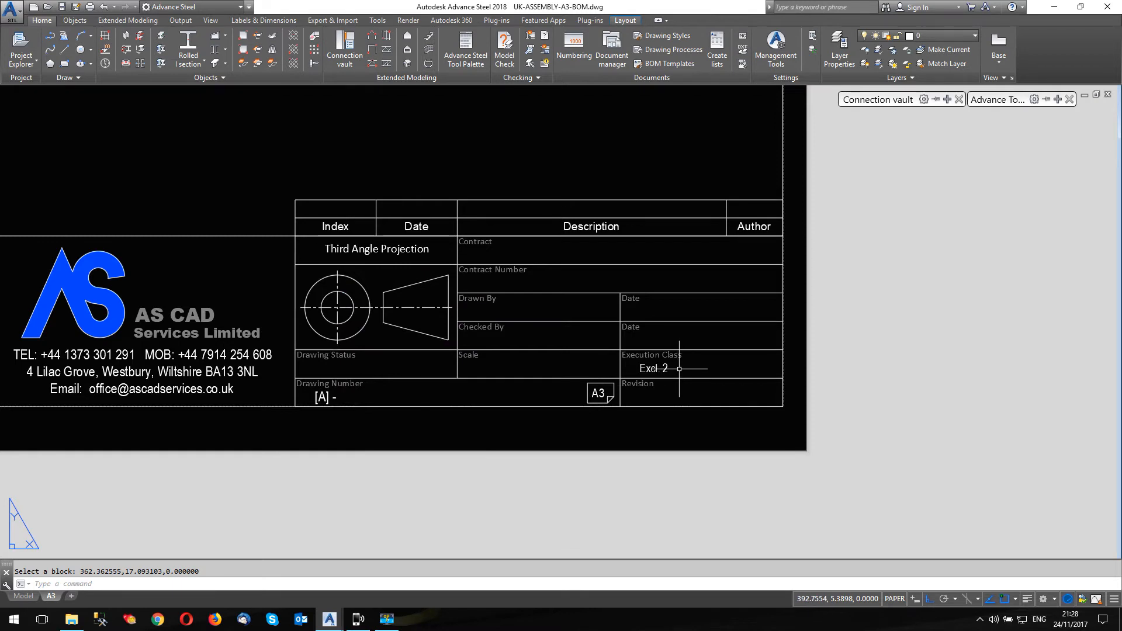
{"action": "mouse_move", "coordinate": [508, 426]}
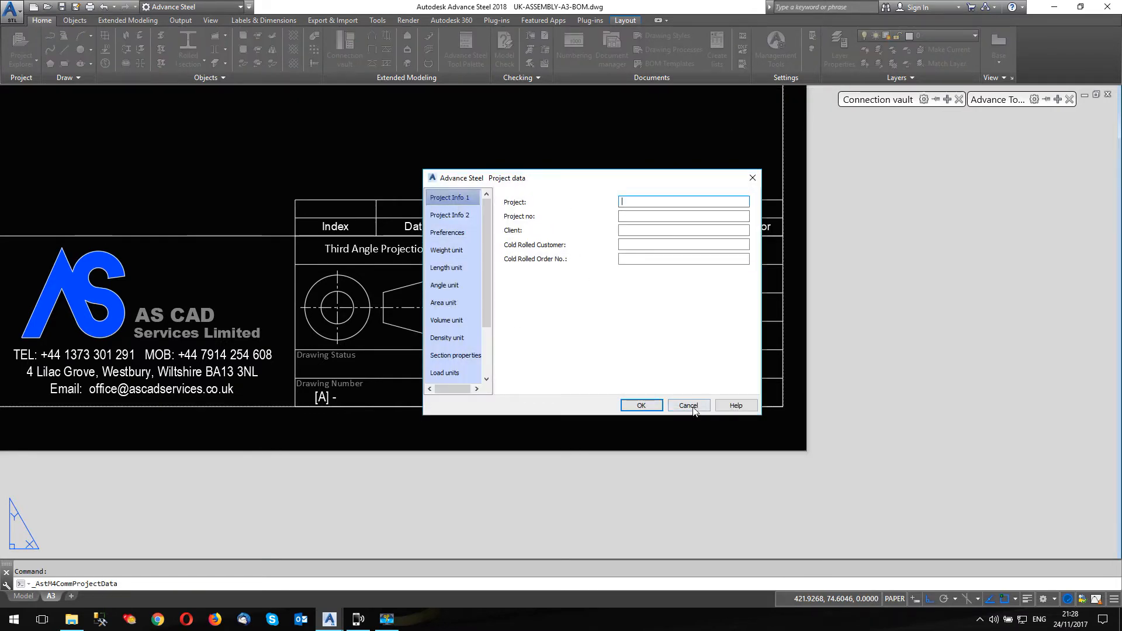
{"action": "left_click", "coordinate": [688, 405]}
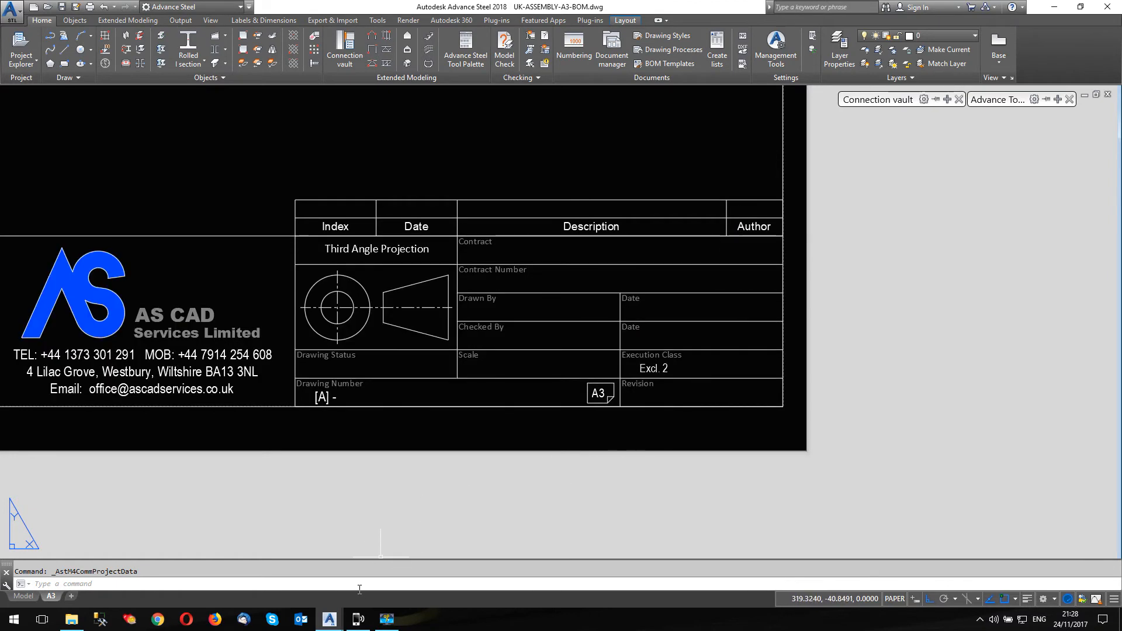
{"action": "mouse_move", "coordinate": [358, 619]}
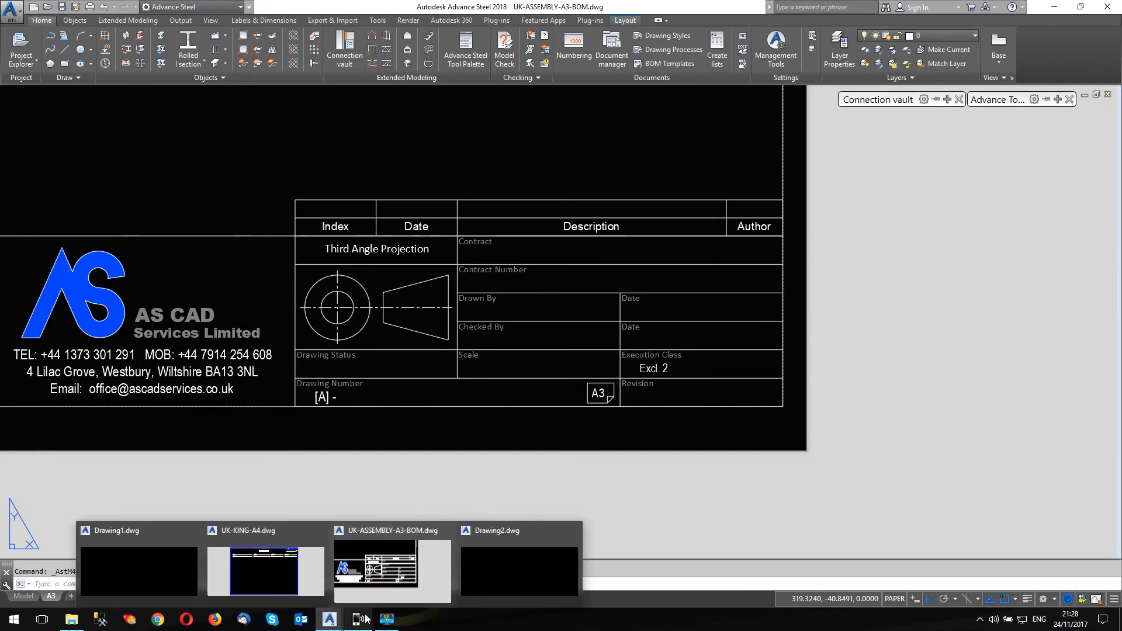
- Switch to Drawing2 and scroll its Project data categories down to User attributes
{"action": "left_click", "coordinate": [519, 571]}
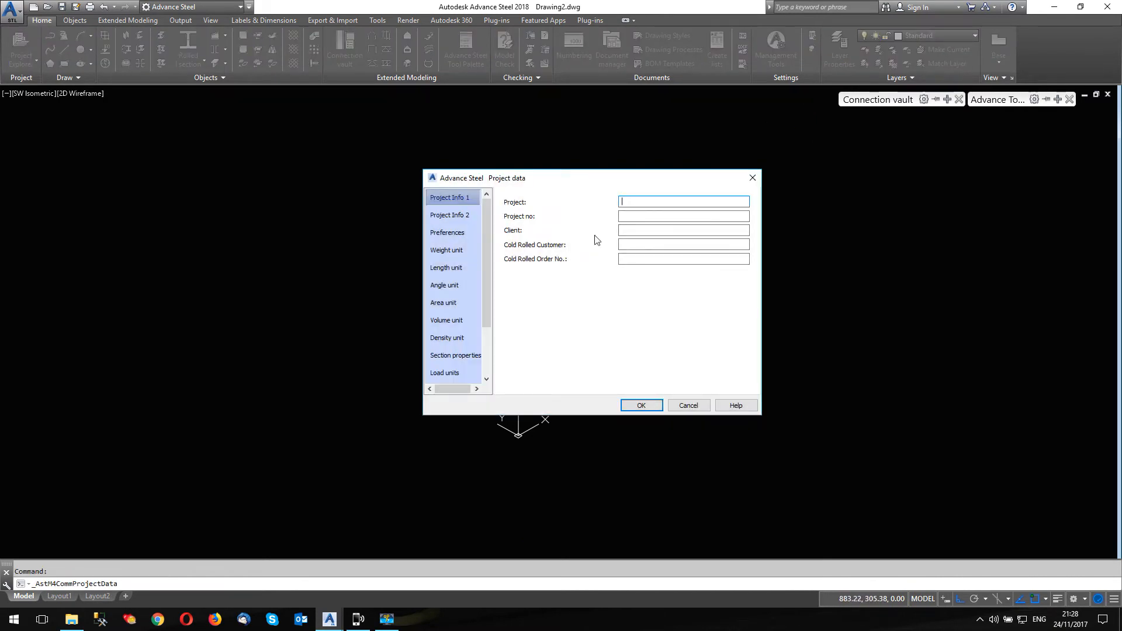
{"action": "mouse_move", "coordinate": [632, 277]}
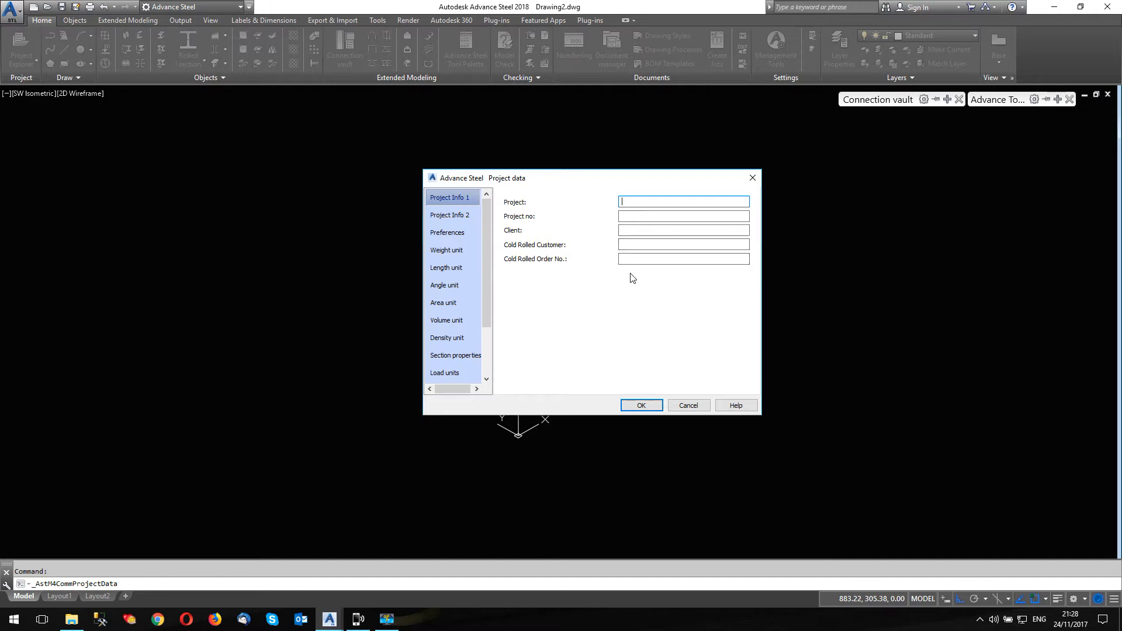
{"action": "scroll", "scroll_direction": "down", "scroll_amount": 3}
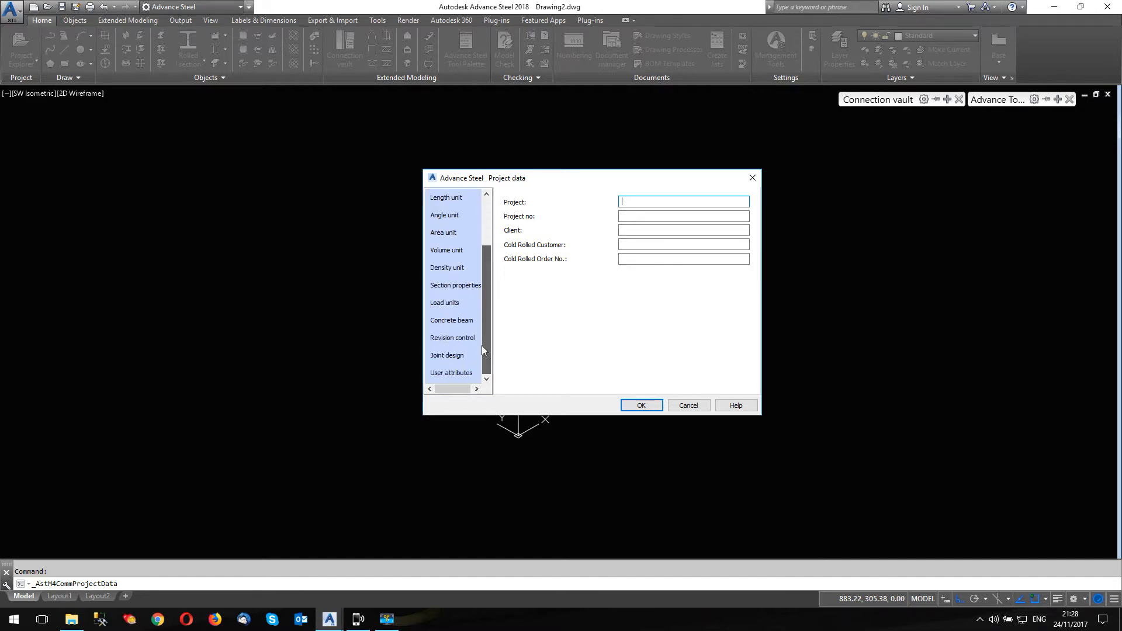
- Show the User attributes page and select User attribute 1's Excl. 2 value
{"action": "left_click", "coordinate": [451, 372]}
{"action": "type", "text": "Excl. 2"}
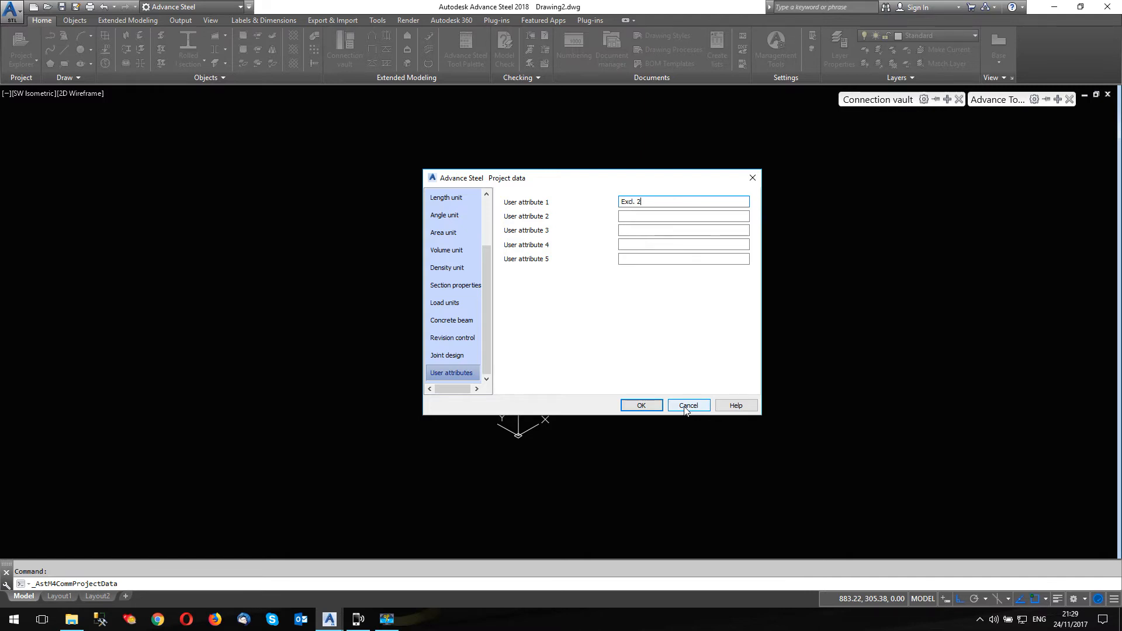
{"action": "triple_click", "coordinate": [682, 201]}
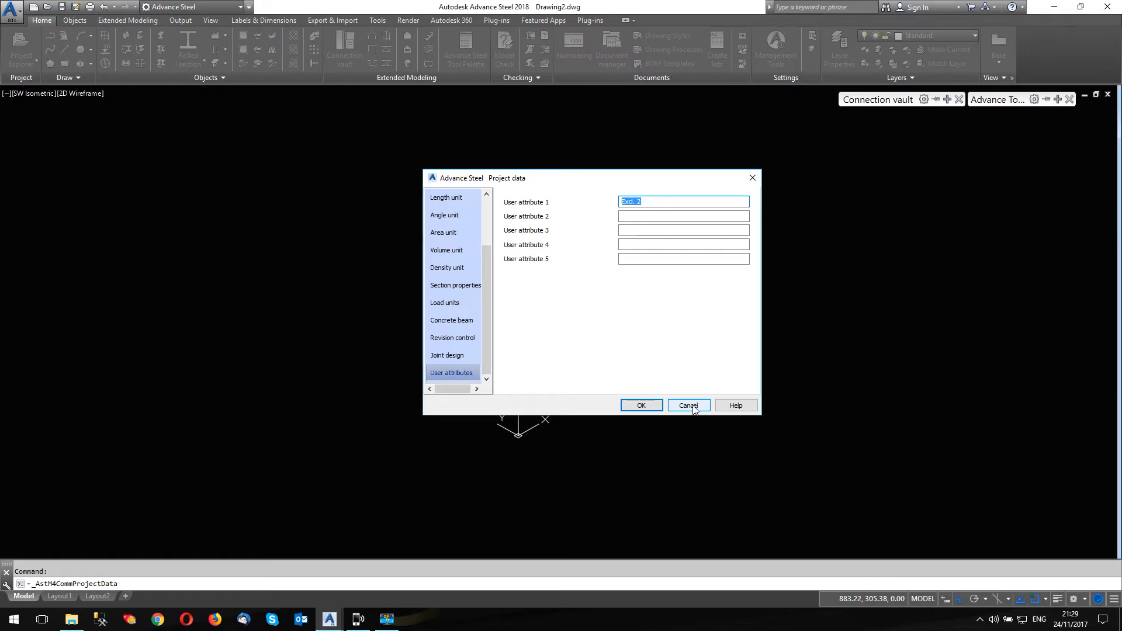
{"action": "mouse_move", "coordinate": [526, 204]}
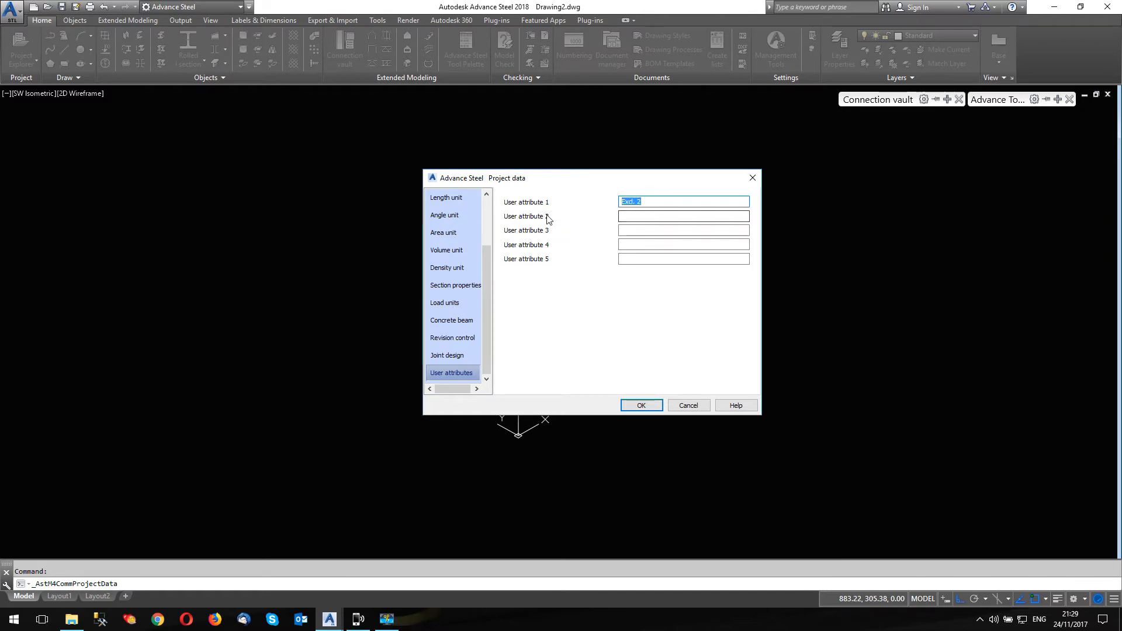
{"action": "mouse_move", "coordinate": [544, 229]}
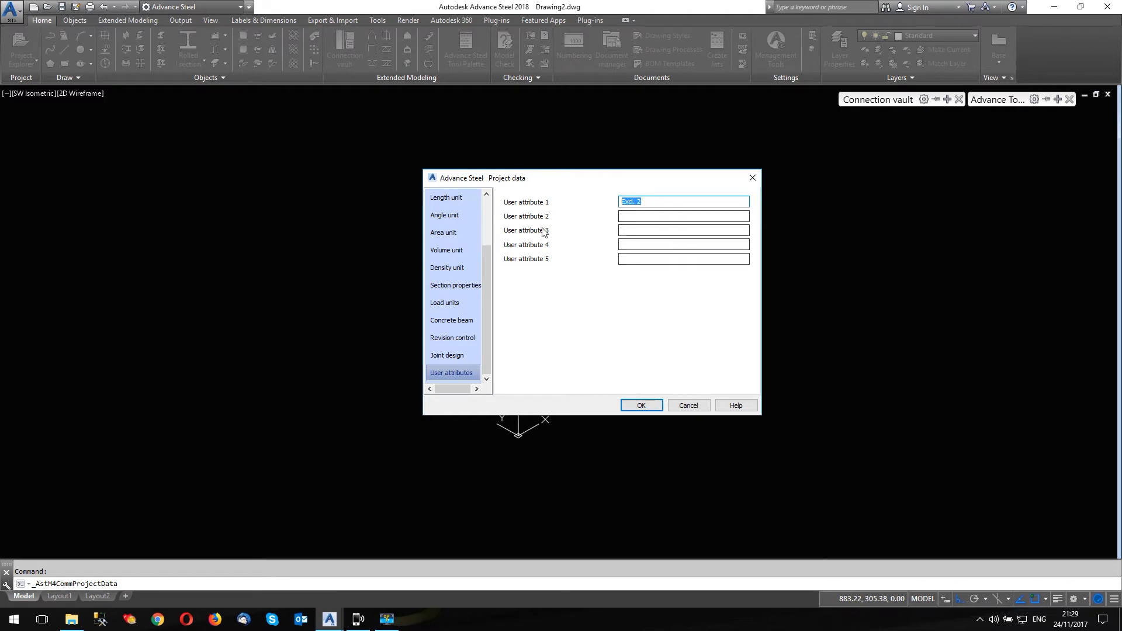
{"action": "mouse_move", "coordinate": [526, 222]}
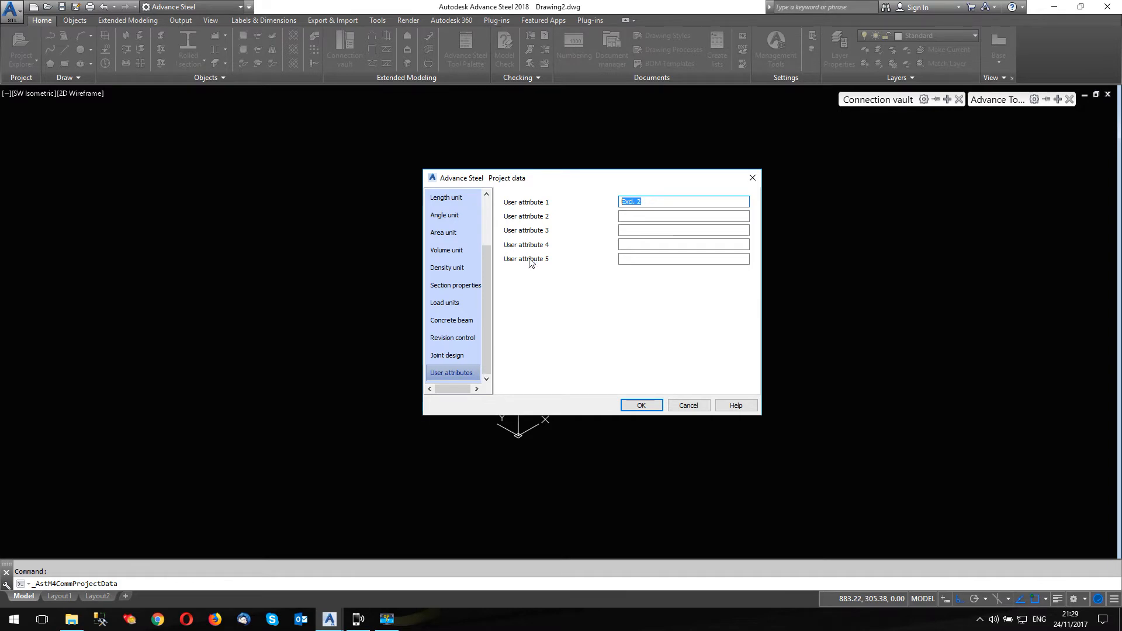
{"action": "mouse_move", "coordinate": [532, 246]}
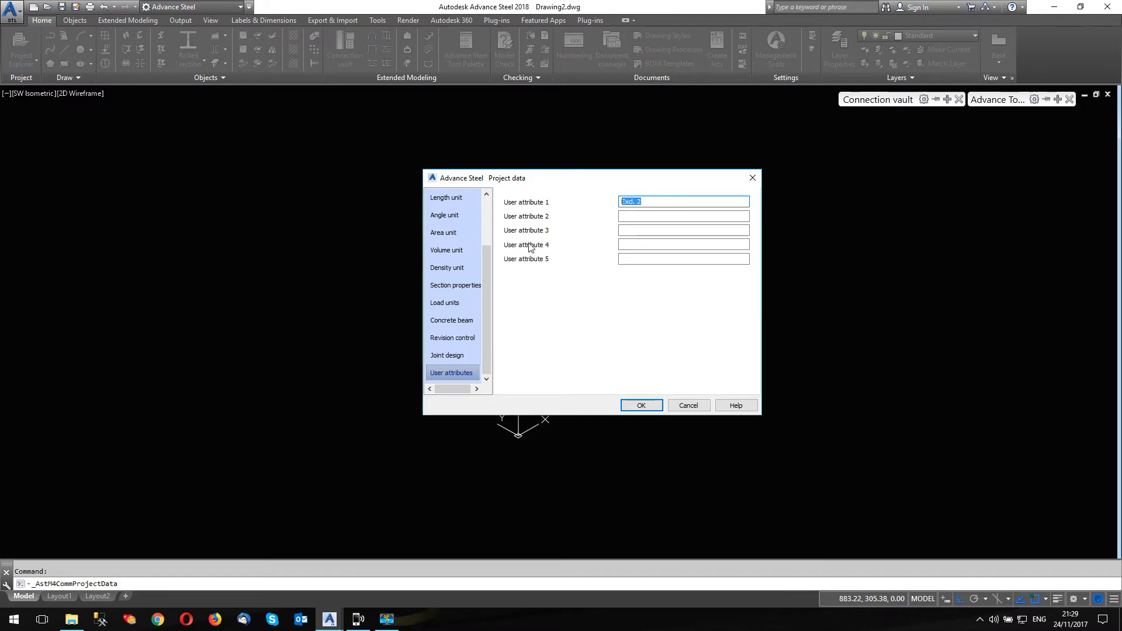
{"action": "mouse_move", "coordinate": [535, 216]}
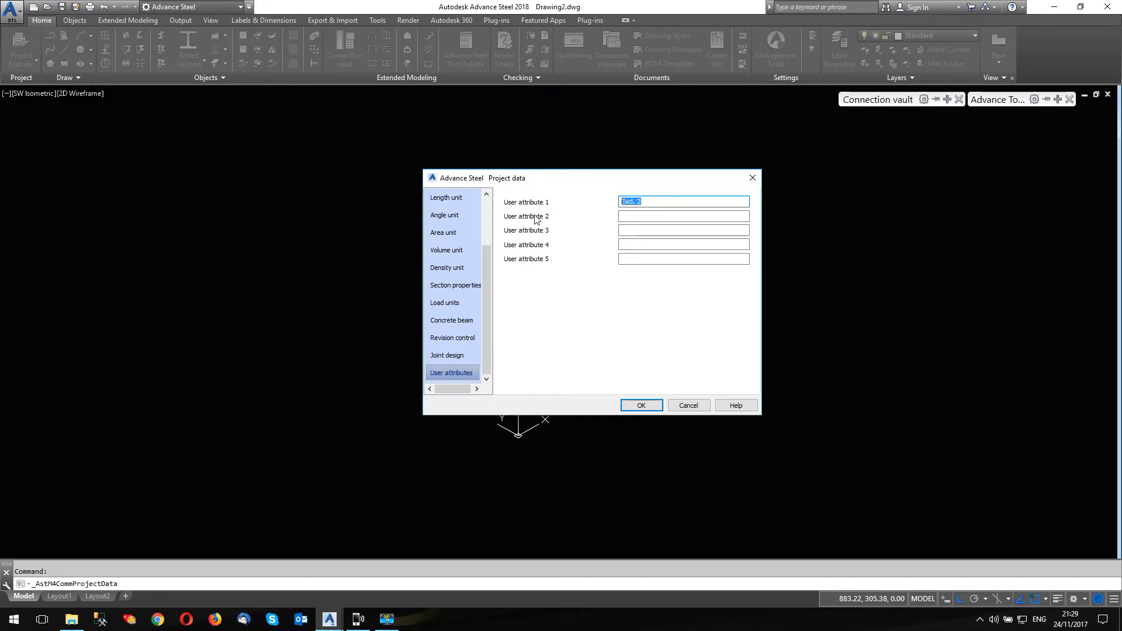
{"action": "mouse_move", "coordinate": [564, 218]}
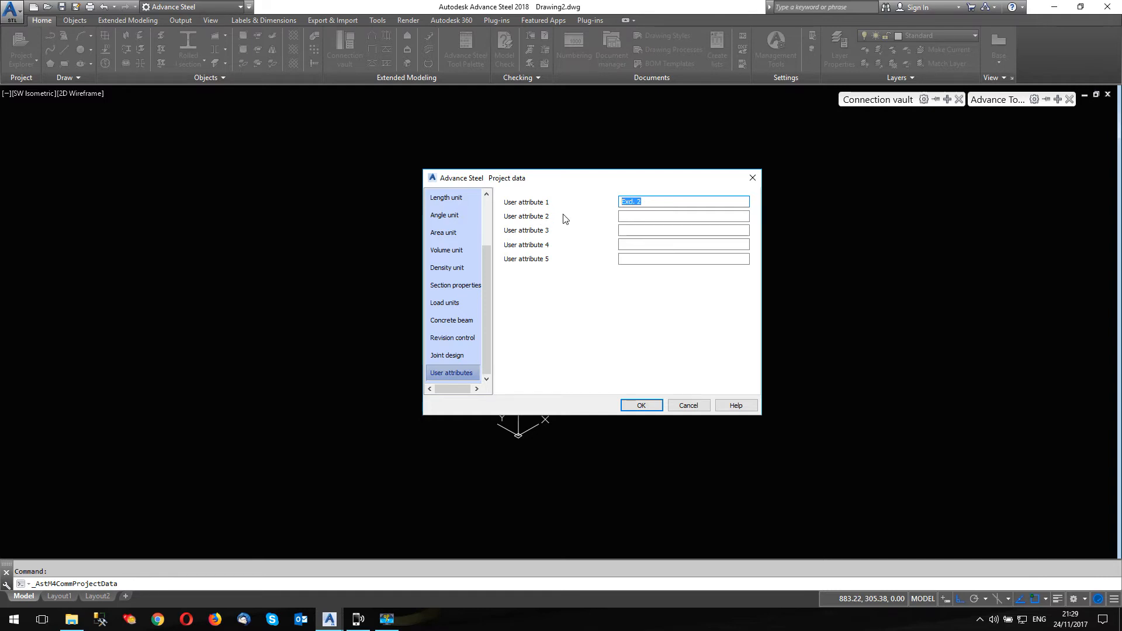
{"action": "mouse_move", "coordinate": [526, 235]}
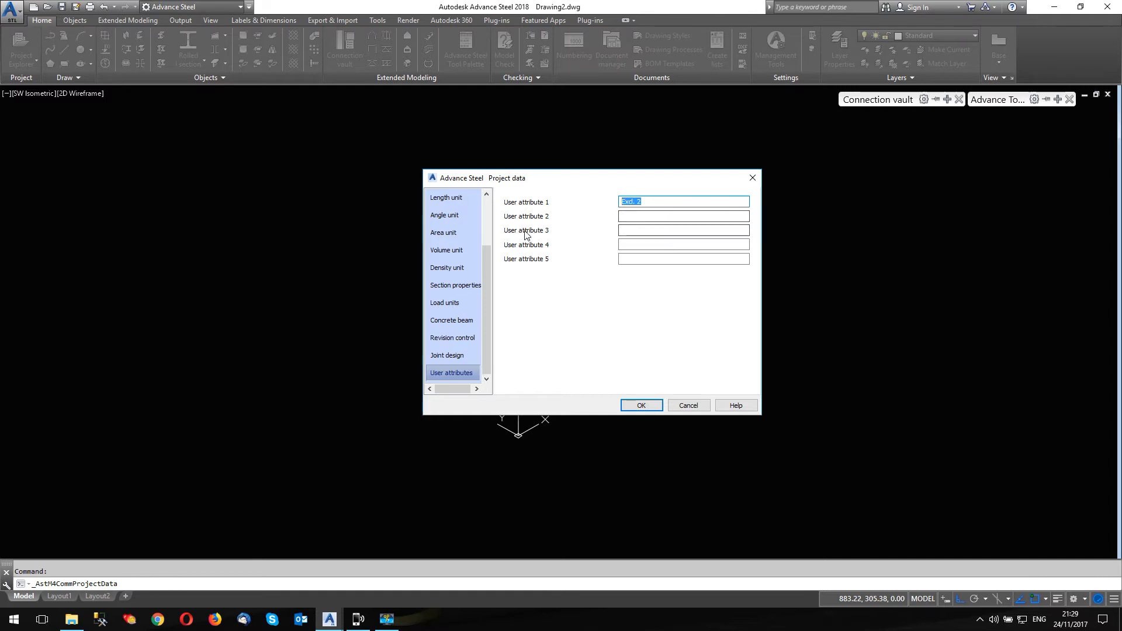
{"action": "mouse_move", "coordinate": [558, 283]}
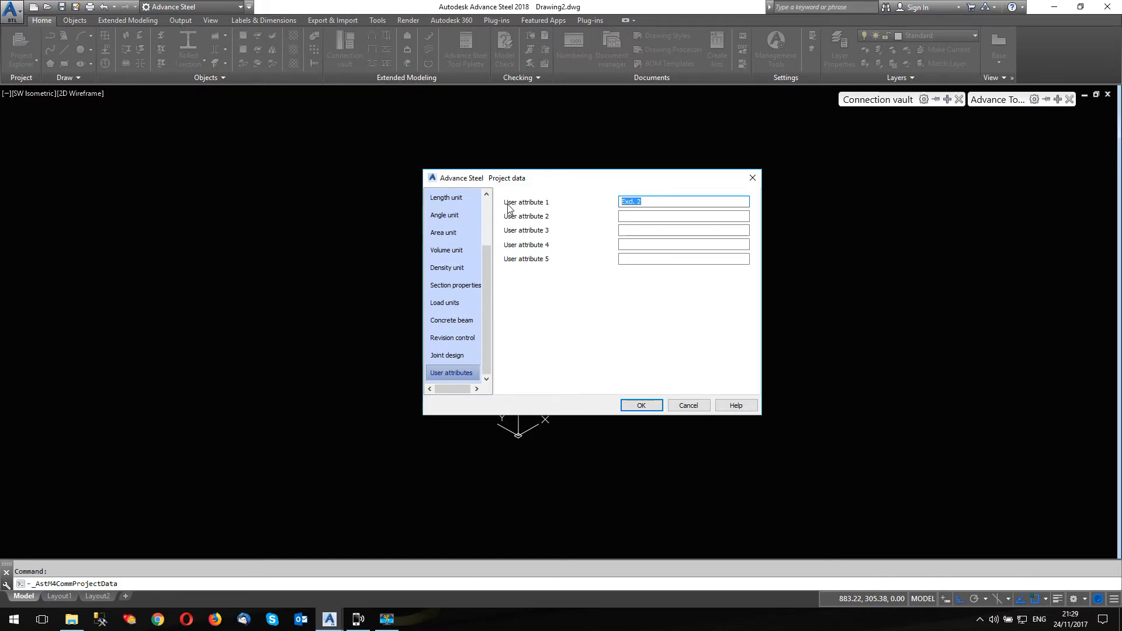
{"action": "mouse_move", "coordinate": [544, 208]}
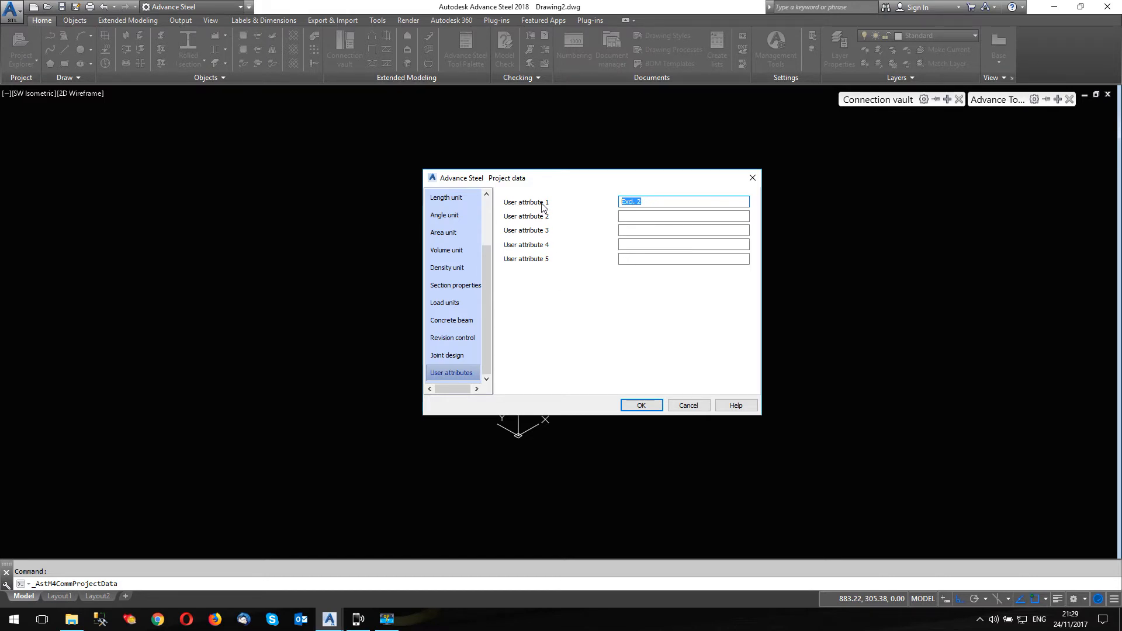
{"action": "mouse_move", "coordinate": [530, 221]}
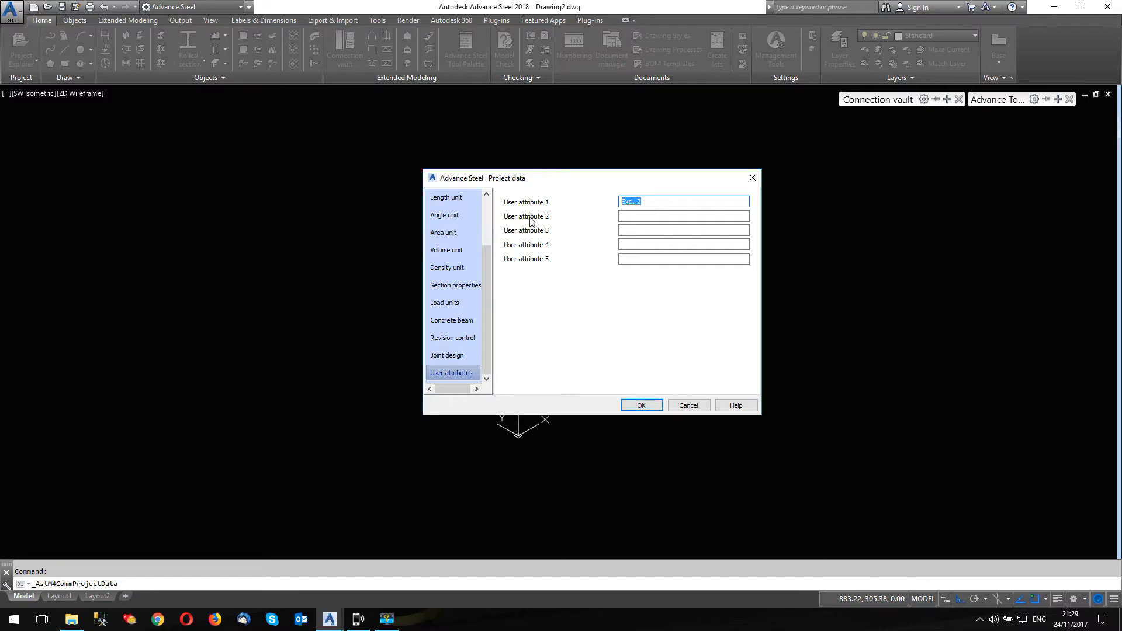
{"action": "mouse_move", "coordinate": [549, 222]}
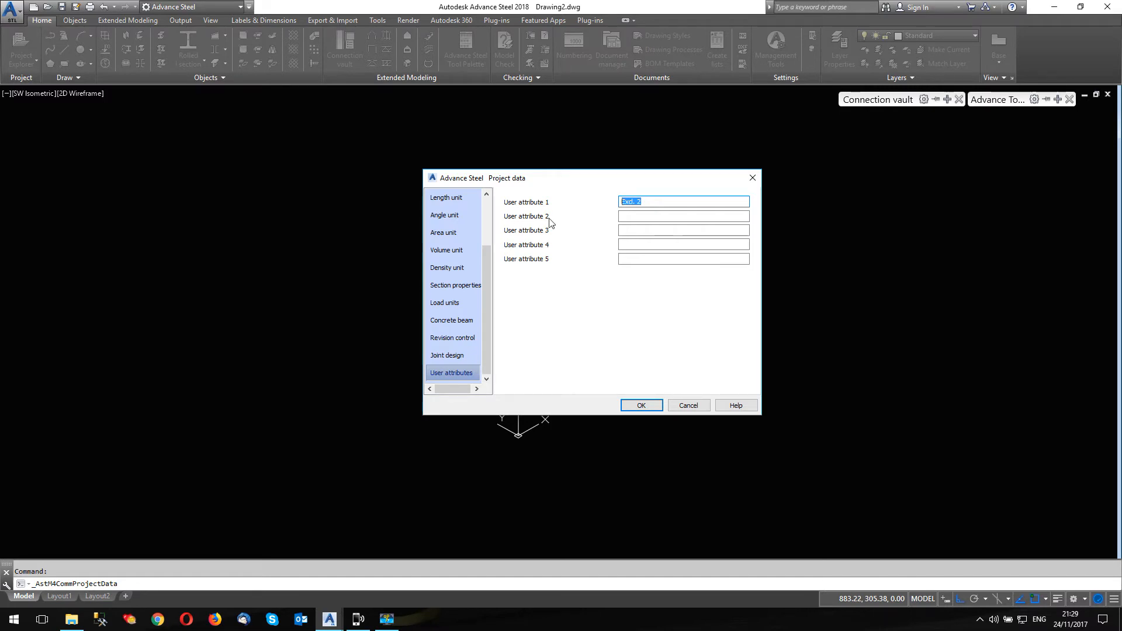
{"action": "mouse_move", "coordinate": [567, 261]}
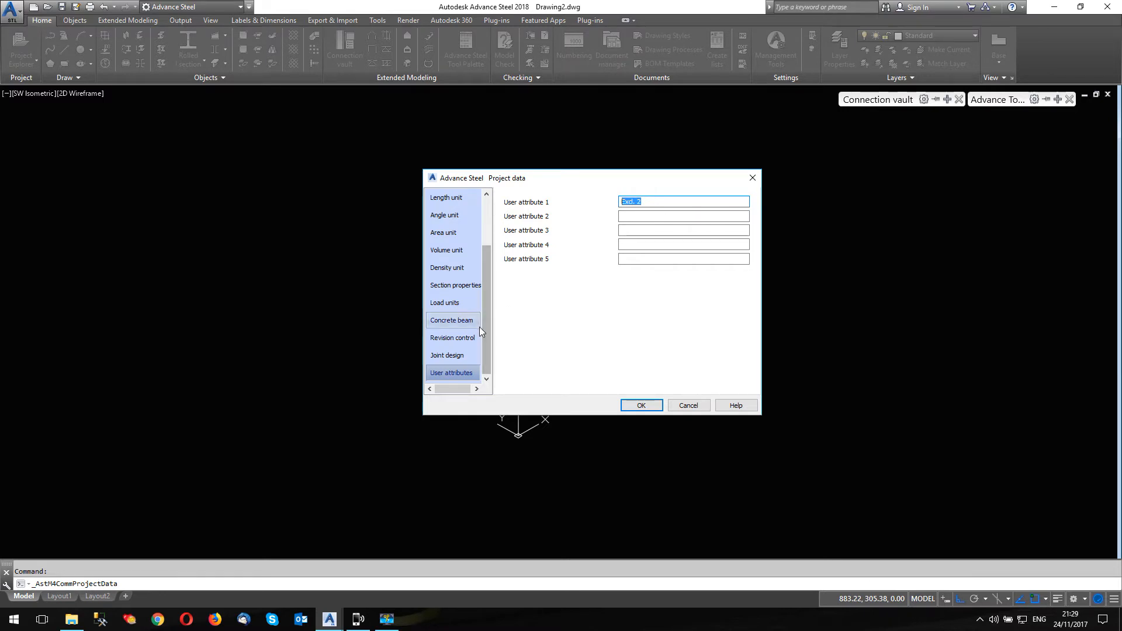
{"action": "mouse_move", "coordinate": [499, 285]}
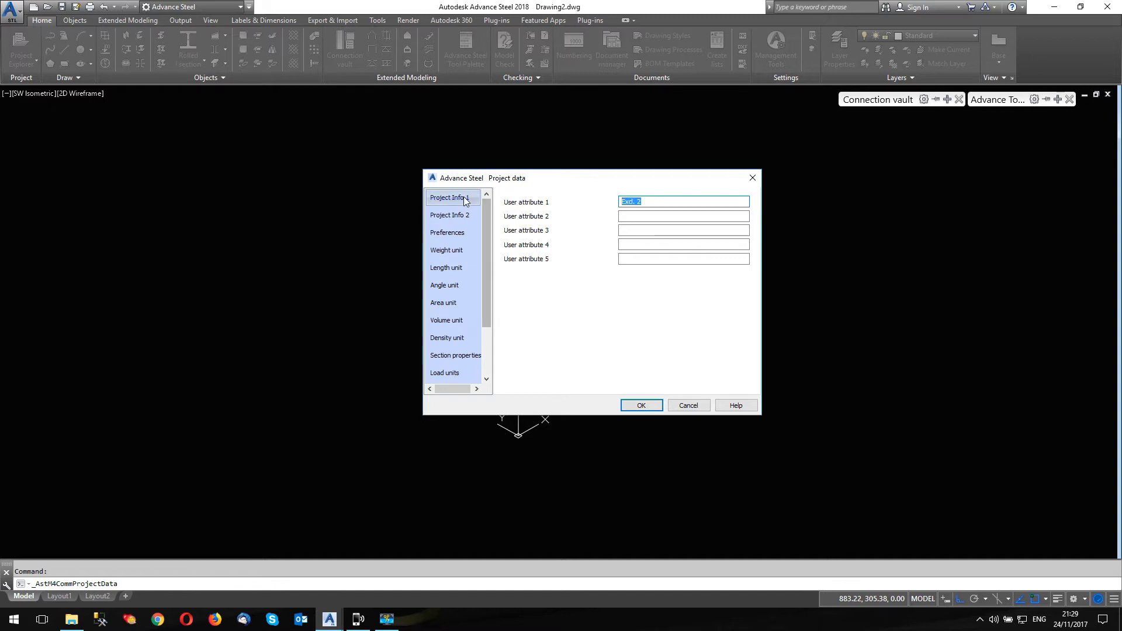
- Show the Project Info 1 page, with all five fields empty
{"action": "left_click", "coordinate": [450, 197]}
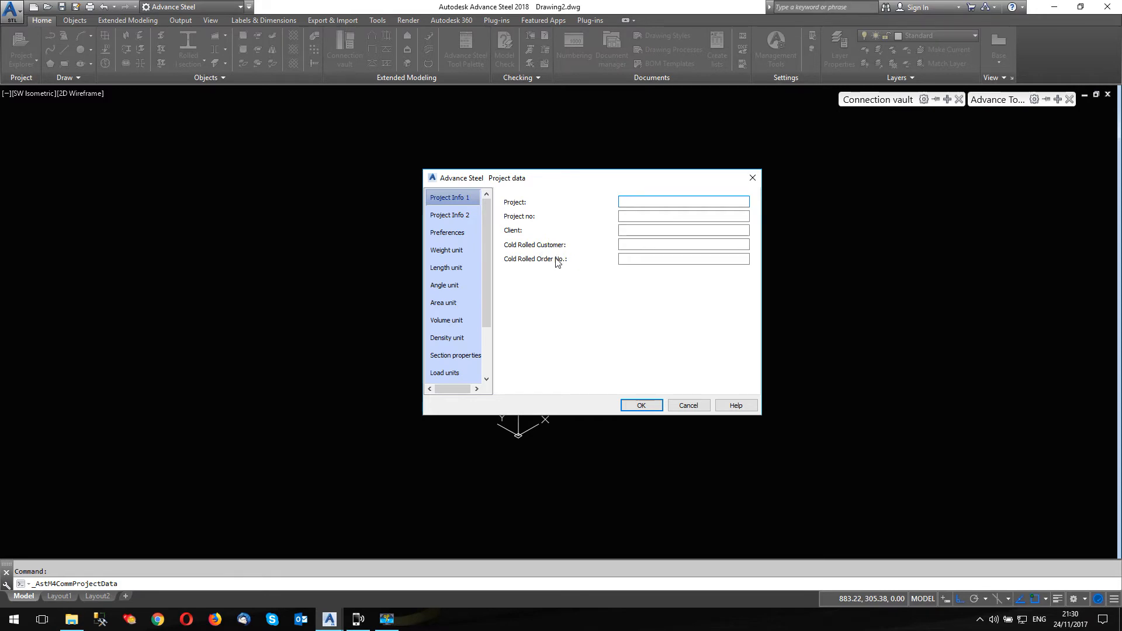
{"action": "mouse_move", "coordinate": [558, 251]}
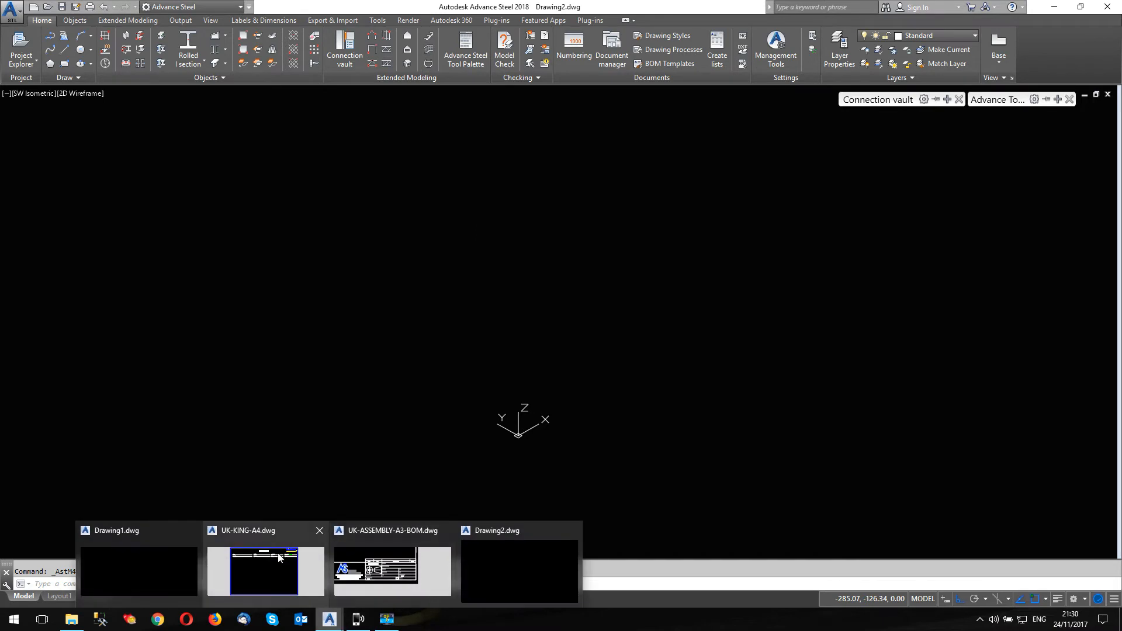
- Switch to UK-KING-A4.dwg, zoom, and right-click the Order Form title block
{"action": "left_click", "coordinate": [264, 570]}
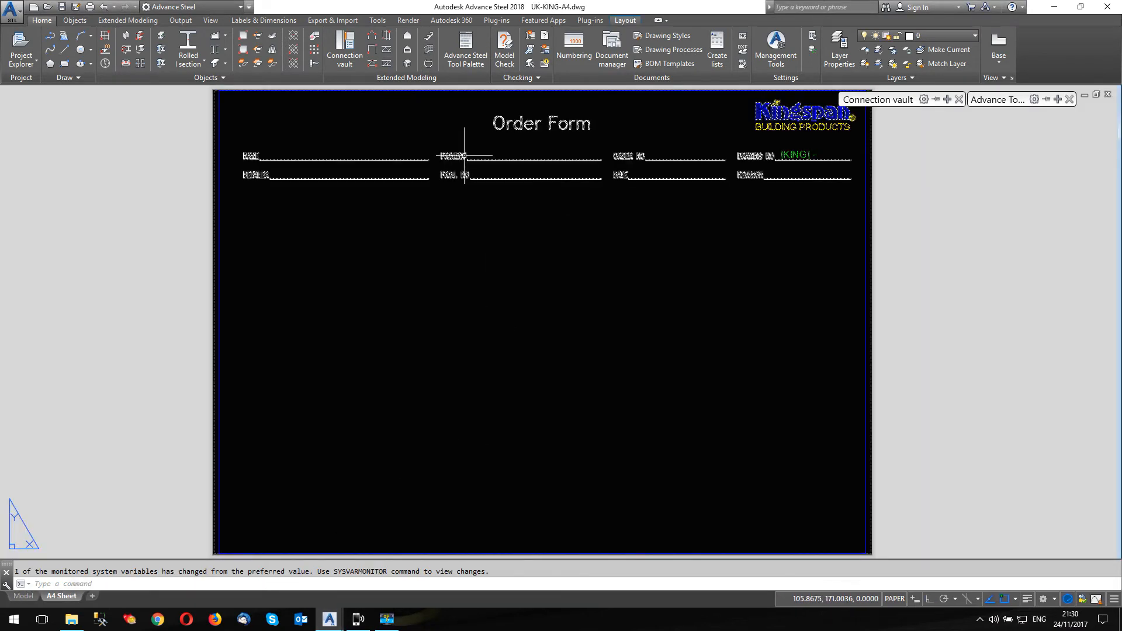
{"action": "mouse_move", "coordinate": [799, 125]}
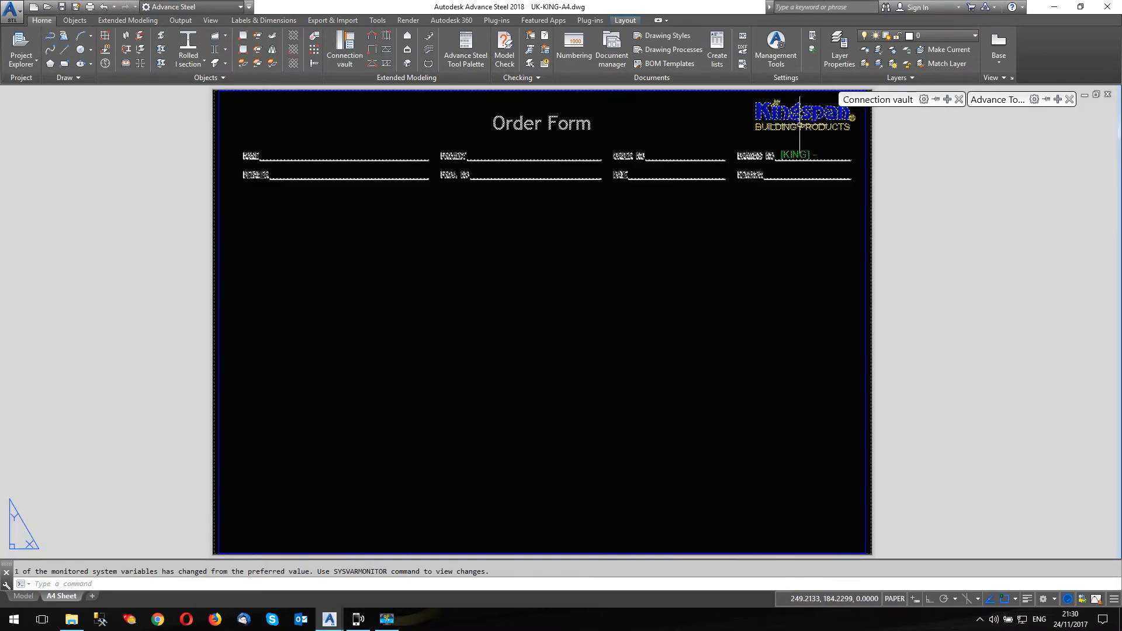
{"action": "scroll", "scroll_direction": "down", "scroll_amount": 3}
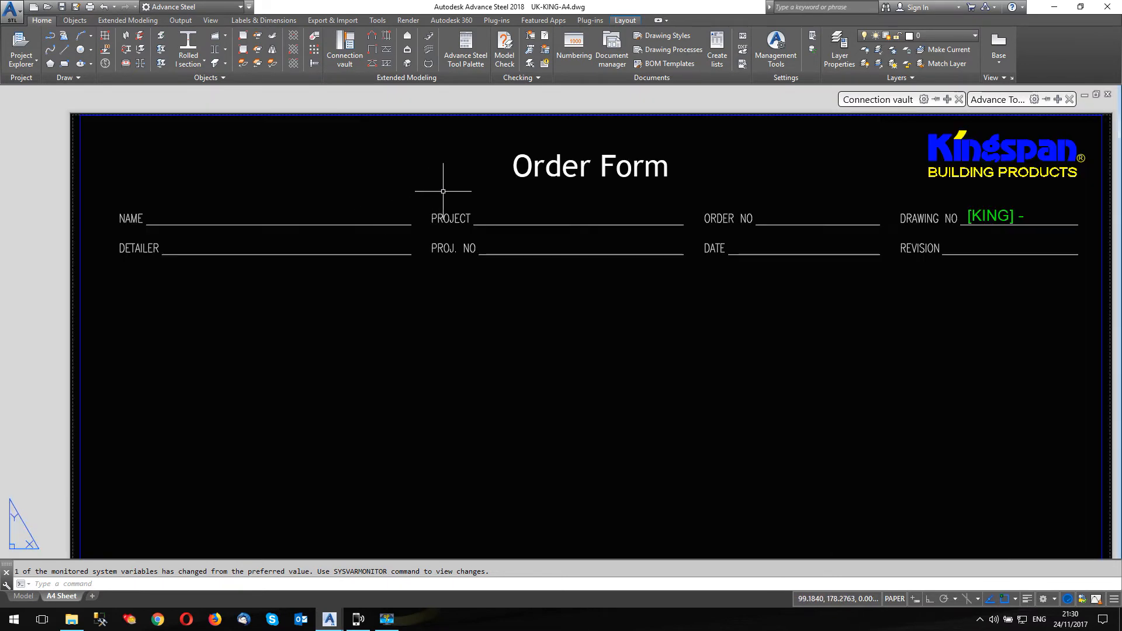
{"action": "mouse_move", "coordinate": [549, 185]}
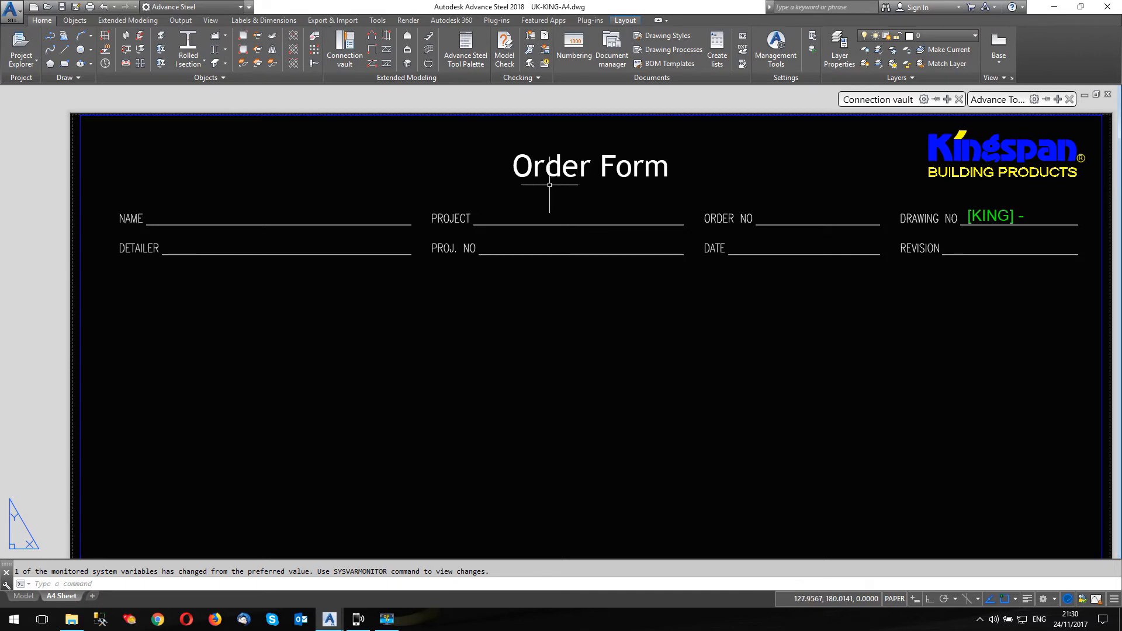
{"action": "mouse_move", "coordinate": [548, 185]}
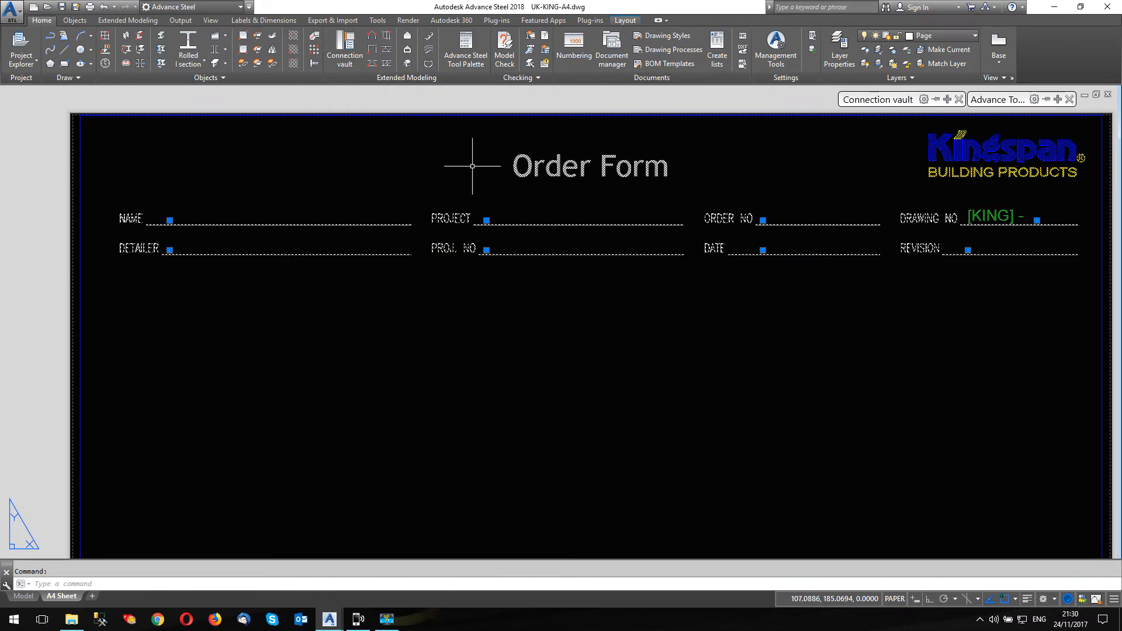
{"action": "right_click", "coordinate": [472, 166]}
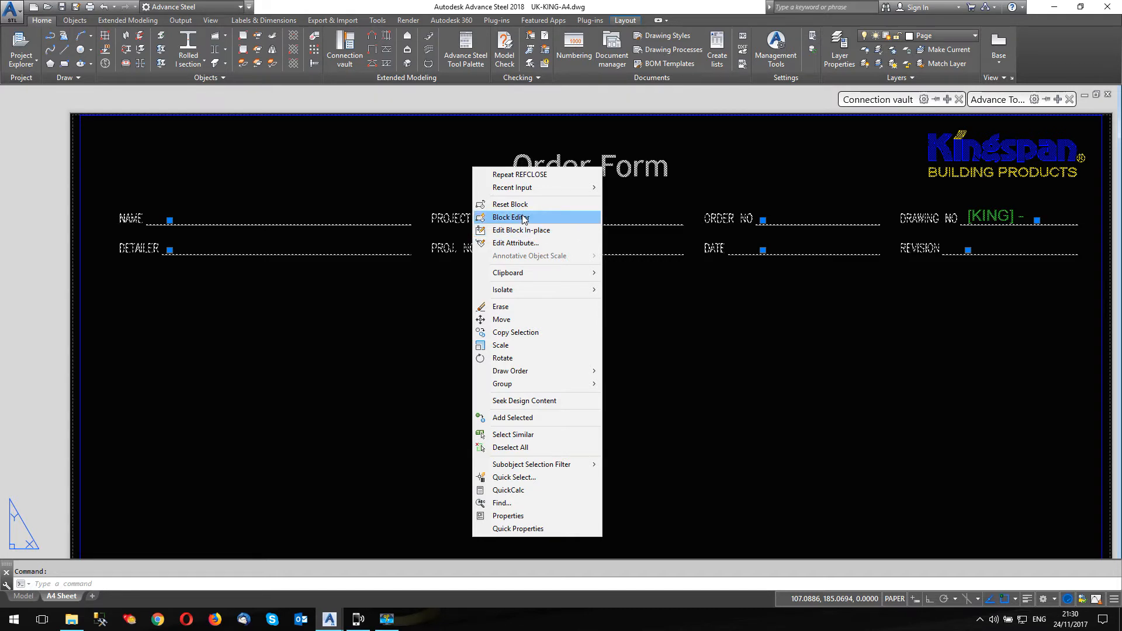
- Open the Order Form block and inspect its BUILDING_LOCATION and BUILDING attribute definitions
{"action": "left_click", "coordinate": [511, 217]}
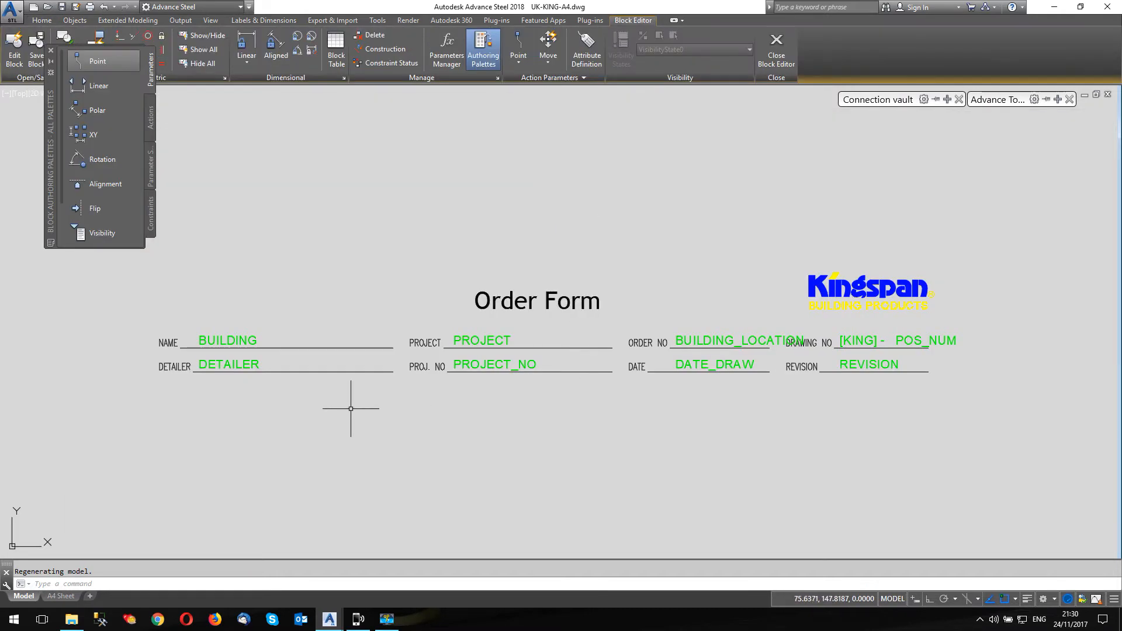
{"action": "scroll", "scroll_direction": "up", "scroll_amount": 3}
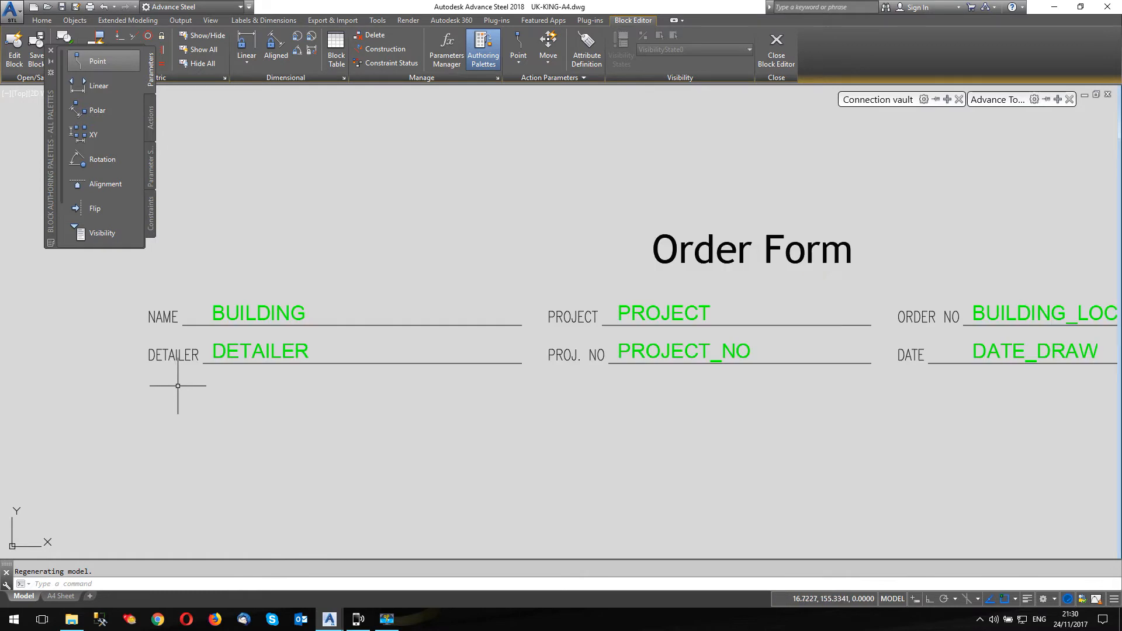
{"action": "mouse_move", "coordinate": [296, 313]}
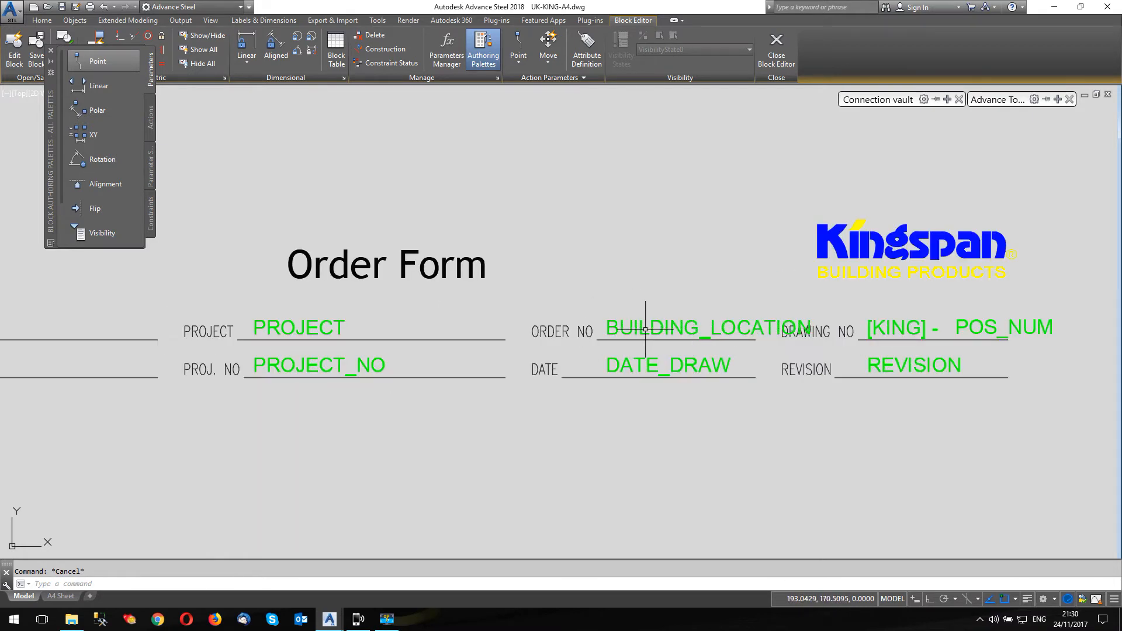
{"action": "mouse_move", "coordinate": [732, 328]}
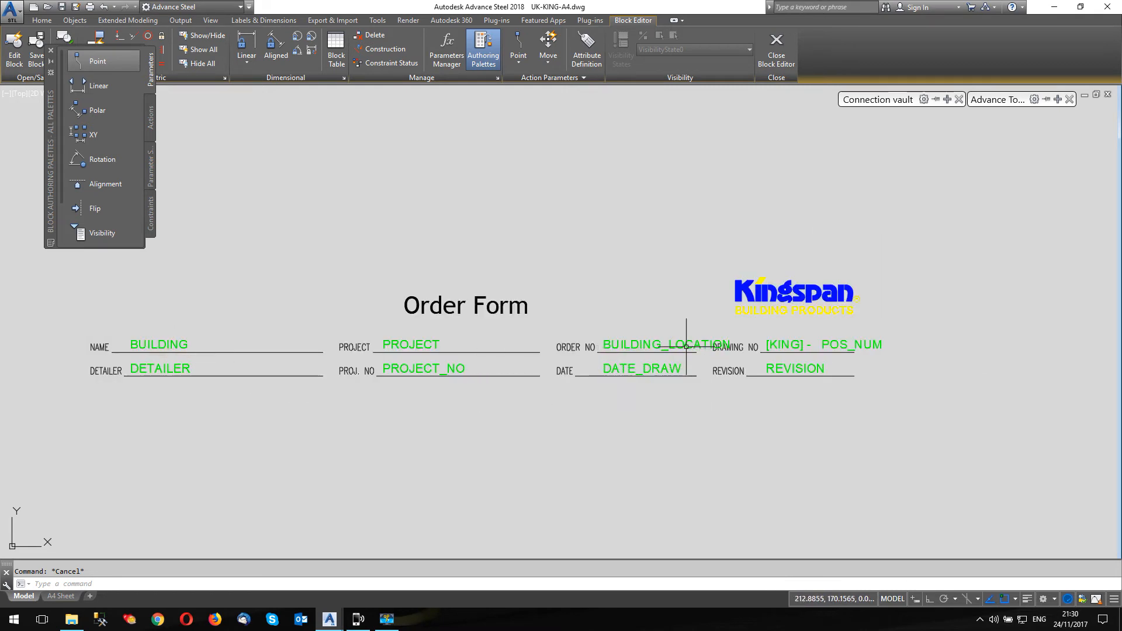
{"action": "double_click", "coordinate": [666, 344]}
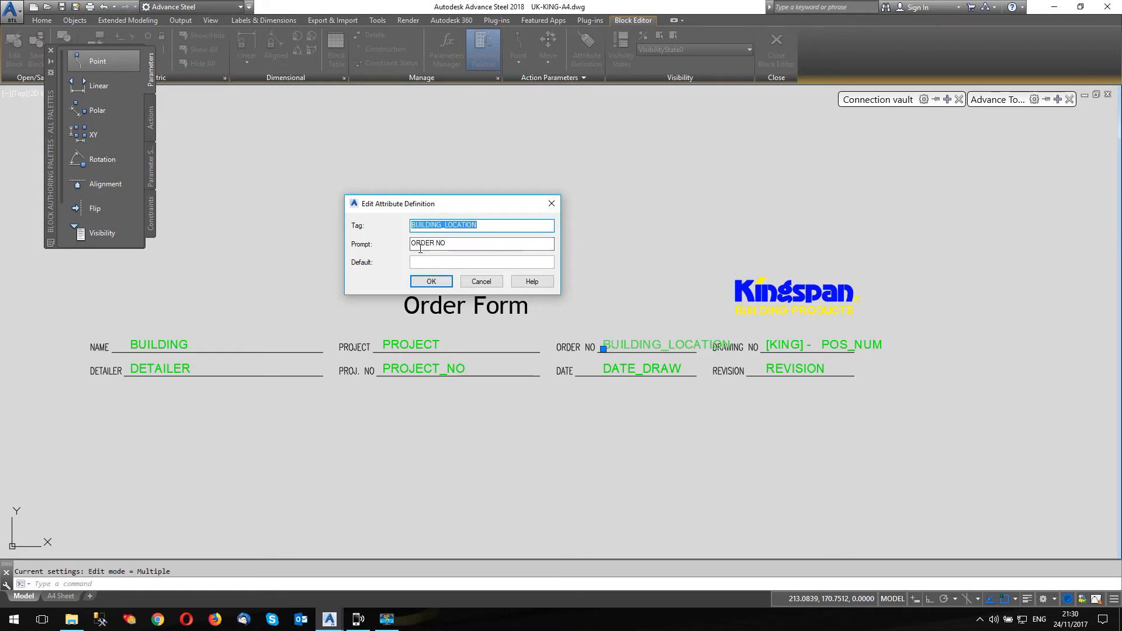
{"action": "left_click", "coordinate": [431, 281]}
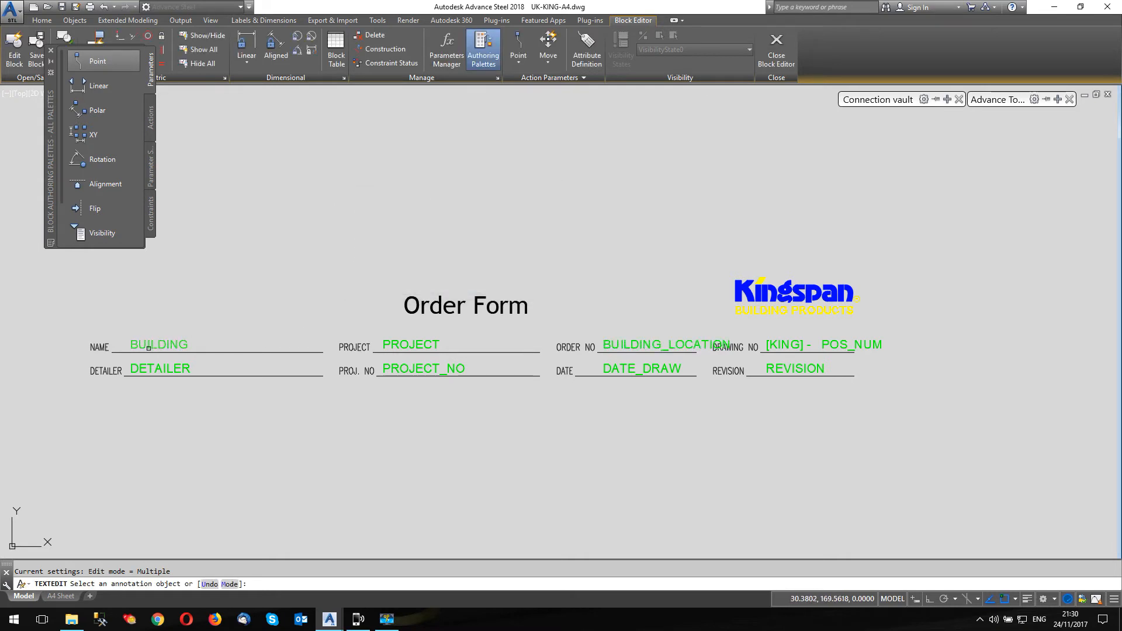
{"action": "double_click", "coordinate": [159, 345]}
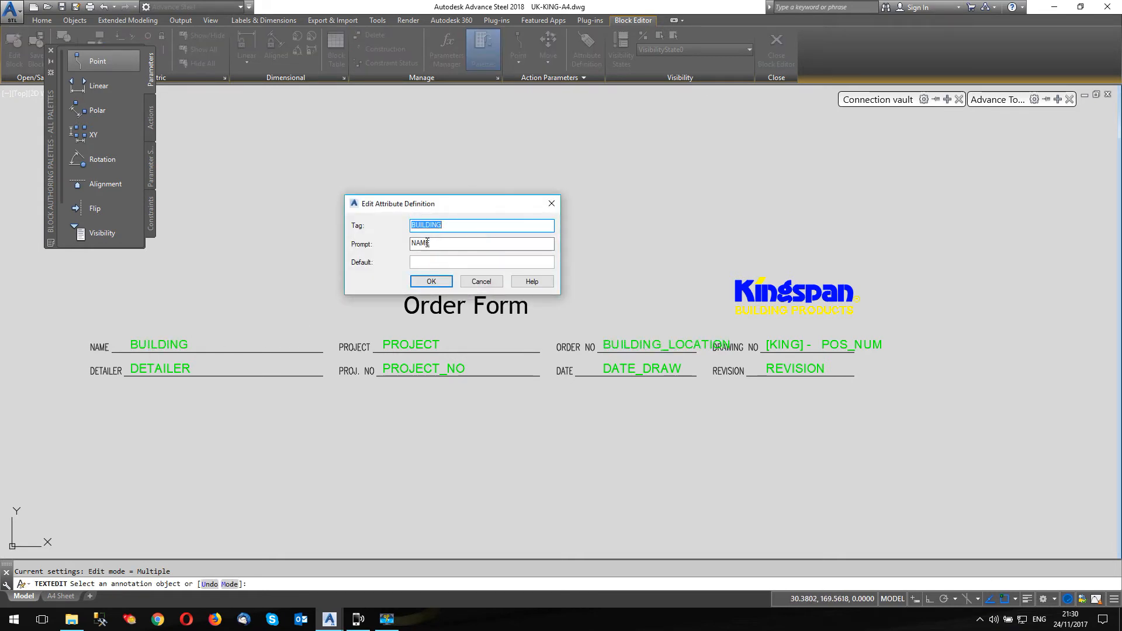
{"action": "left_click", "coordinate": [431, 281]}
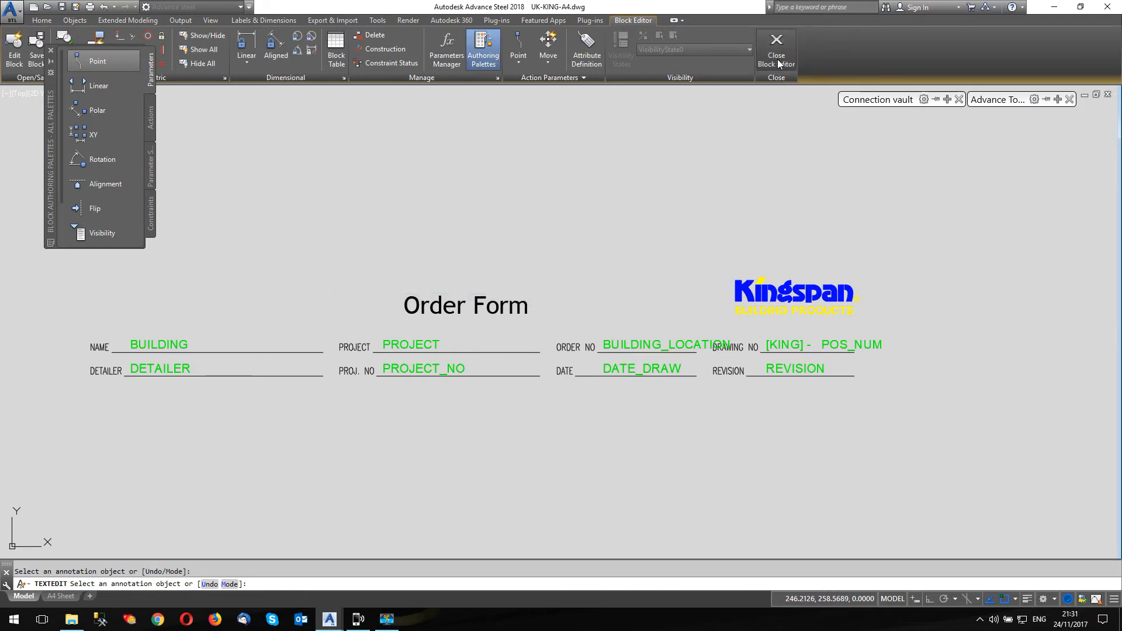
- Close the Block Editor to return to the UK-KING-A4 sheet
{"action": "left_click", "coordinate": [776, 50]}
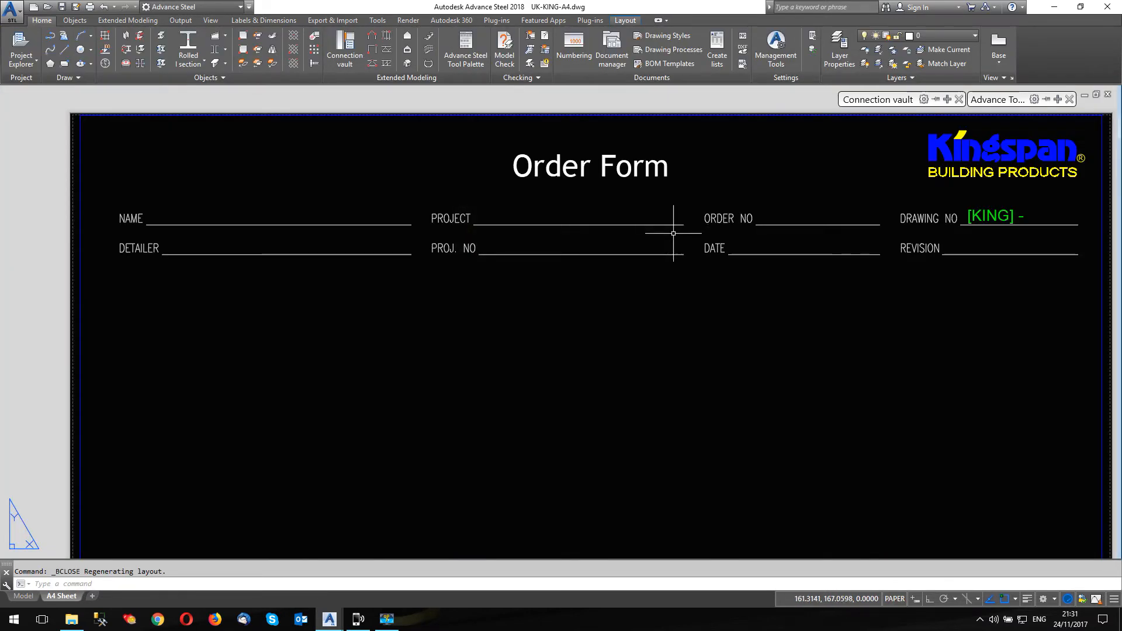
{"action": "mouse_move", "coordinate": [545, 362]}
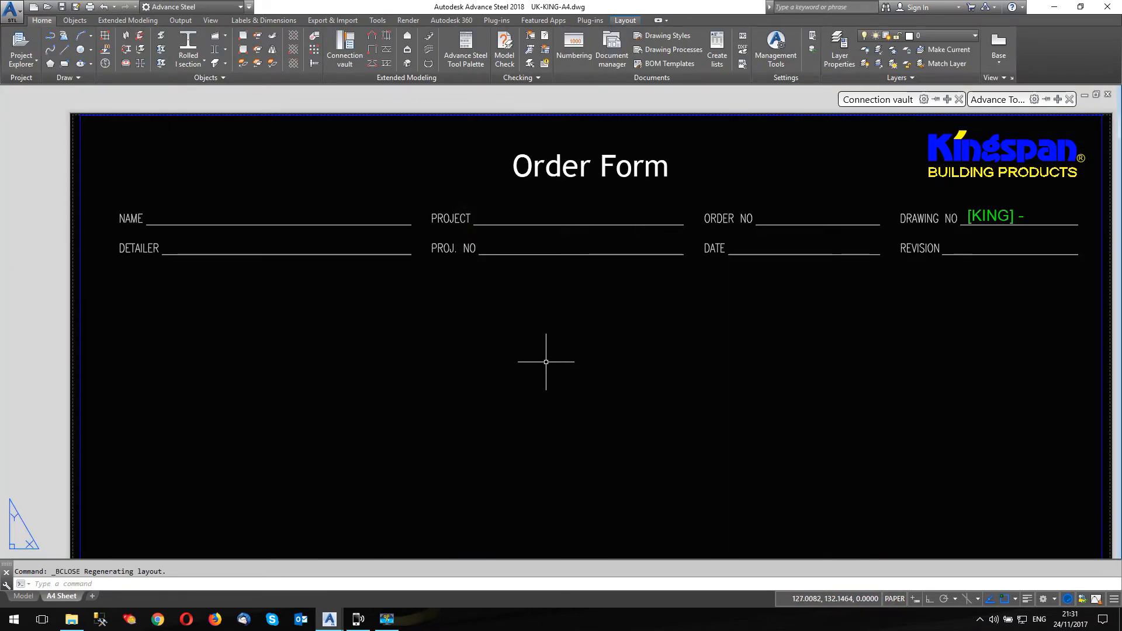
{"action": "mouse_move", "coordinate": [462, 482]}
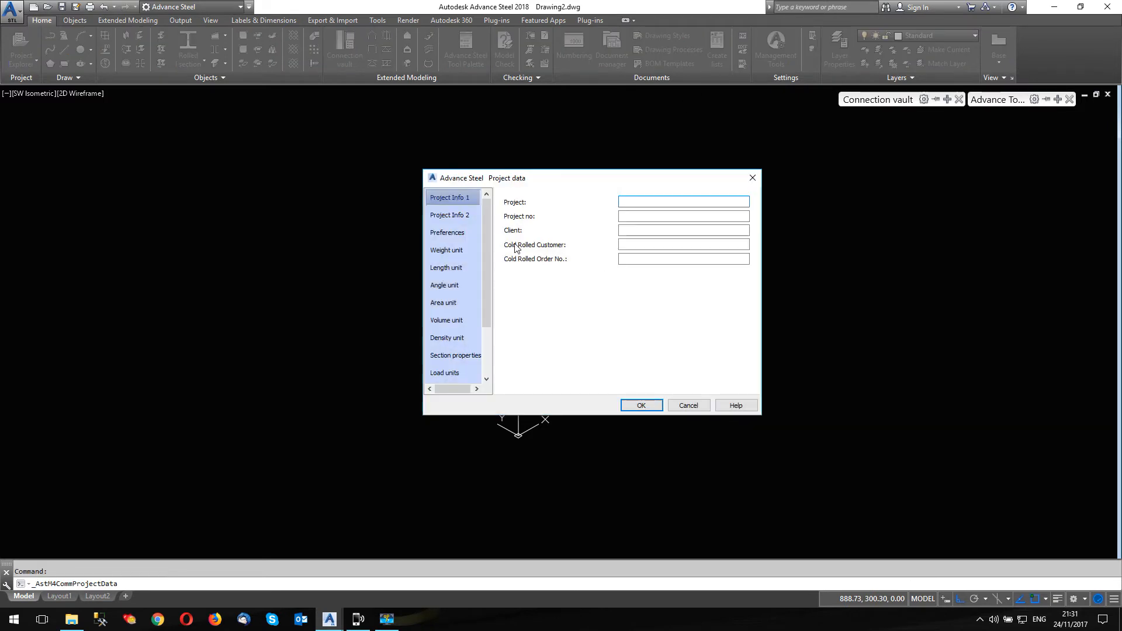
- Check the Cold Rolled Order No. fields and User attributes page, then cancel Project data
{"action": "left_click", "coordinate": [682, 244]}
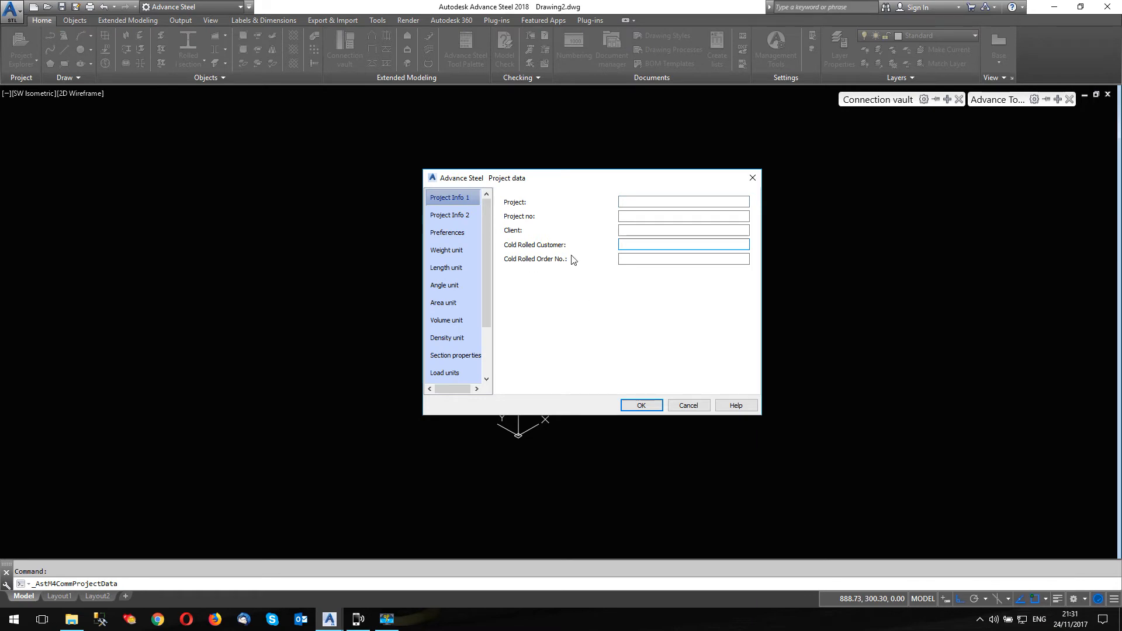
{"action": "left_click", "coordinate": [682, 258]}
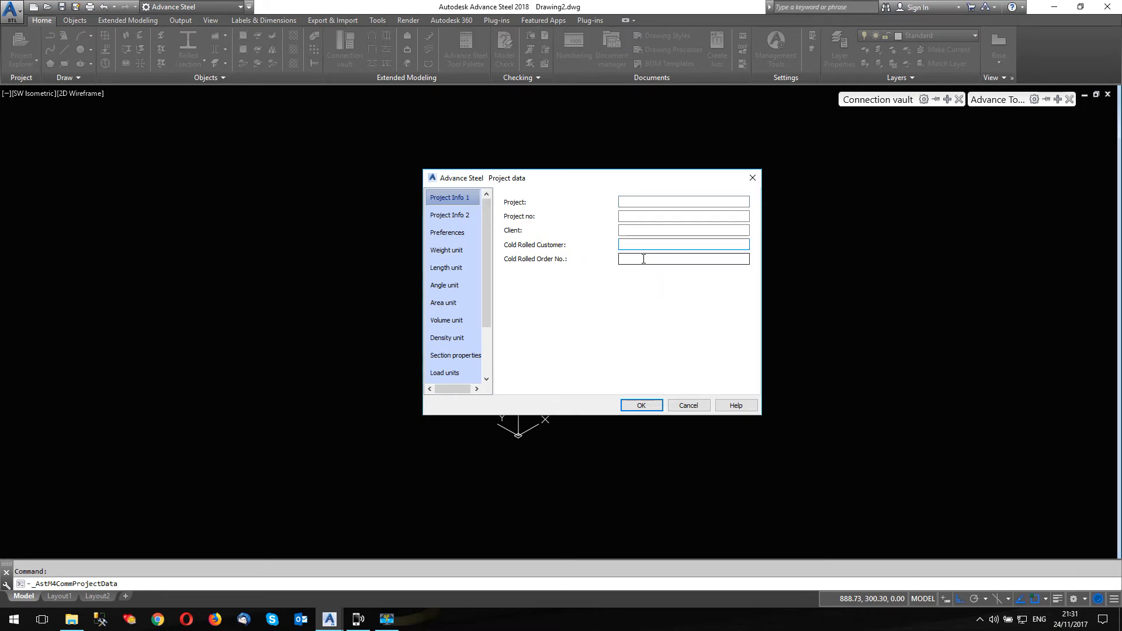
{"action": "left_click", "coordinate": [683, 244]}
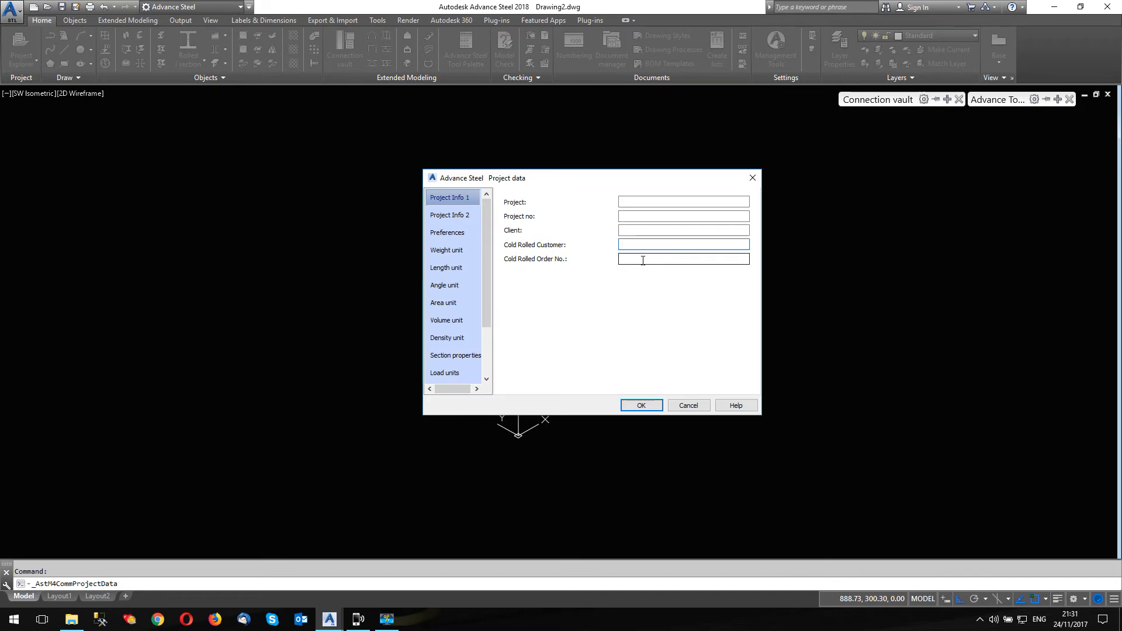
{"action": "left_click", "coordinate": [682, 259]}
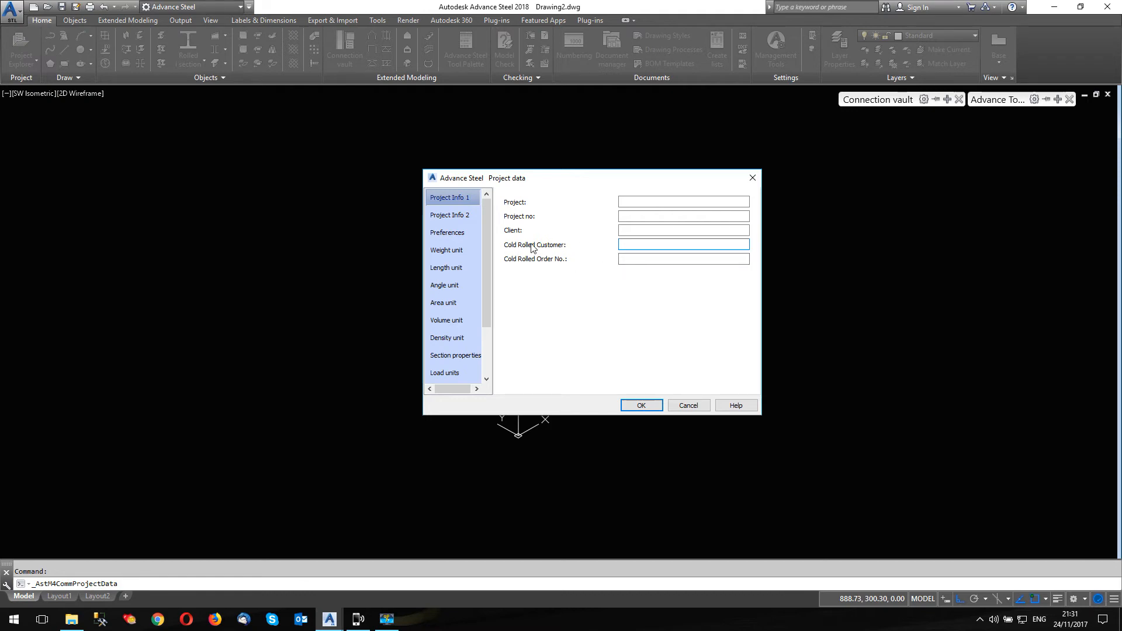
{"action": "left_click", "coordinate": [683, 258]}
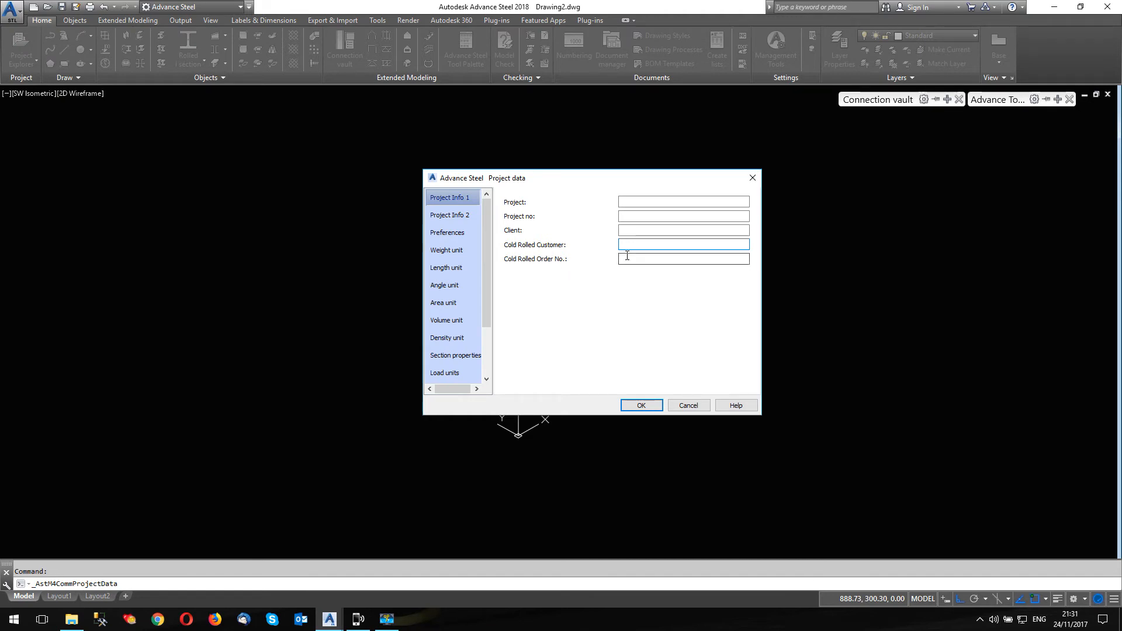
{"action": "left_click", "coordinate": [682, 259]}
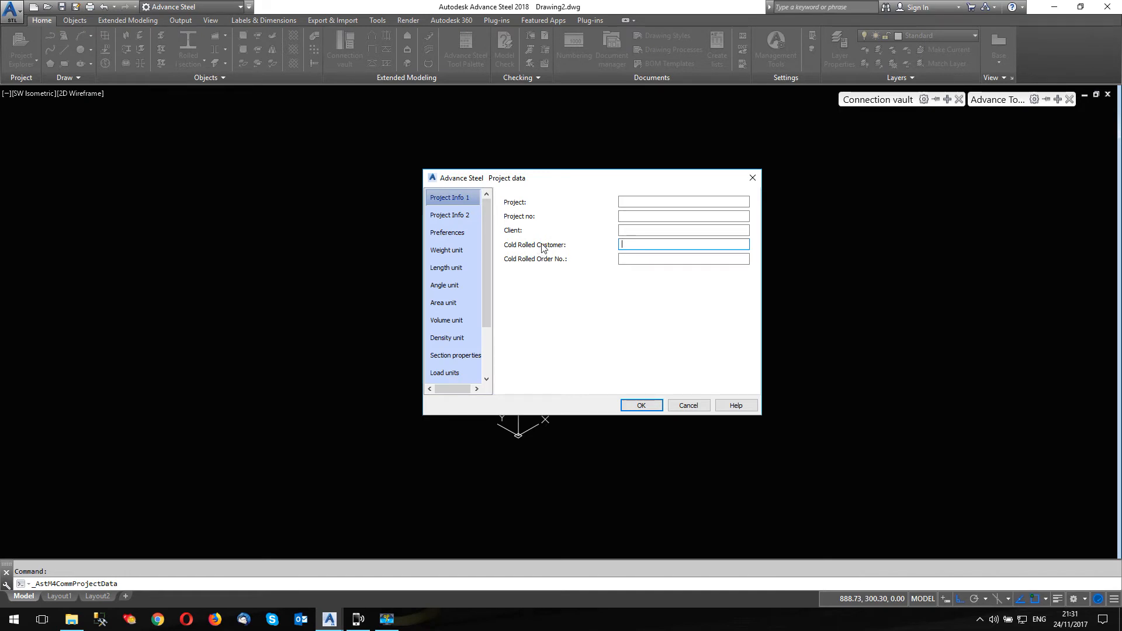
{"action": "mouse_move", "coordinate": [533, 246]}
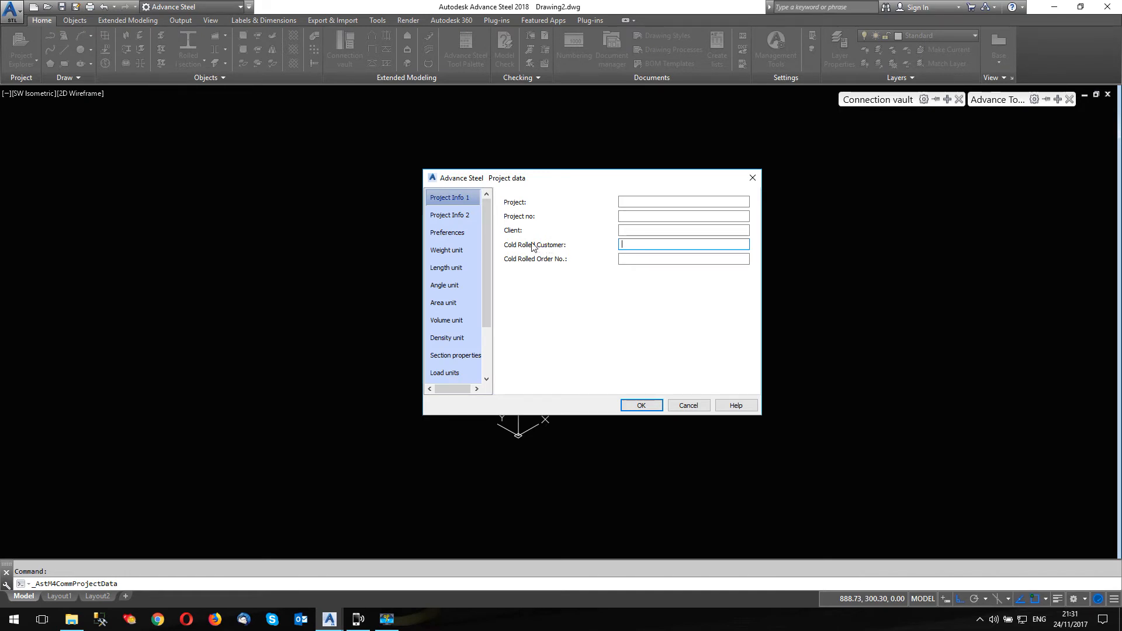
{"action": "mouse_move", "coordinate": [661, 245]}
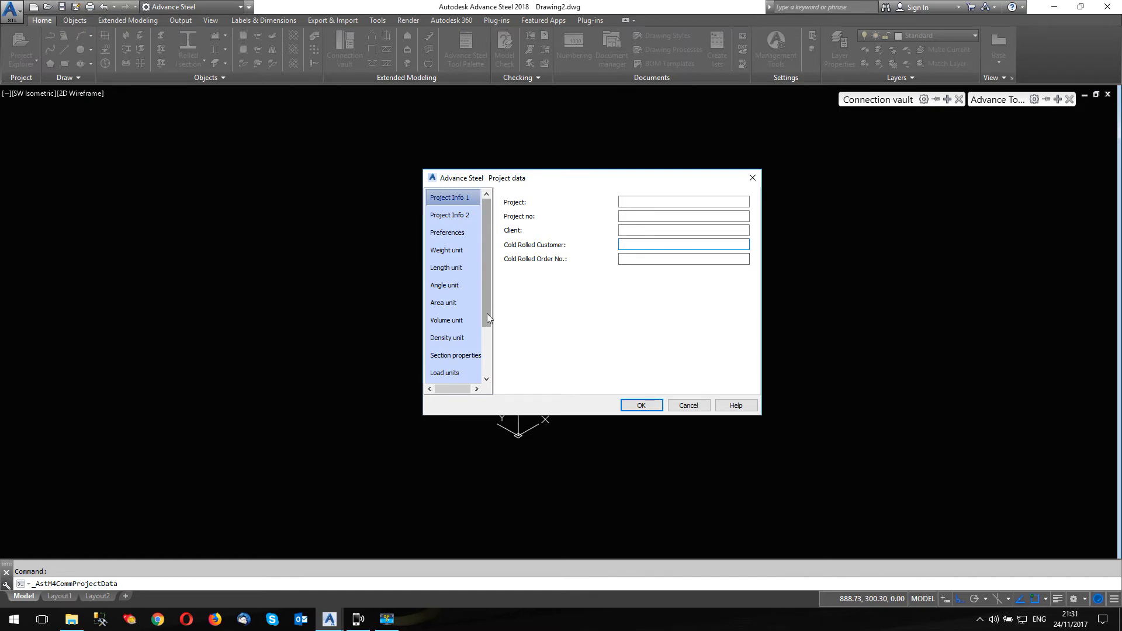
{"action": "left_click", "coordinate": [451, 372]}
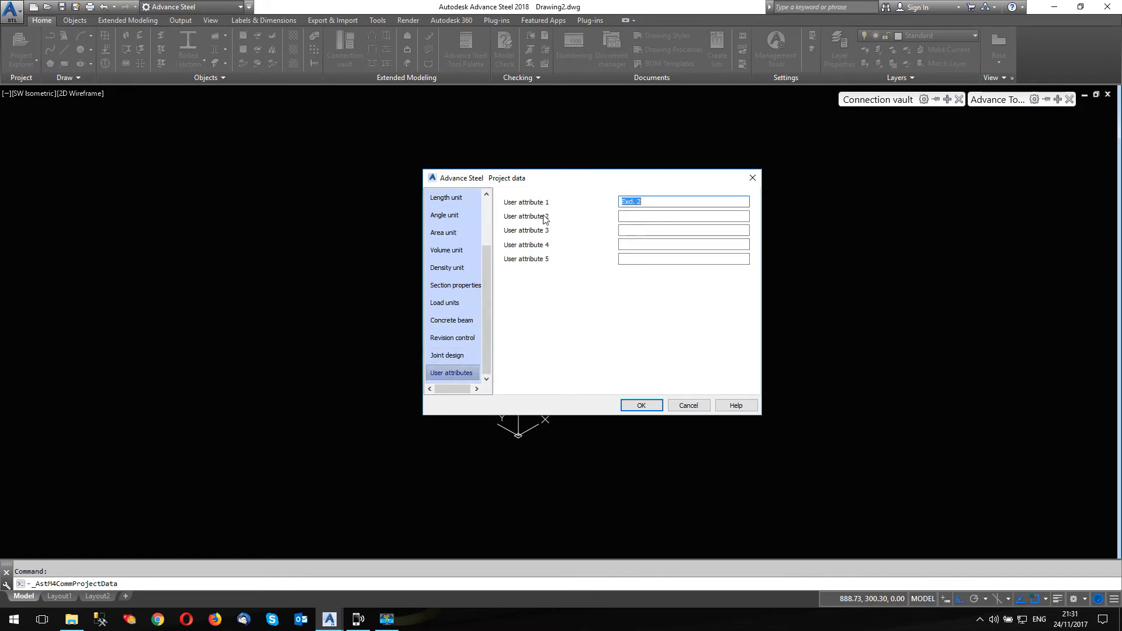
{"action": "mouse_move", "coordinate": [610, 204]}
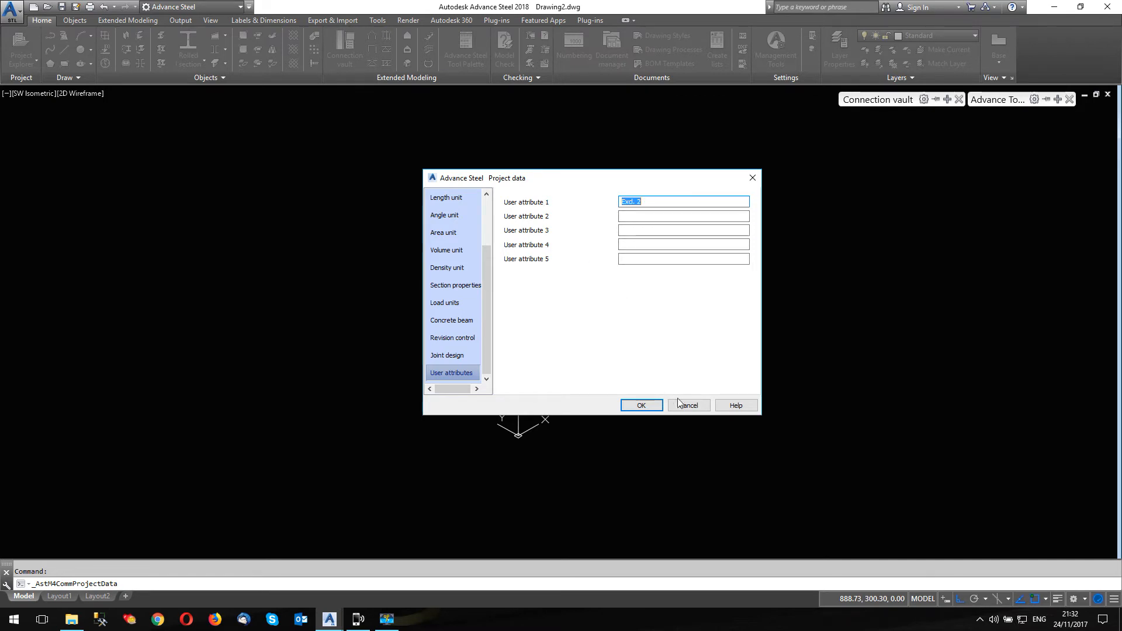
{"action": "mouse_move", "coordinate": [687, 405]}
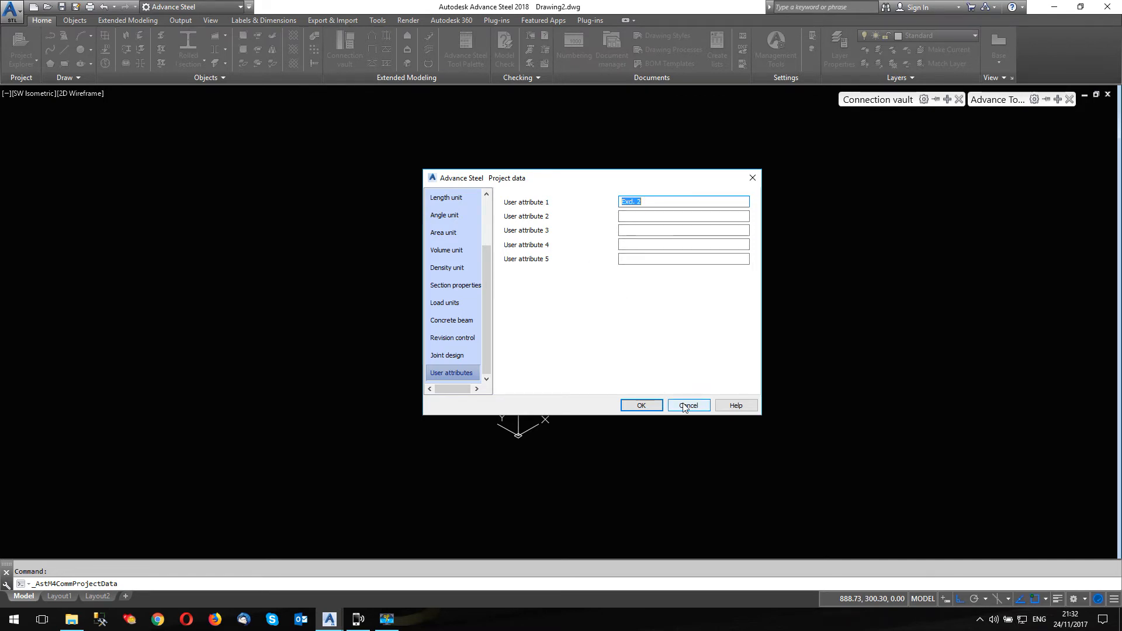
{"action": "left_click", "coordinate": [688, 405]}
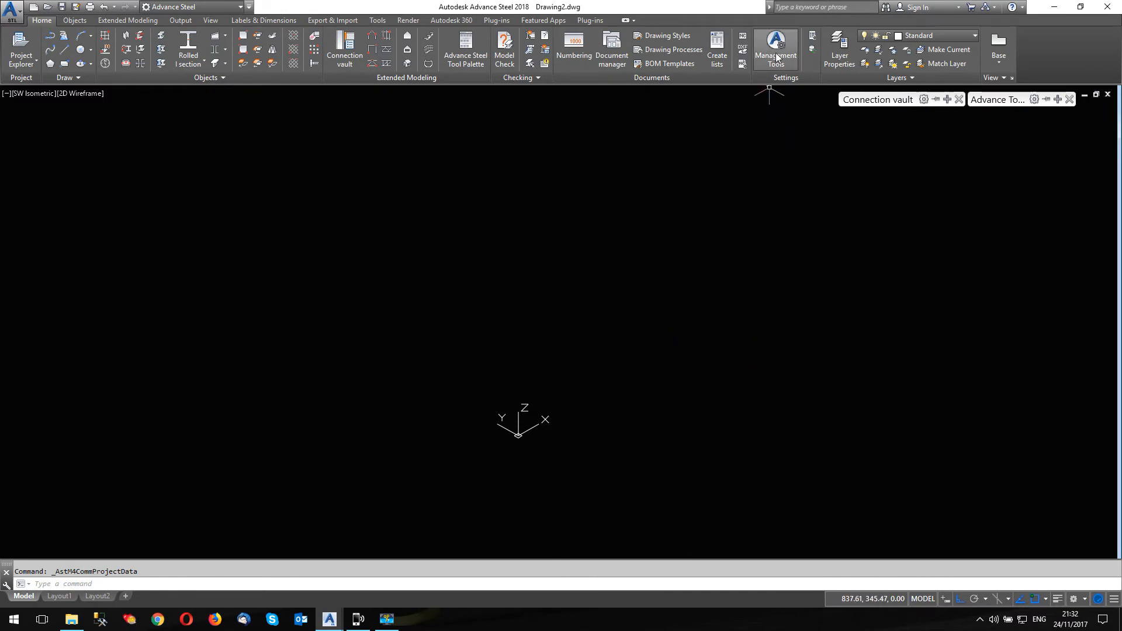
- Launch Management Tools and switch to its Table editor page
{"action": "left_click", "coordinate": [775, 50]}
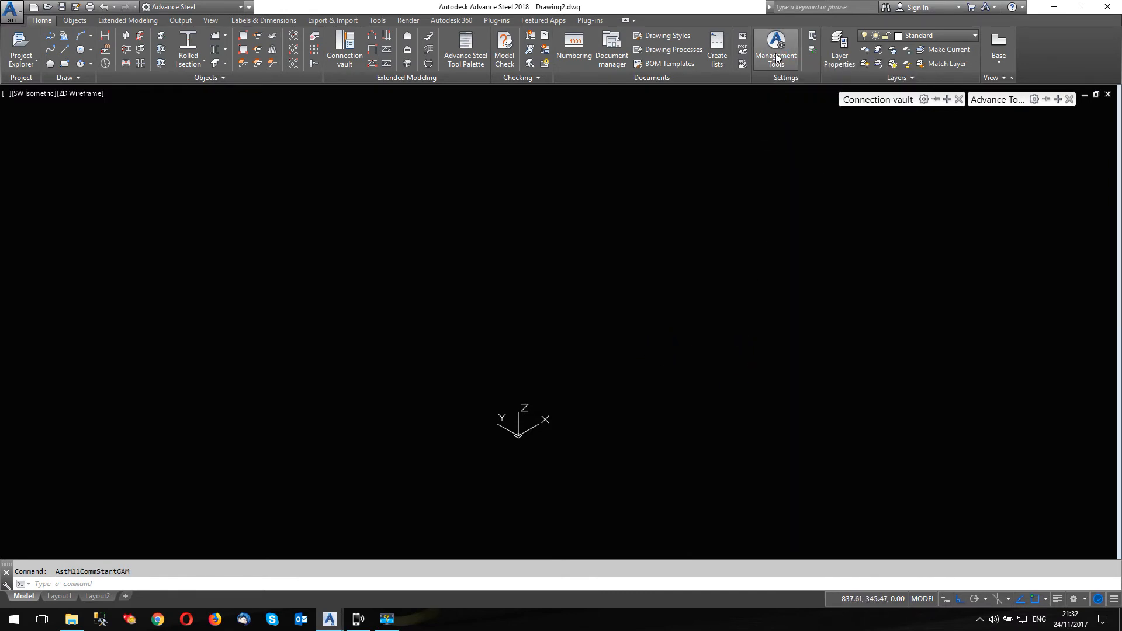
{"action": "left_click", "coordinate": [775, 48]}
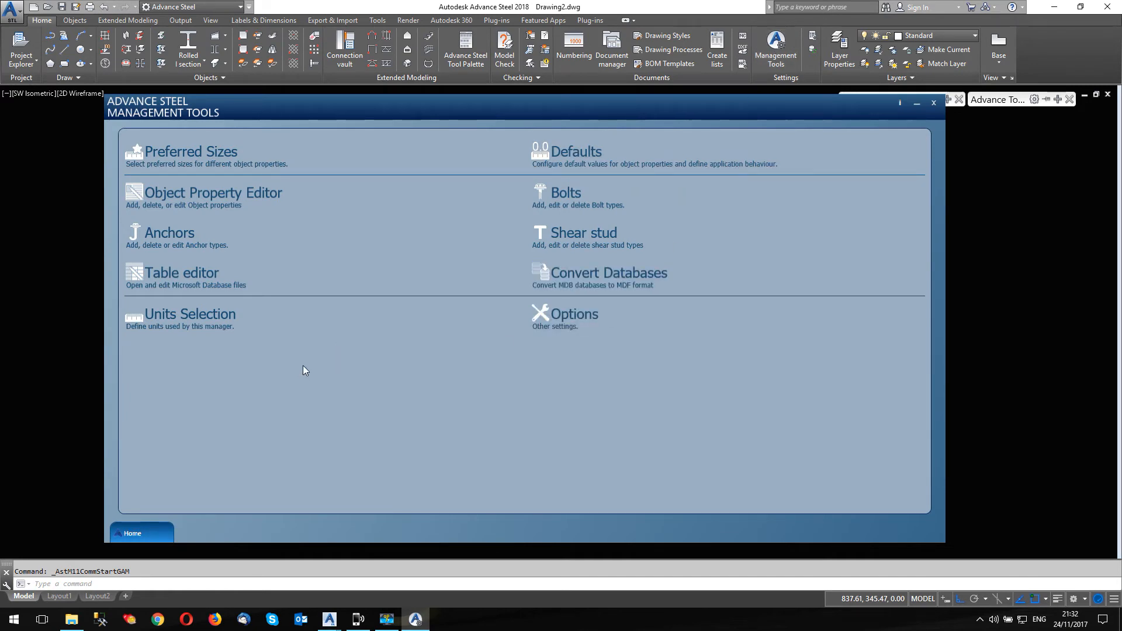
{"action": "mouse_move", "coordinate": [186, 280]}
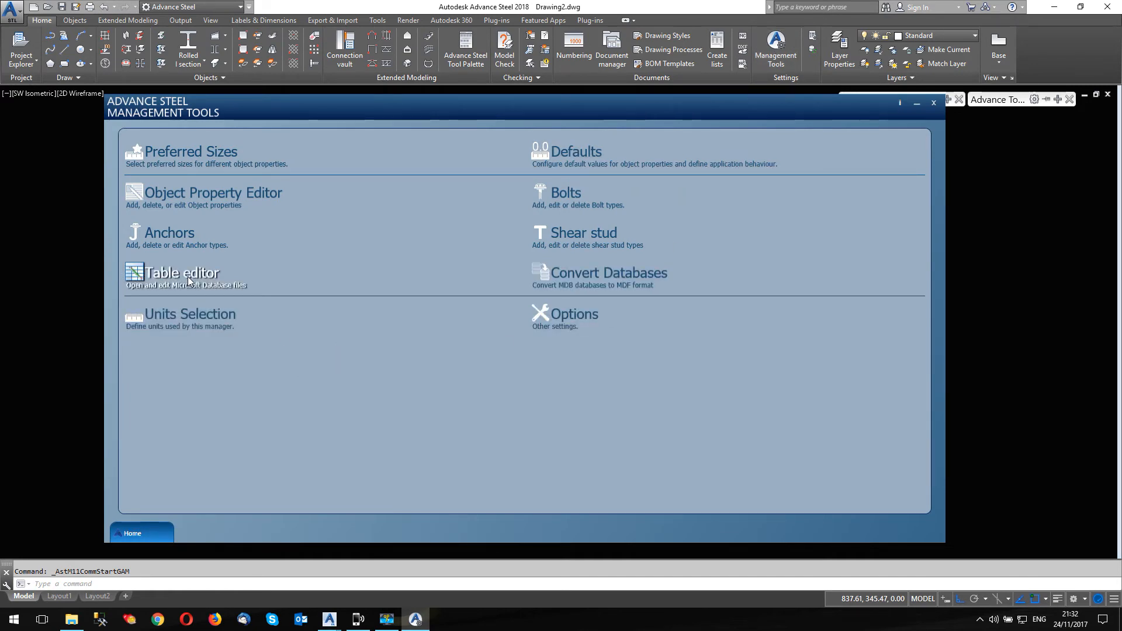
{"action": "mouse_move", "coordinate": [360, 317]}
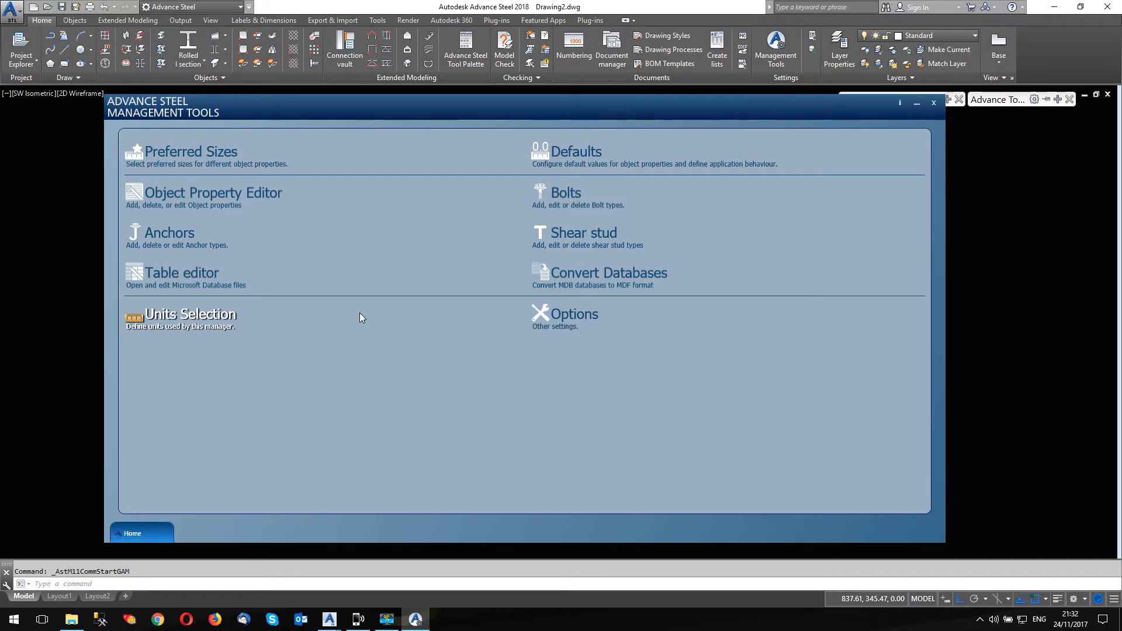
{"action": "mouse_move", "coordinate": [380, 354]}
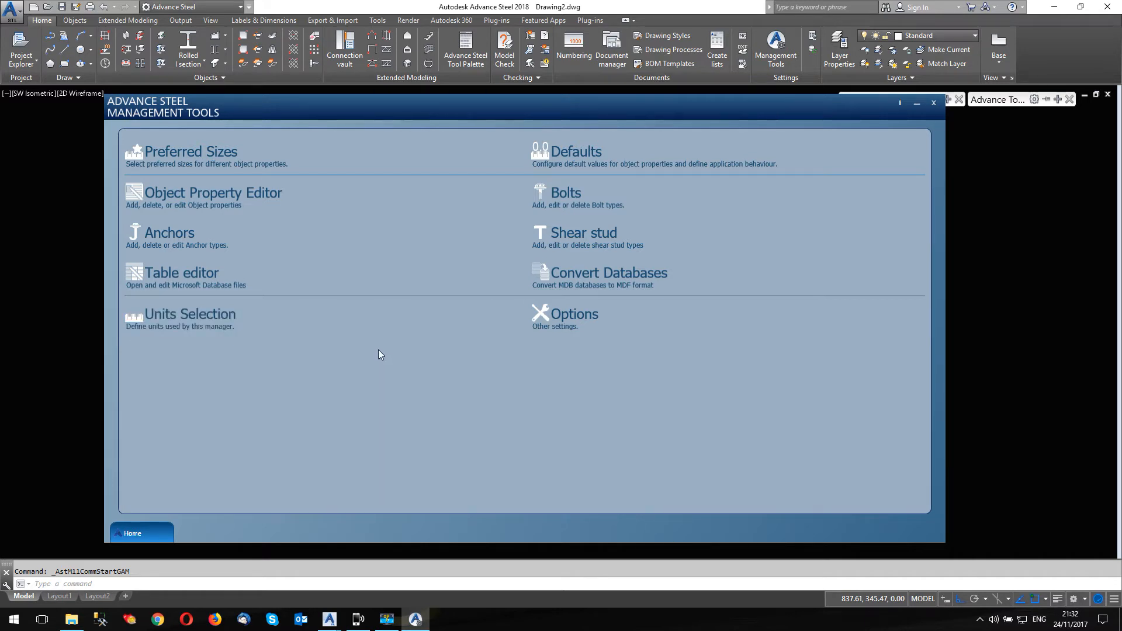
{"action": "mouse_move", "coordinate": [182, 276]}
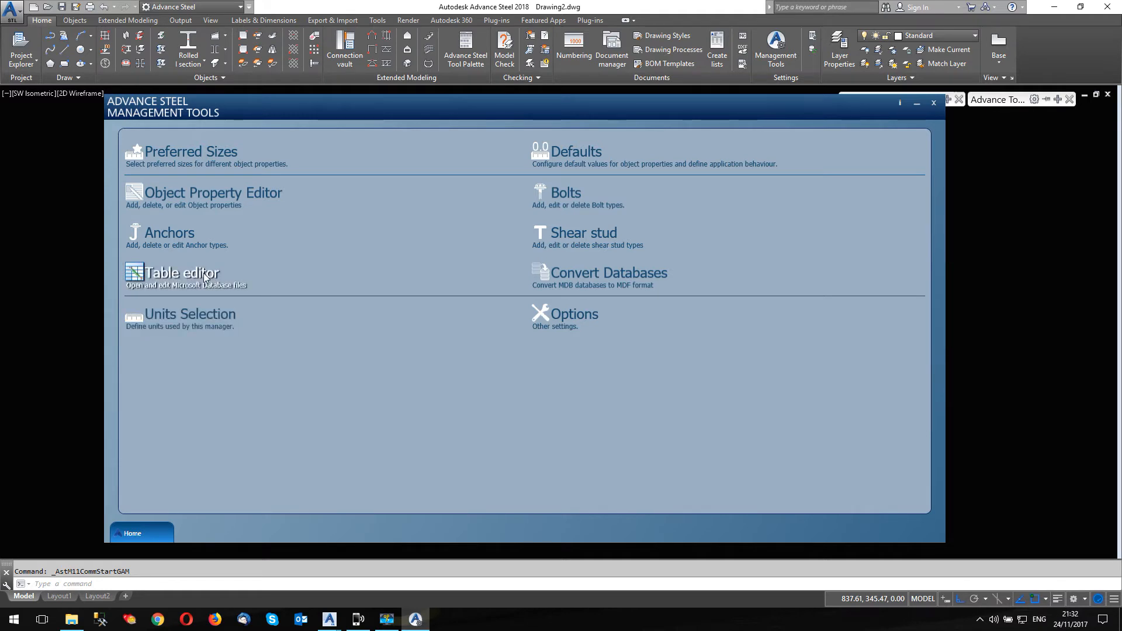
{"action": "left_click", "coordinate": [182, 273]}
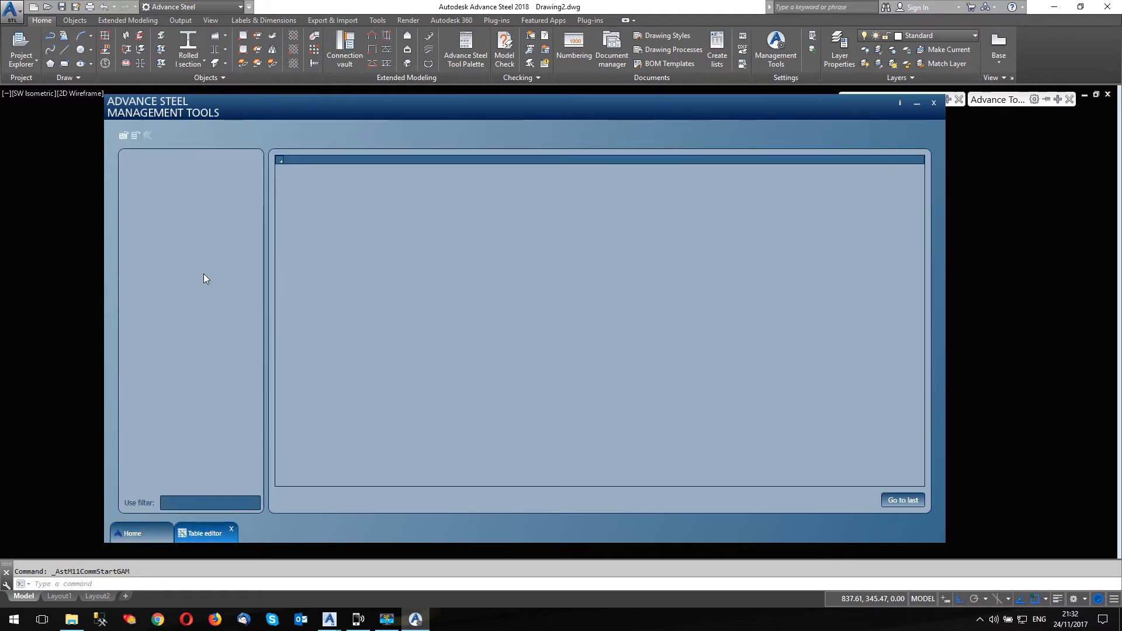
{"action": "mouse_move", "coordinate": [123, 135]}
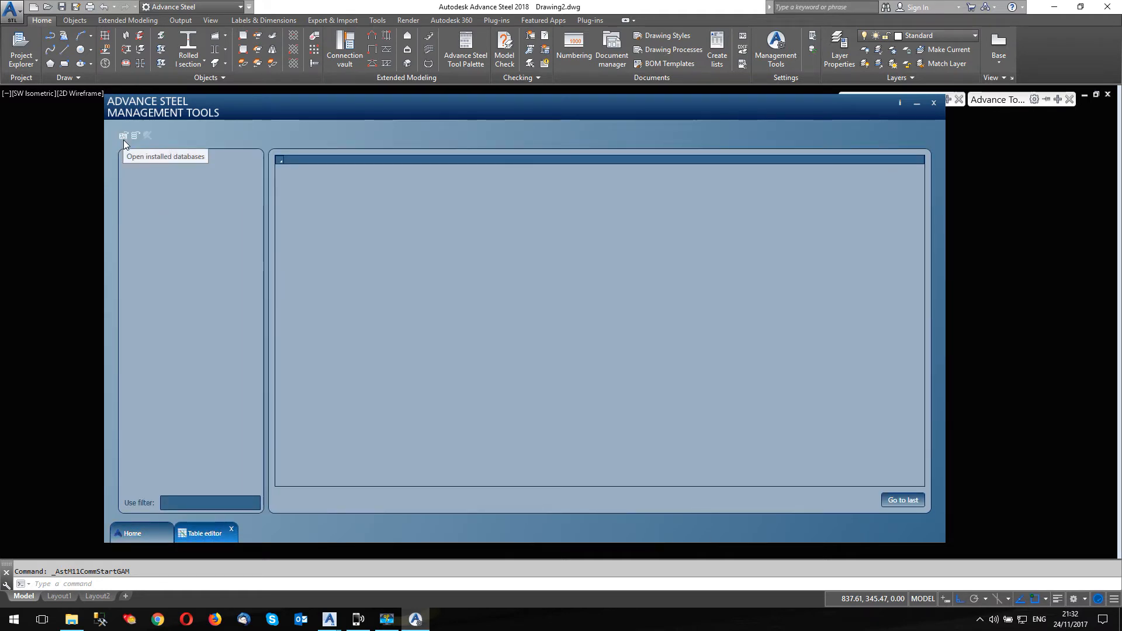
{"action": "mouse_move", "coordinate": [132, 148]}
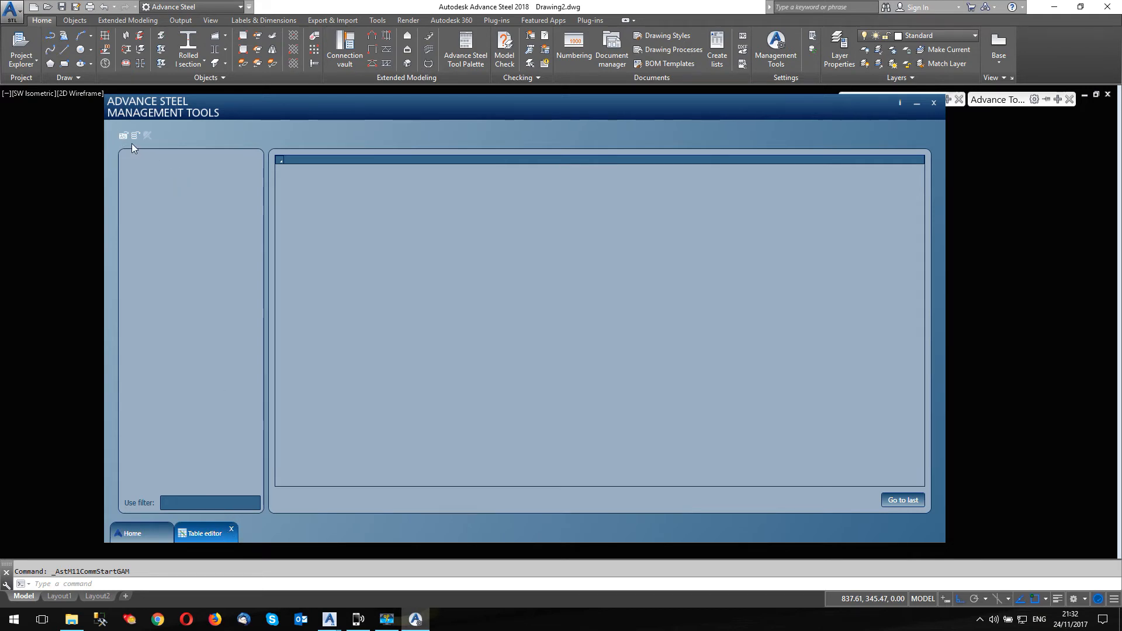
{"action": "mouse_move", "coordinate": [125, 147]}
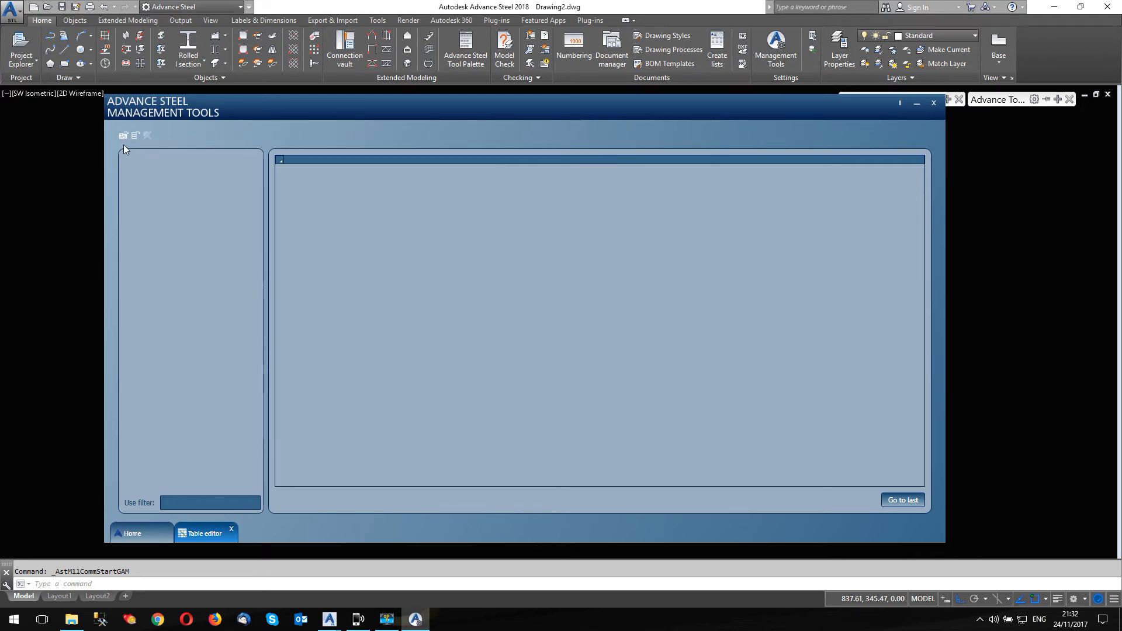
{"action": "mouse_move", "coordinate": [123, 136]}
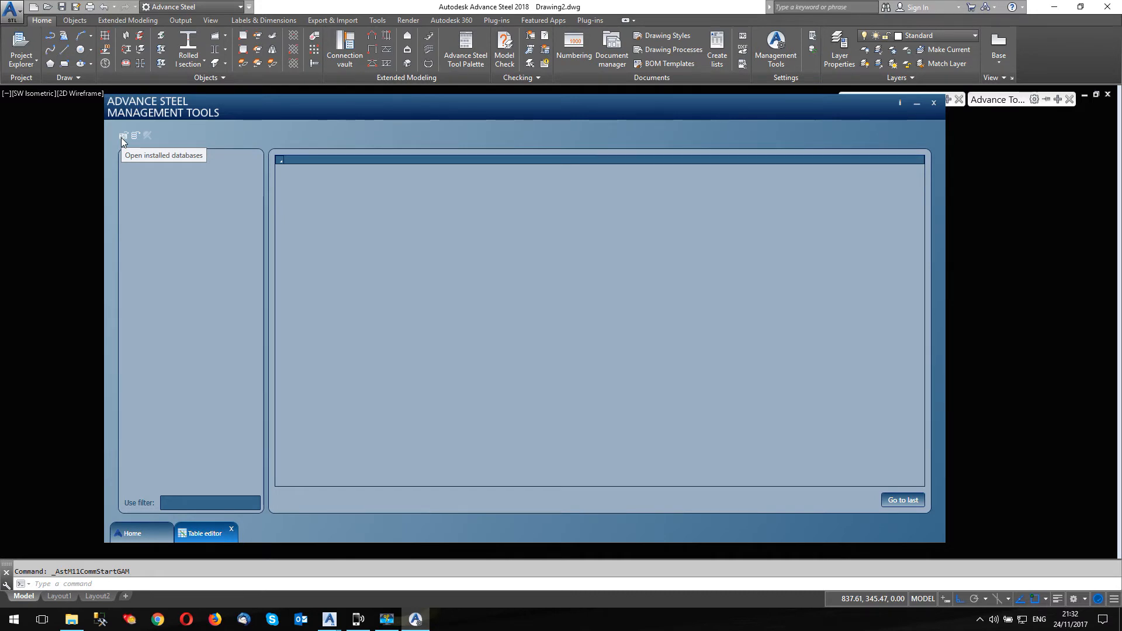
{"action": "mouse_move", "coordinate": [124, 136]}
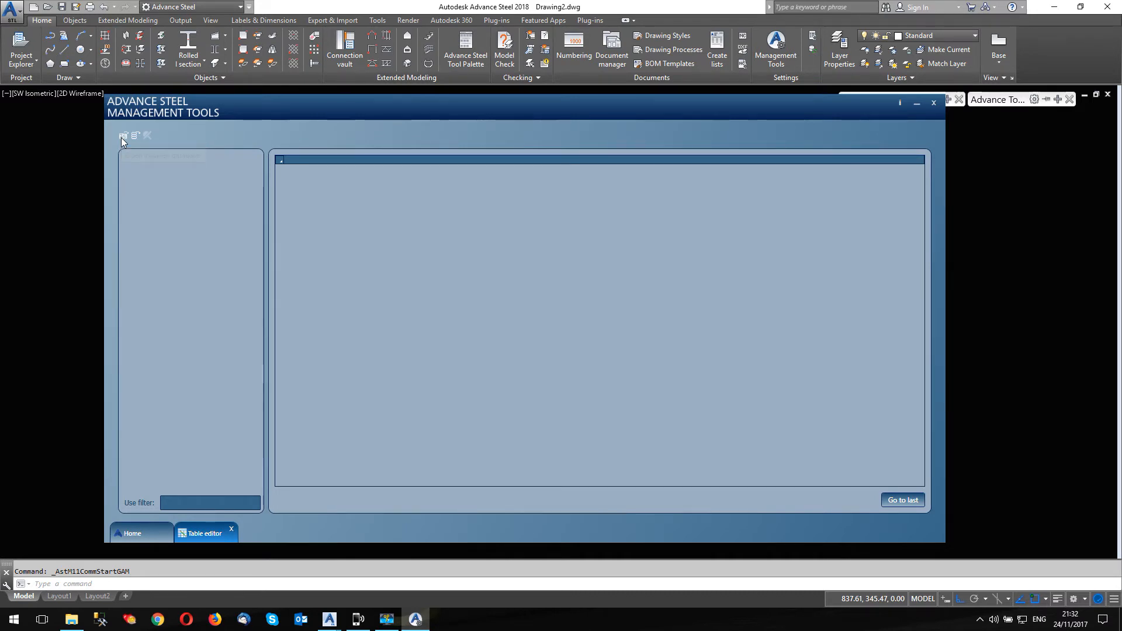
- Load the databases and browse AstorDetails' DetObjAnnotationStrategy and DetObjQualifierSet tables
{"action": "left_click", "coordinate": [123, 136]}
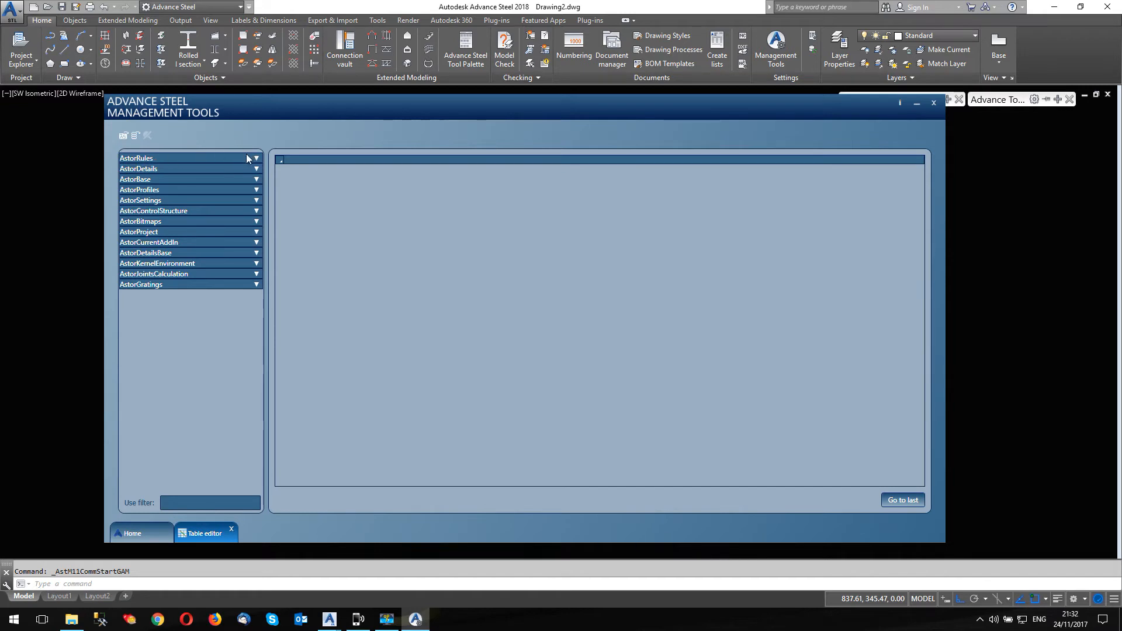
{"action": "mouse_move", "coordinate": [146, 246]}
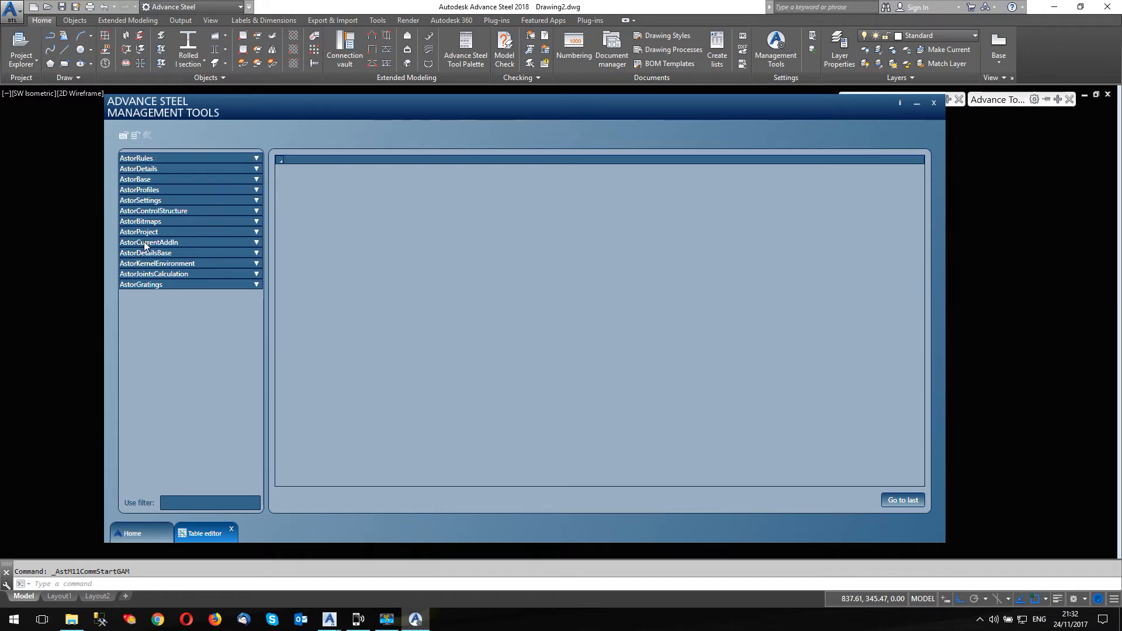
{"action": "mouse_move", "coordinate": [165, 284]}
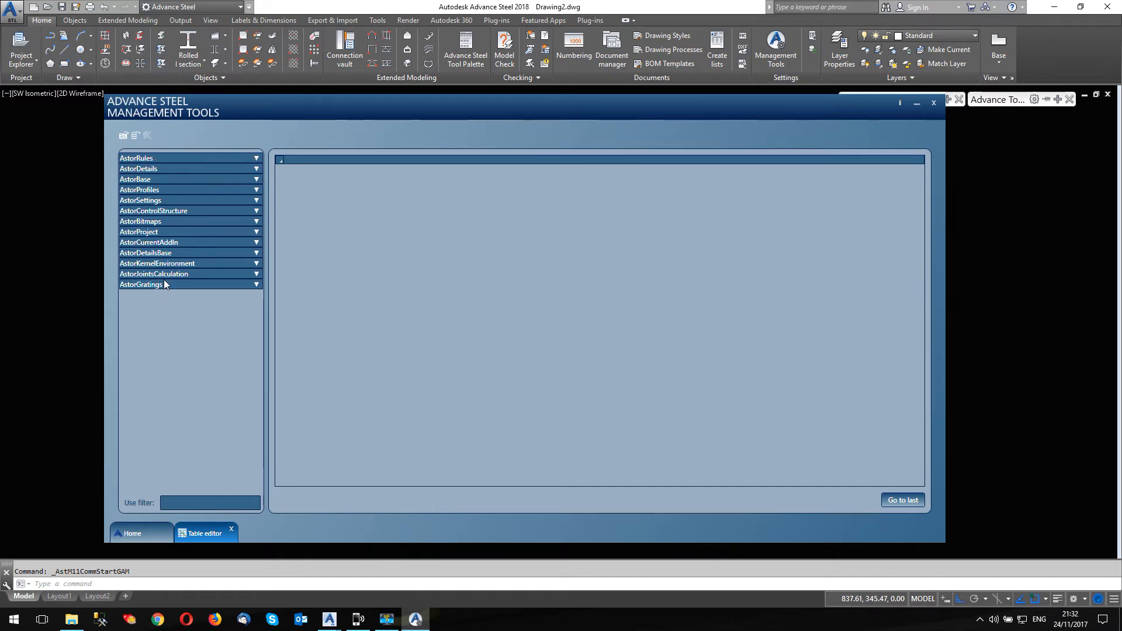
{"action": "mouse_move", "coordinate": [242, 168]}
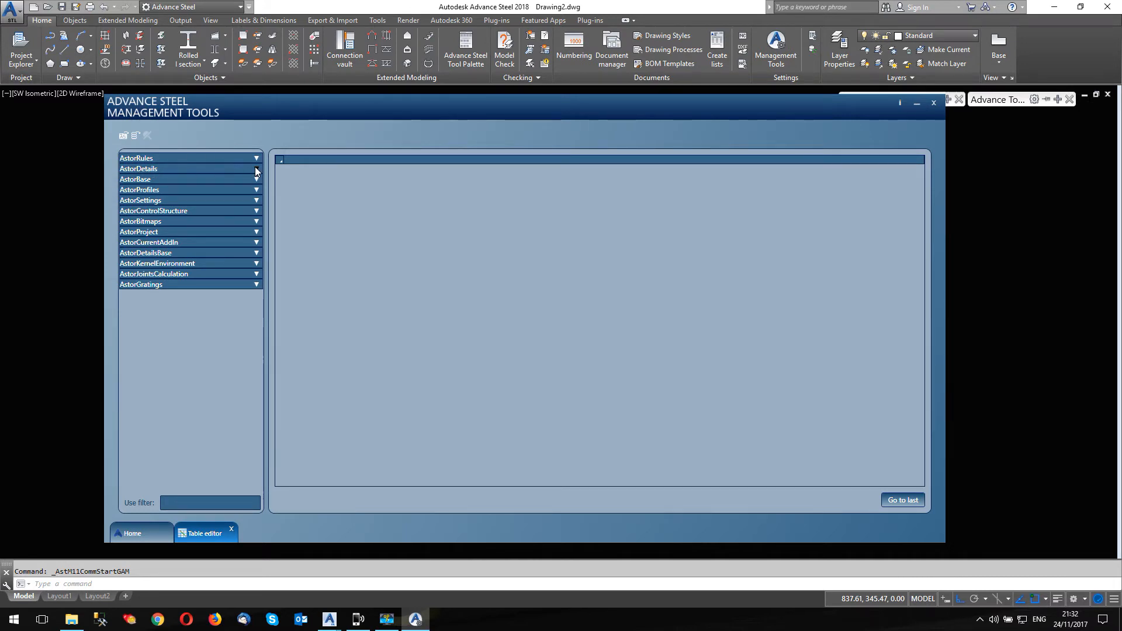
{"action": "left_click", "coordinate": [255, 169]}
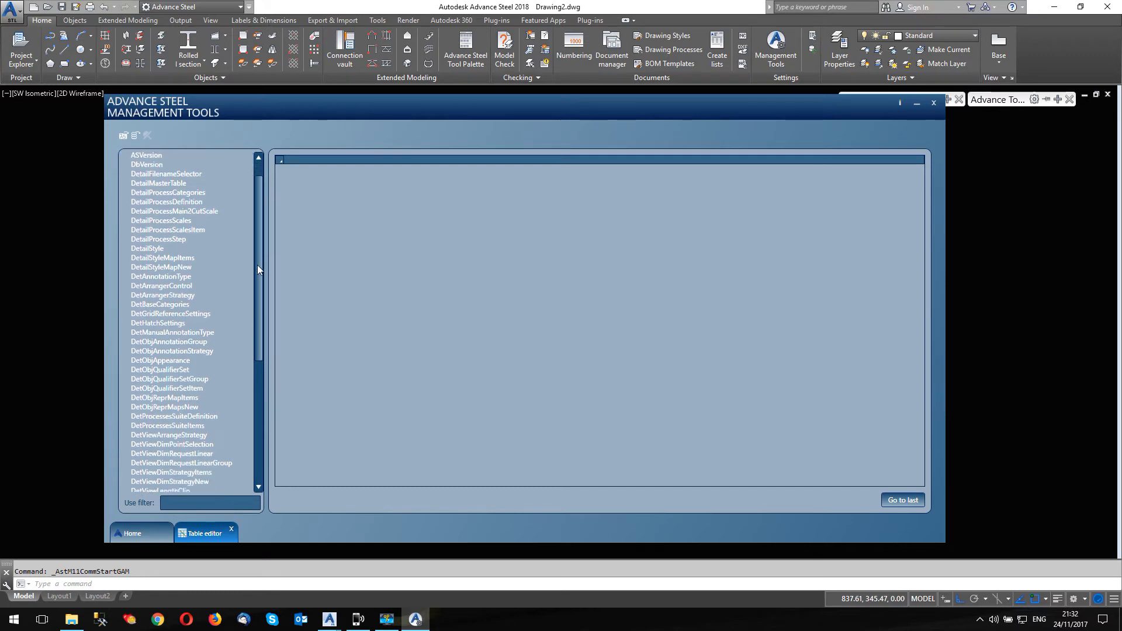
{"action": "left_click", "coordinate": [172, 283]}
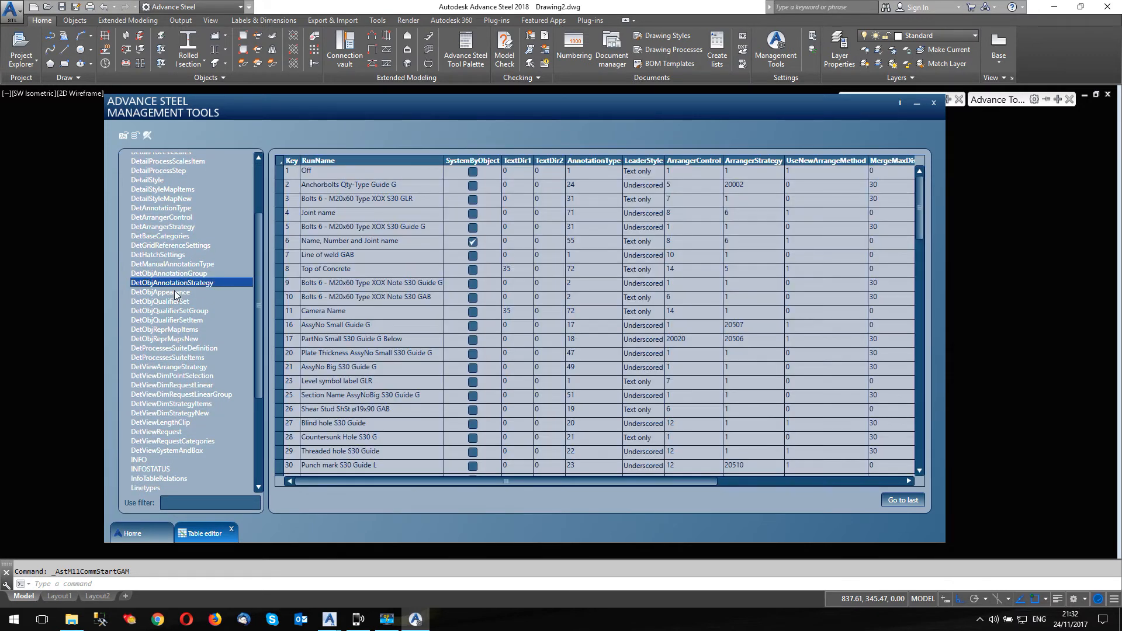
{"action": "left_click", "coordinate": [161, 301]}
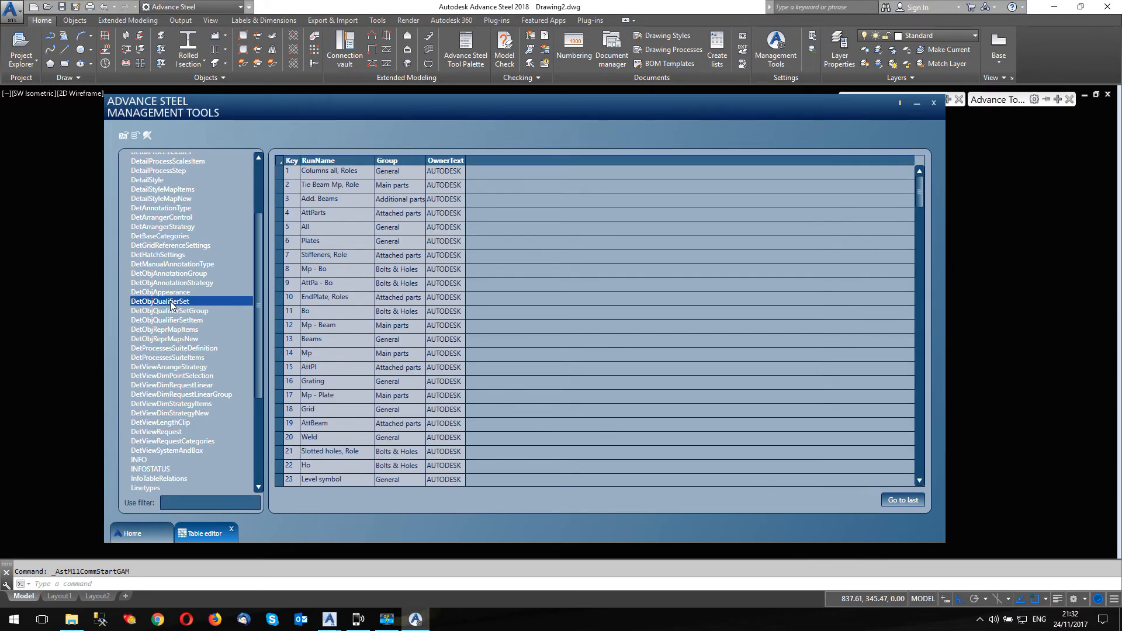
{"action": "mouse_move", "coordinate": [262, 265]}
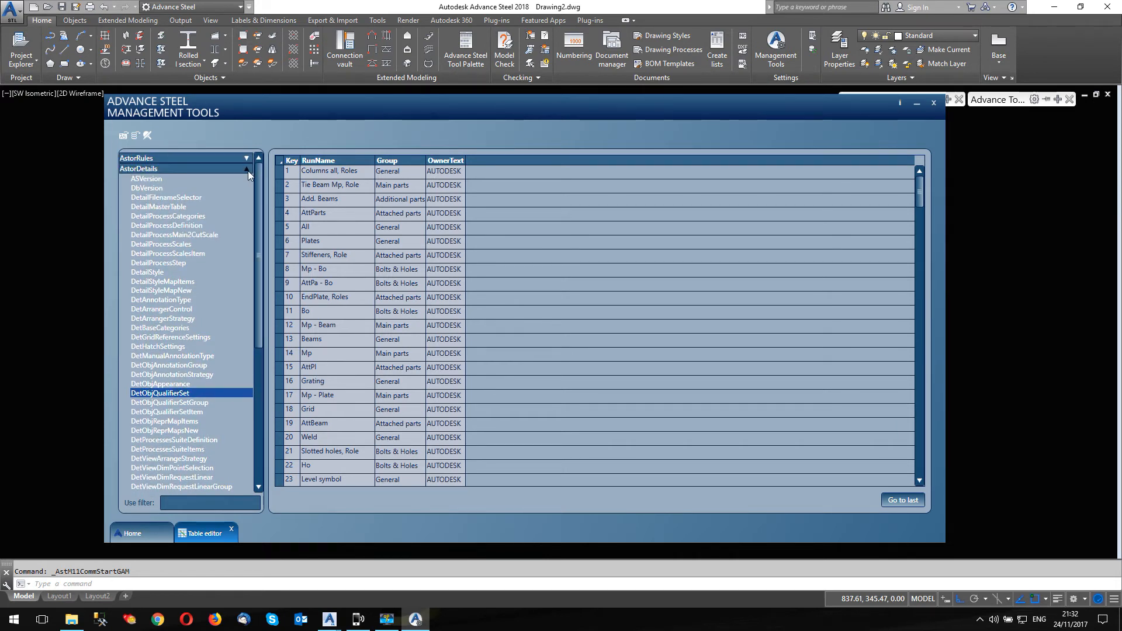
{"action": "left_click", "coordinate": [246, 169]}
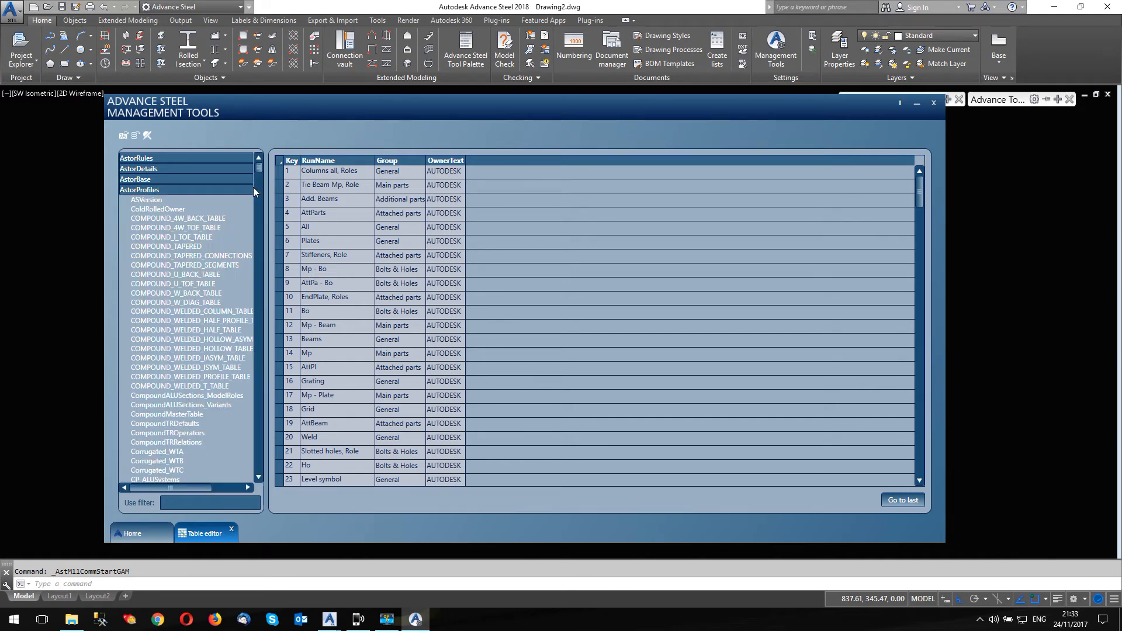
- Scroll down the table list and open the EXT_UK_UniversalBeams profile table
{"action": "scroll", "scroll_direction": "down", "scroll_amount": 3}
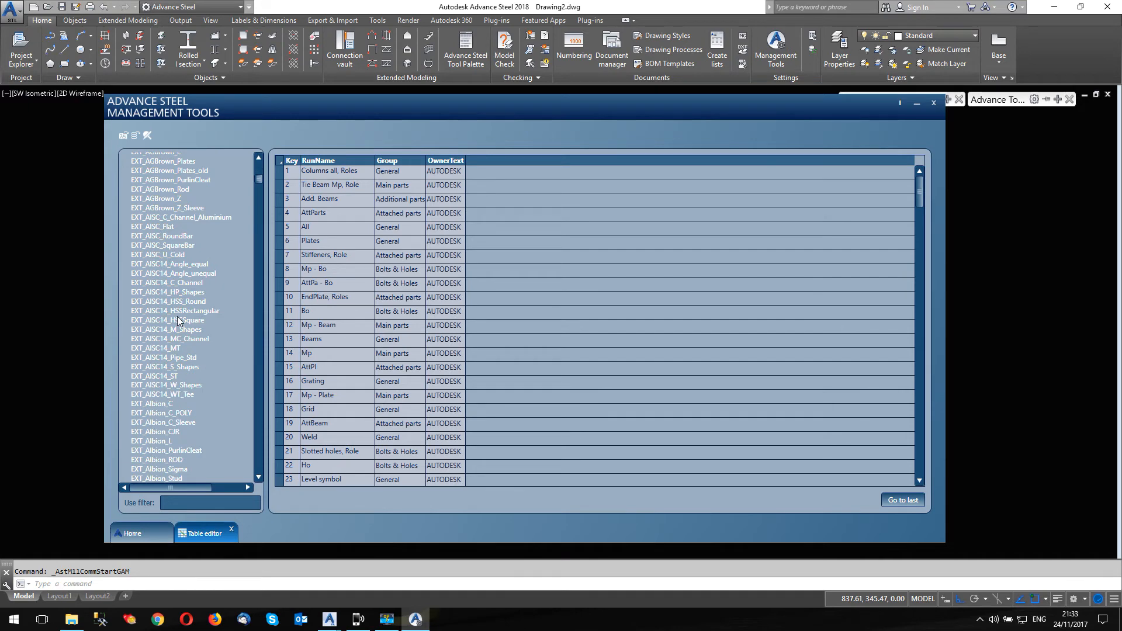
{"action": "scroll", "scroll_direction": "down", "scroll_amount": 3}
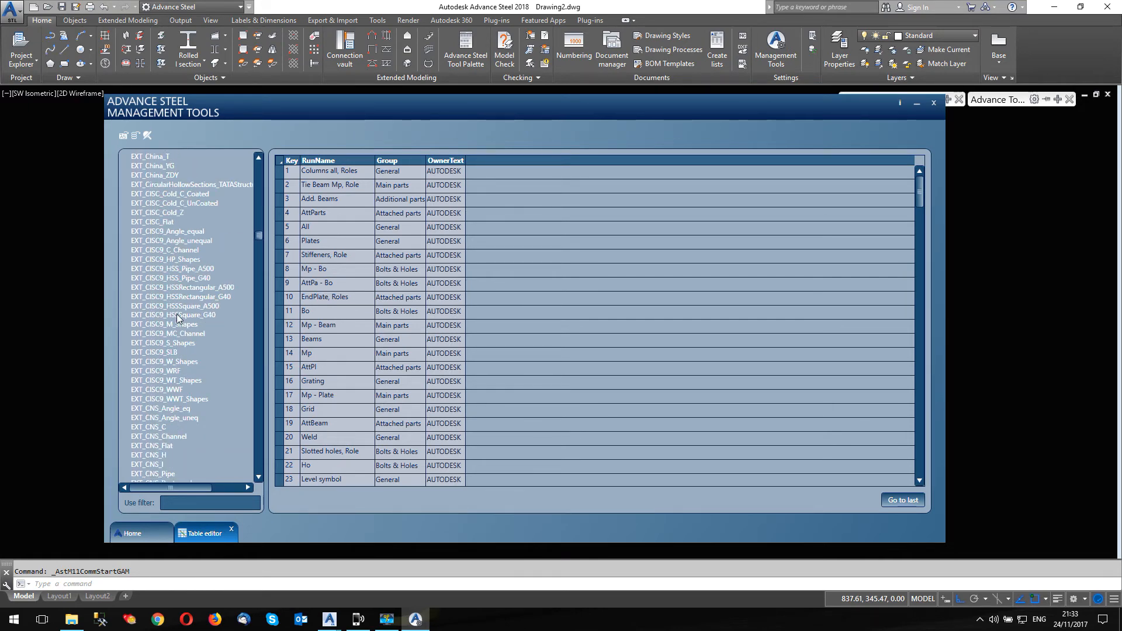
{"action": "scroll", "scroll_direction": "down", "scroll_amount": 3}
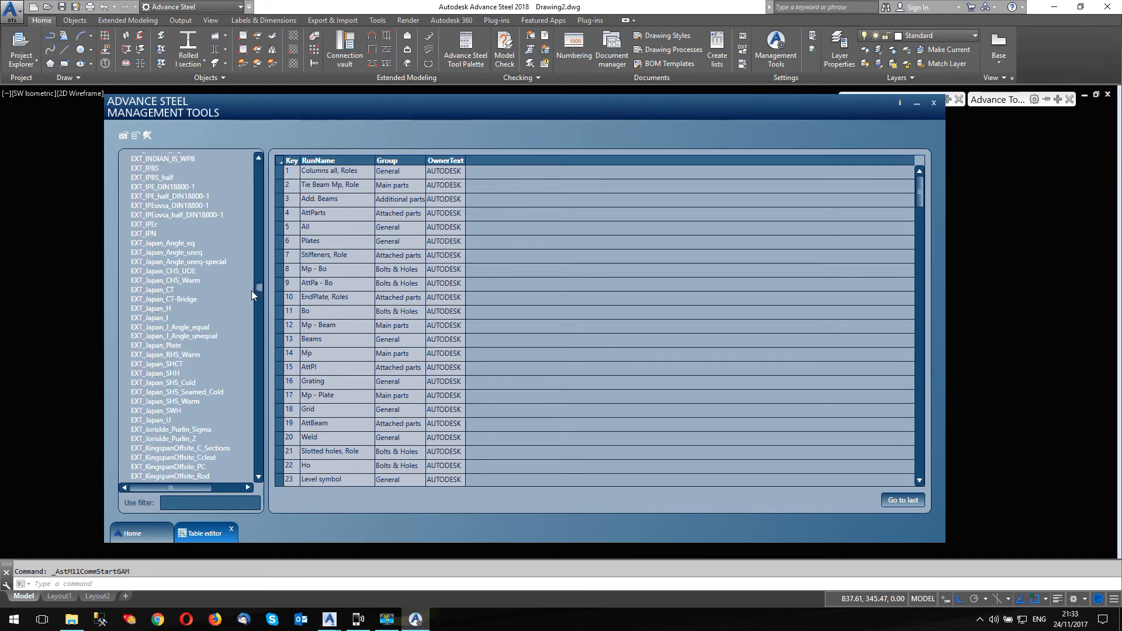
{"action": "scroll", "scroll_direction": "down", "scroll_amount": 3}
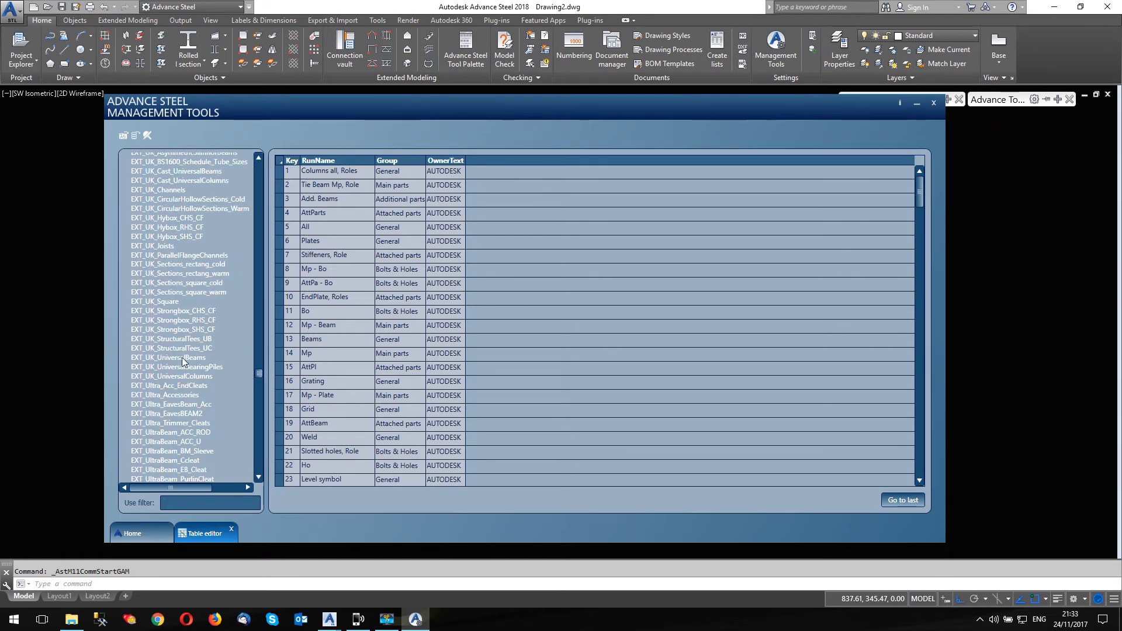
{"action": "left_click", "coordinate": [169, 357]}
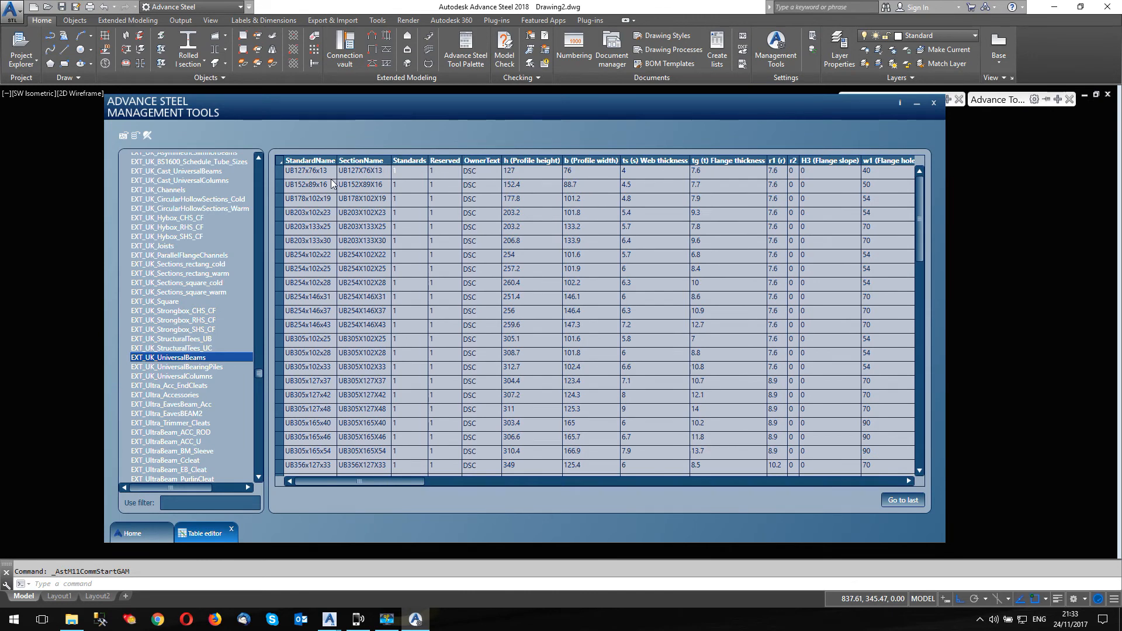
{"action": "scroll", "scroll_direction": "up", "scroll_amount": 3}
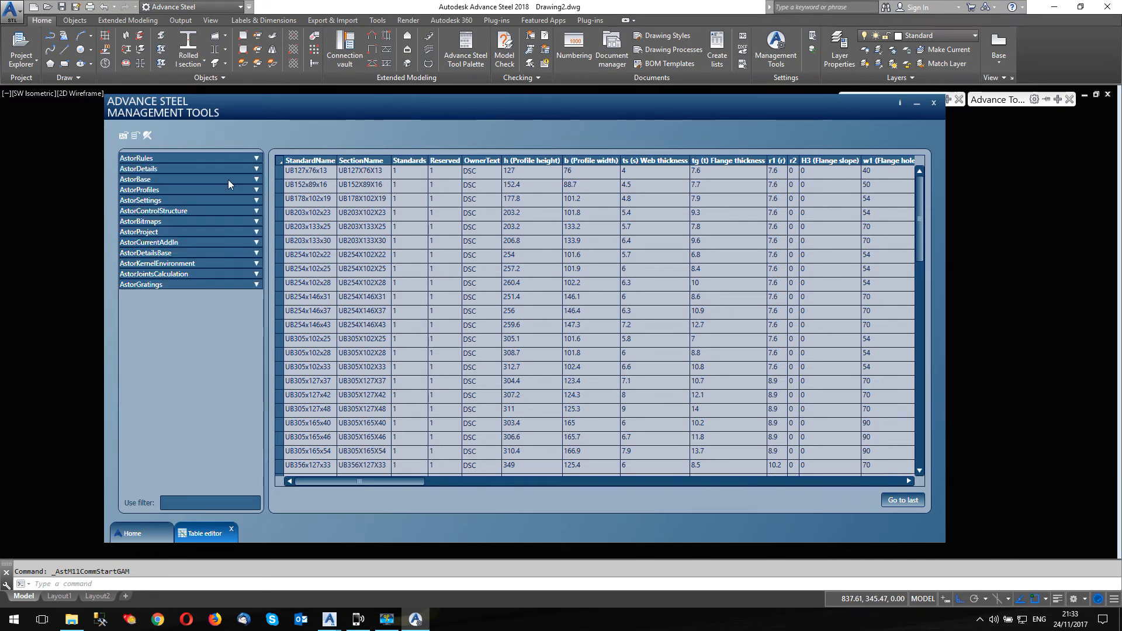
{"action": "mouse_move", "coordinate": [258, 191]}
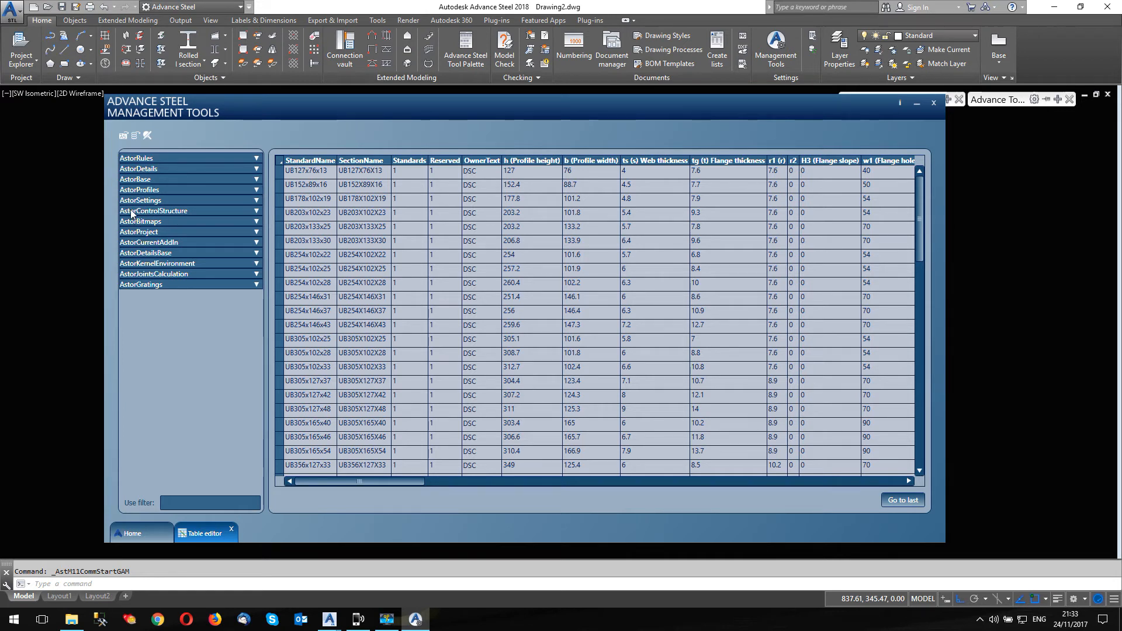
- Expand AstorControlStructure, view ASVersion, then open the ErrorMessages table
{"action": "left_click", "coordinate": [153, 210]}
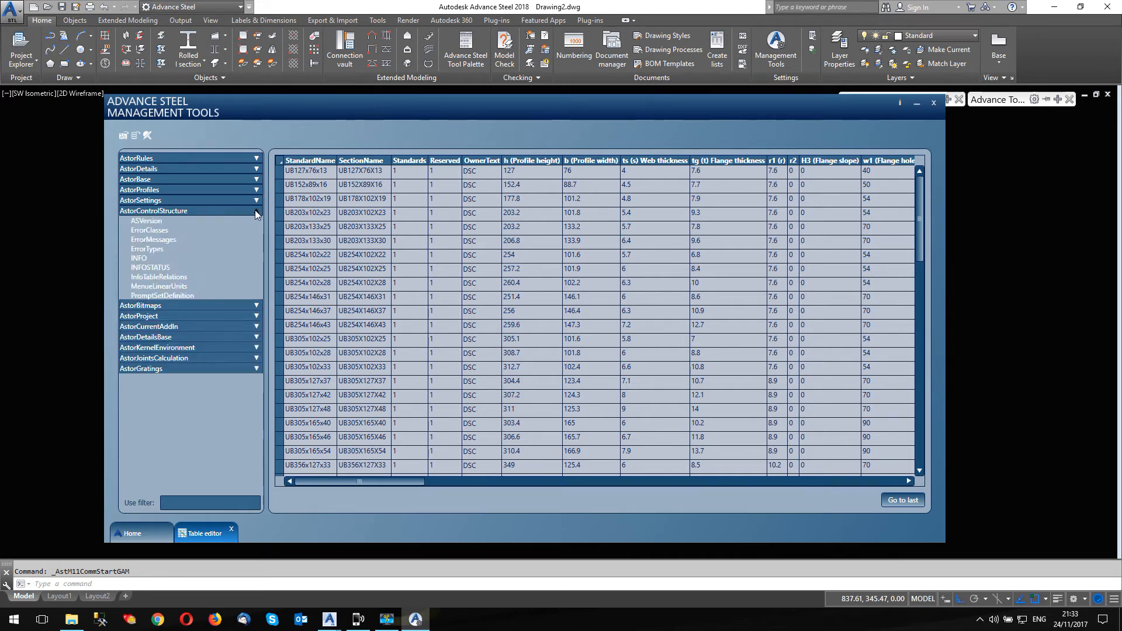
{"action": "mouse_move", "coordinate": [170, 255]}
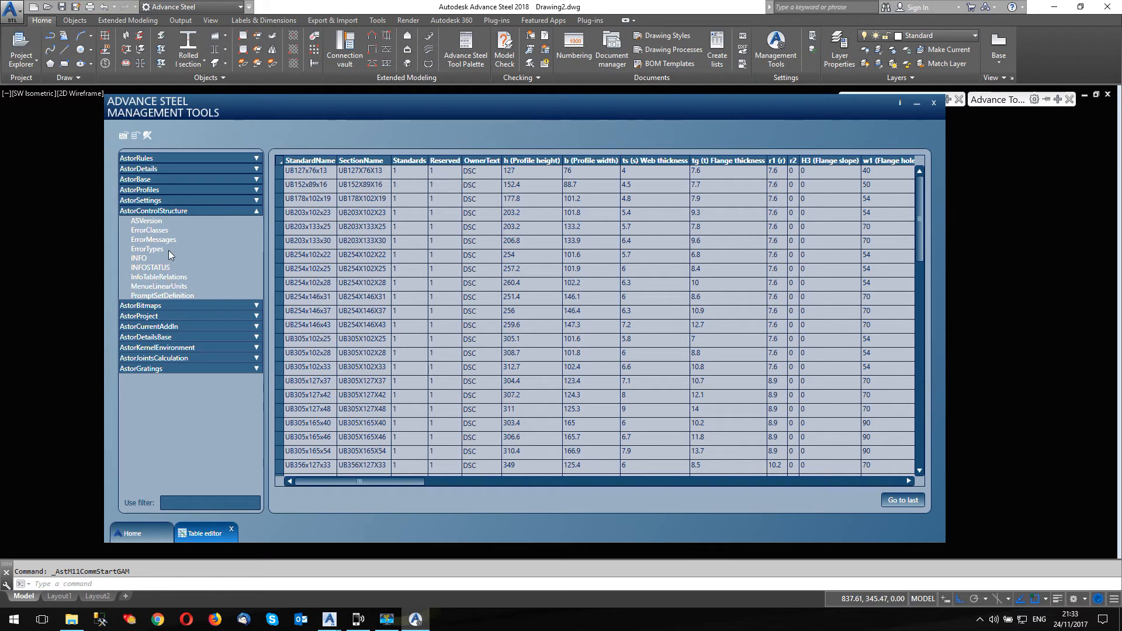
{"action": "mouse_move", "coordinate": [148, 223]}
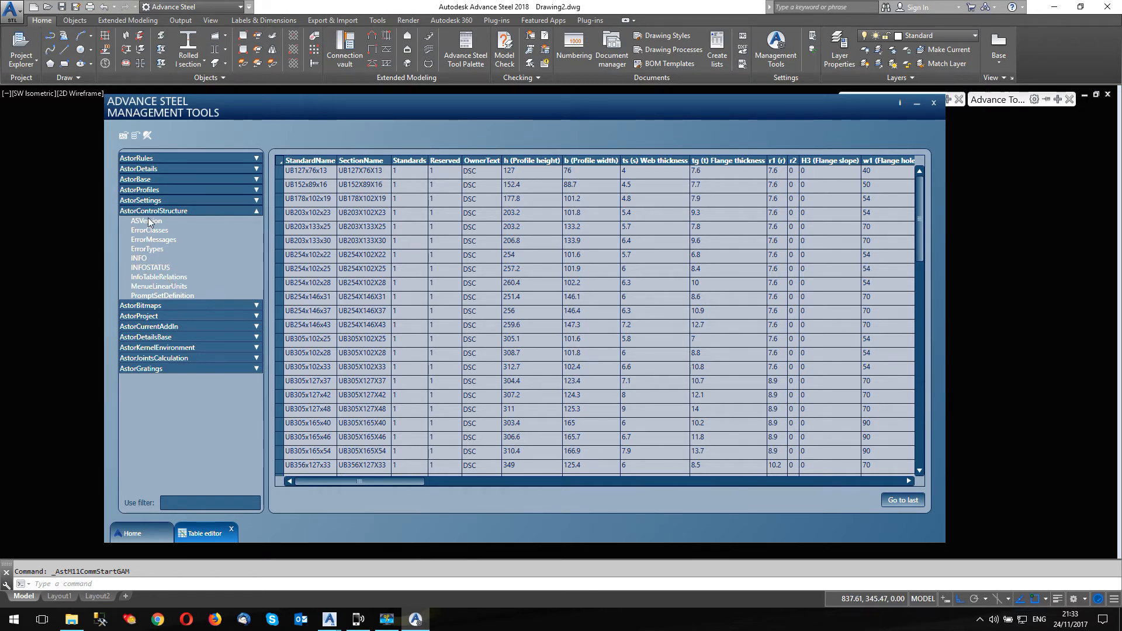
{"action": "left_click", "coordinate": [146, 221]}
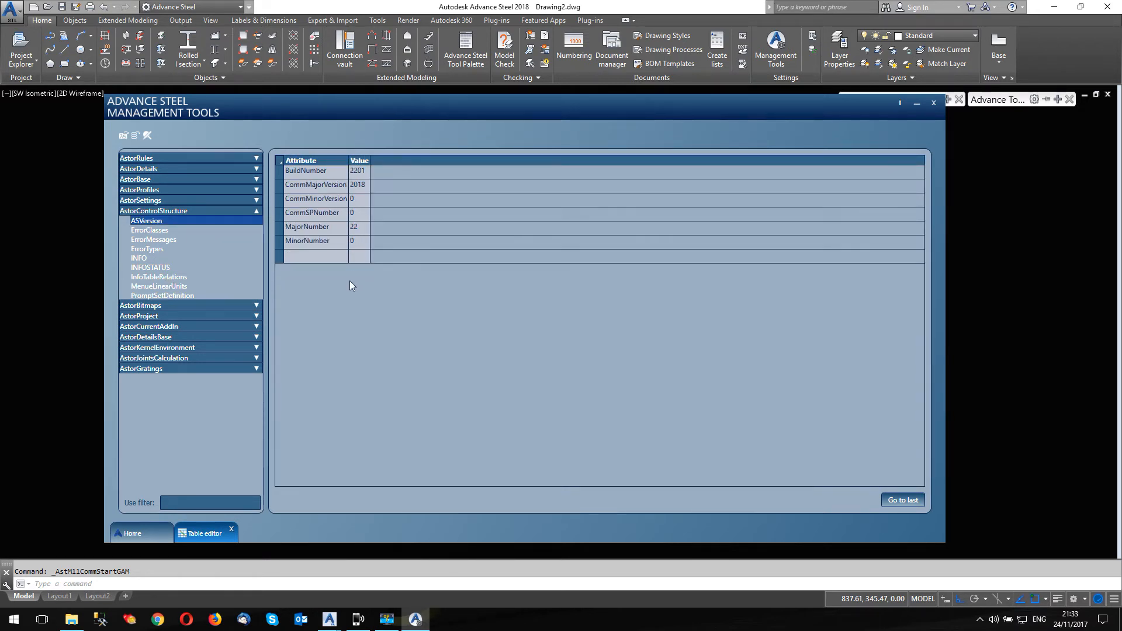
{"action": "mouse_move", "coordinate": [194, 239]}
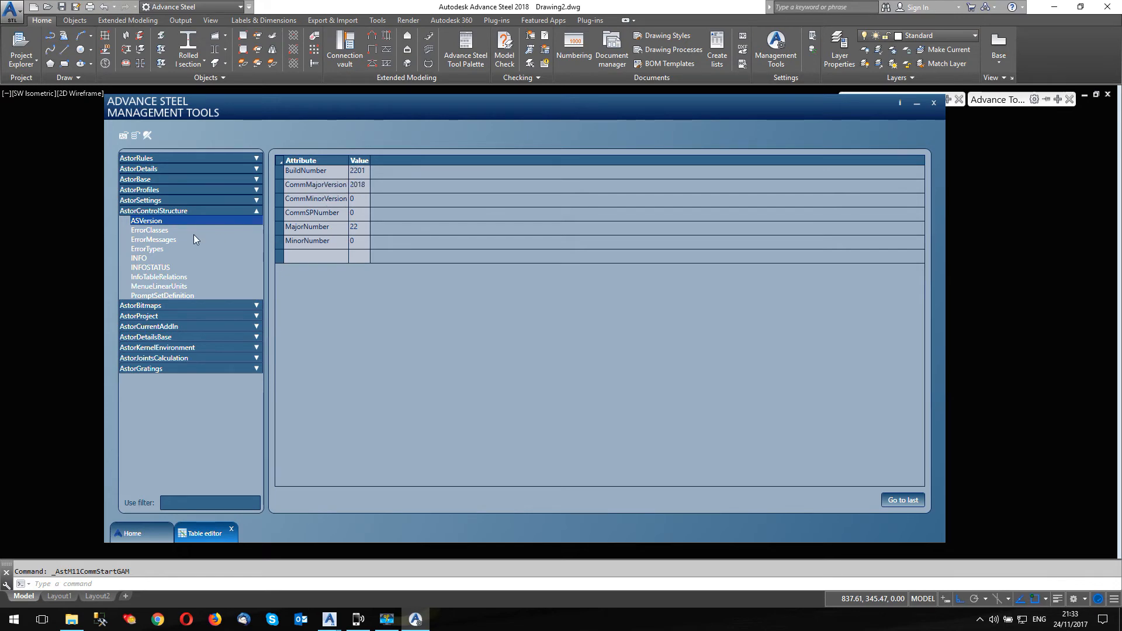
{"action": "mouse_move", "coordinate": [187, 258]}
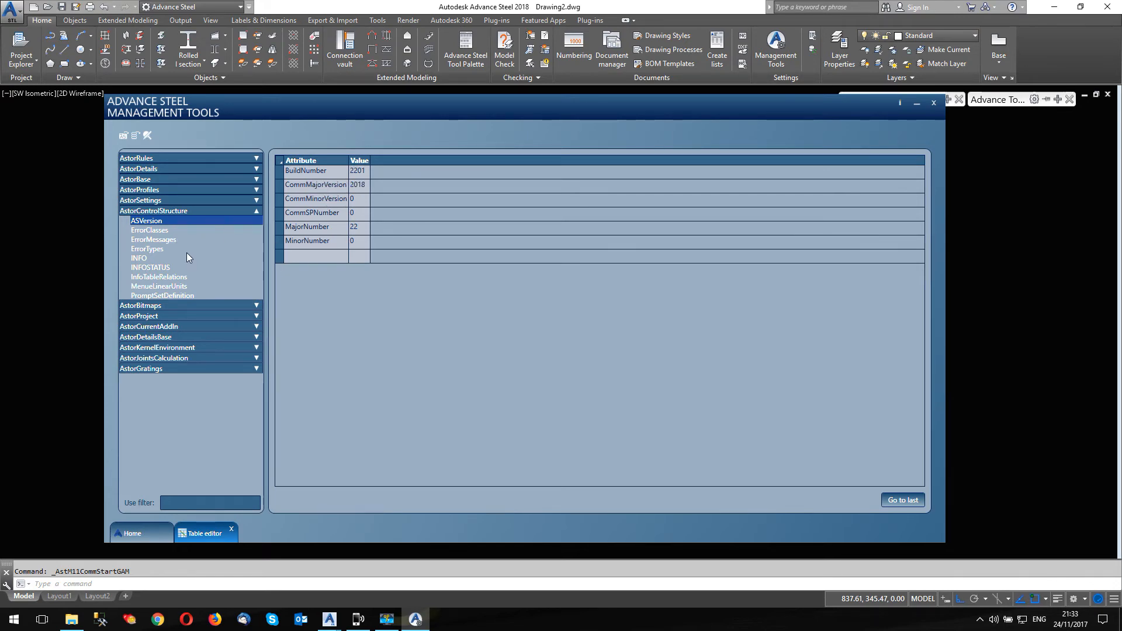
{"action": "mouse_move", "coordinate": [165, 247]}
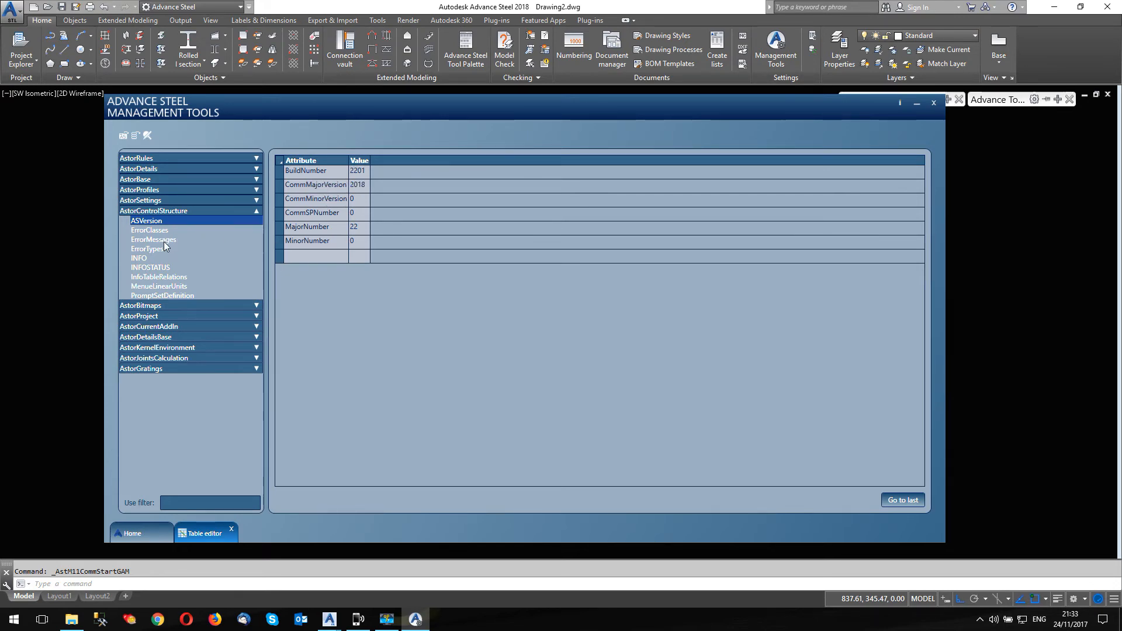
{"action": "left_click", "coordinate": [153, 240]}
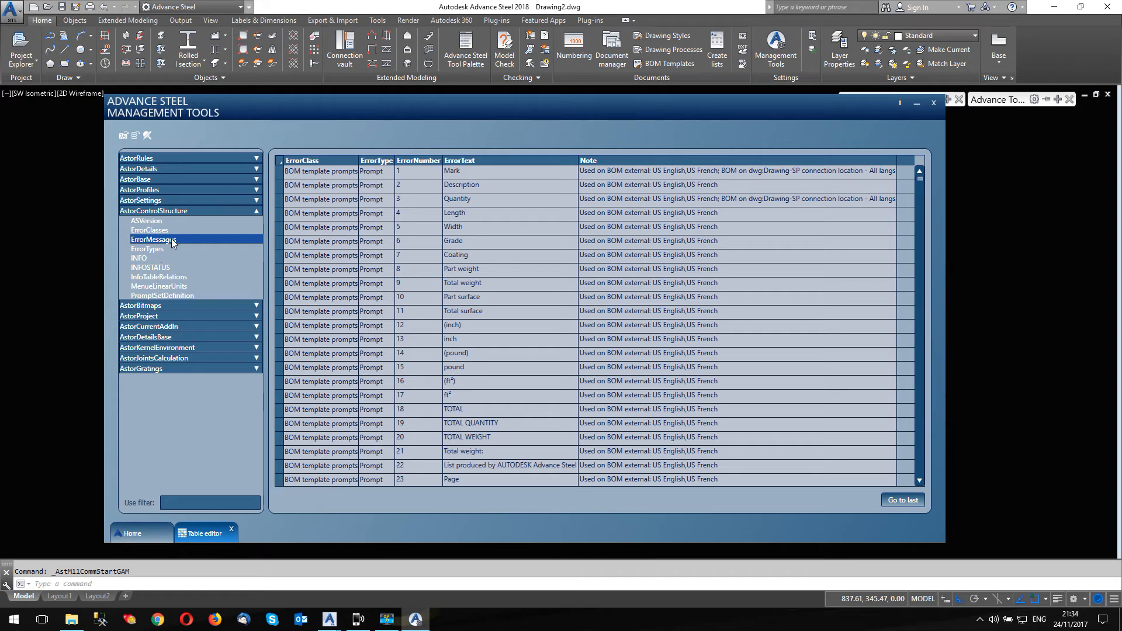
{"action": "mouse_move", "coordinate": [164, 245]}
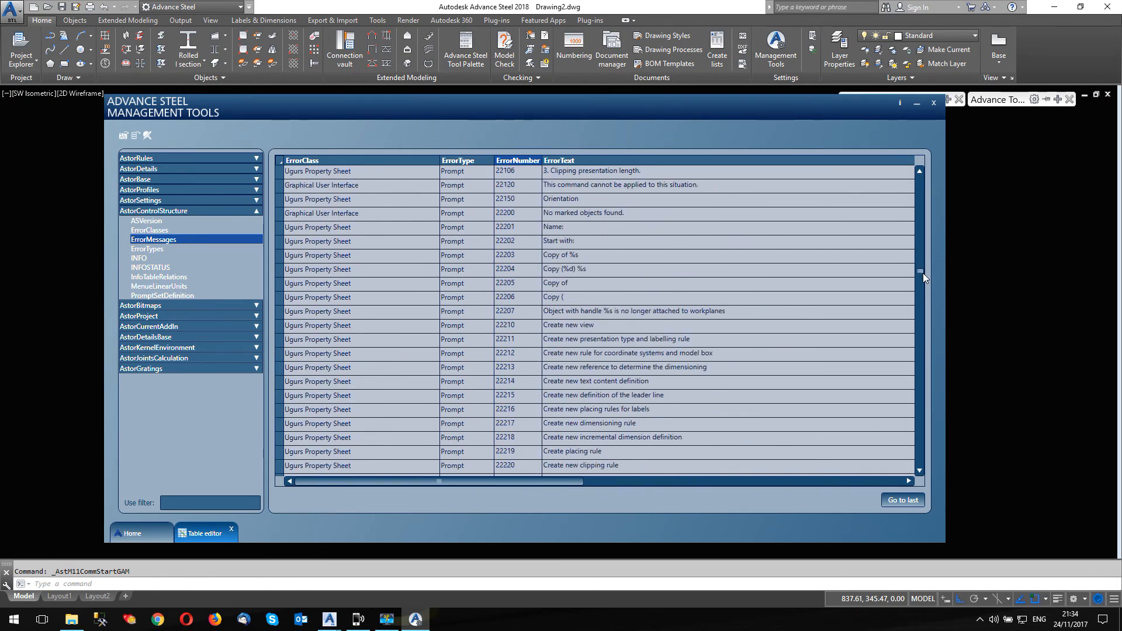
- Scroll to prompt 30104 and retype its Cold Rolled Customer: text as Test 1:
{"action": "scroll", "scroll_direction": "down", "scroll_amount": 3}
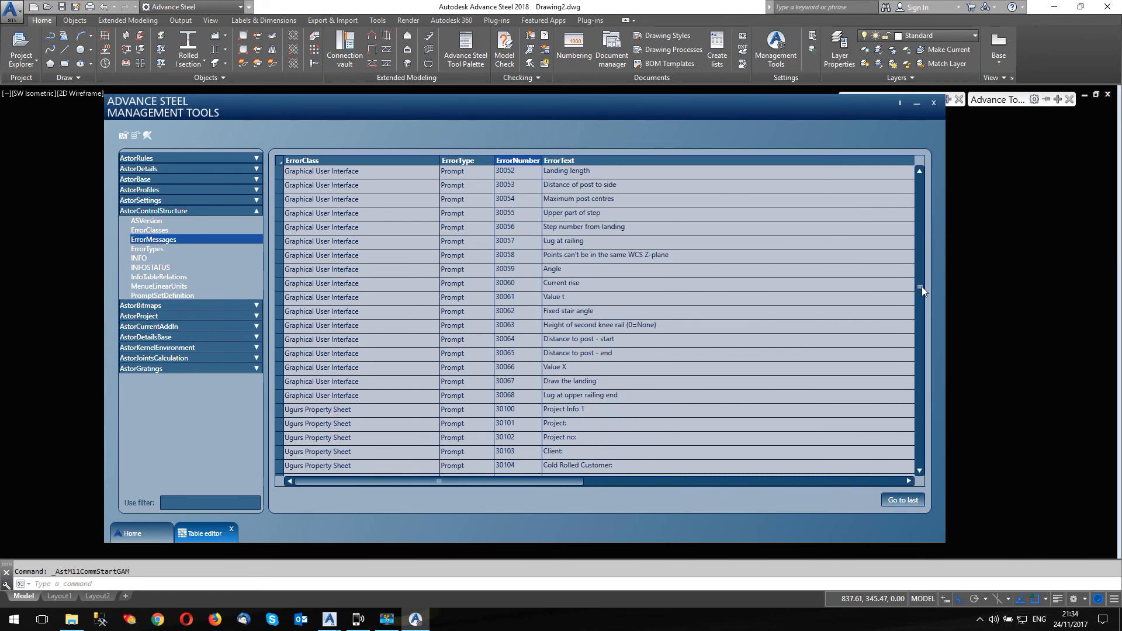
{"action": "left_click", "coordinate": [504, 409]}
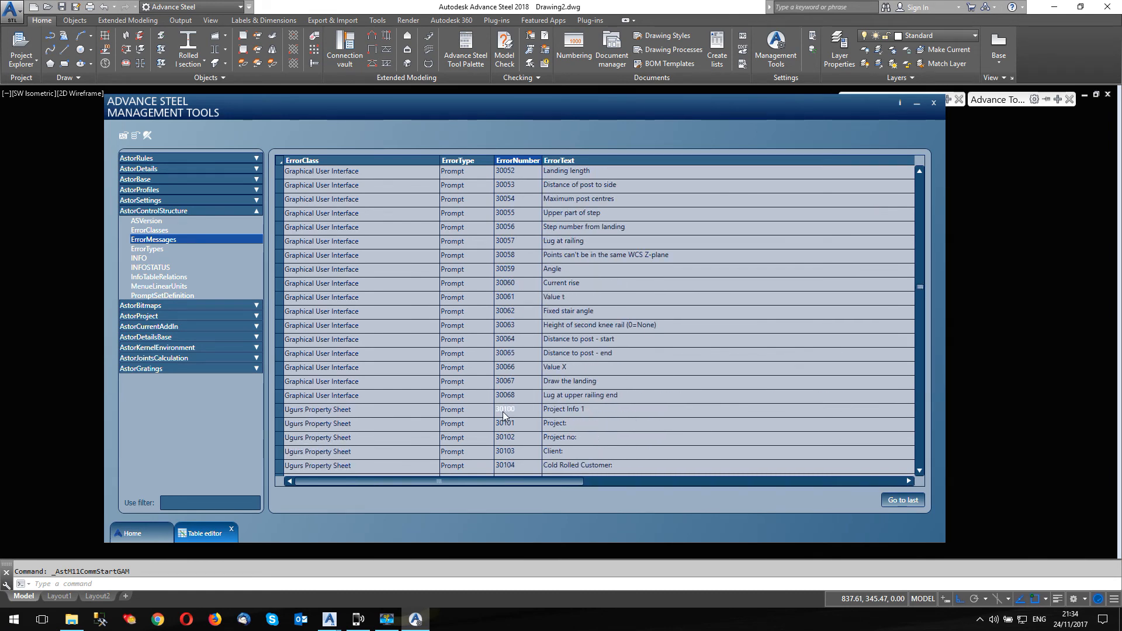
{"action": "scroll", "scroll_direction": "down", "scroll_amount": 3}
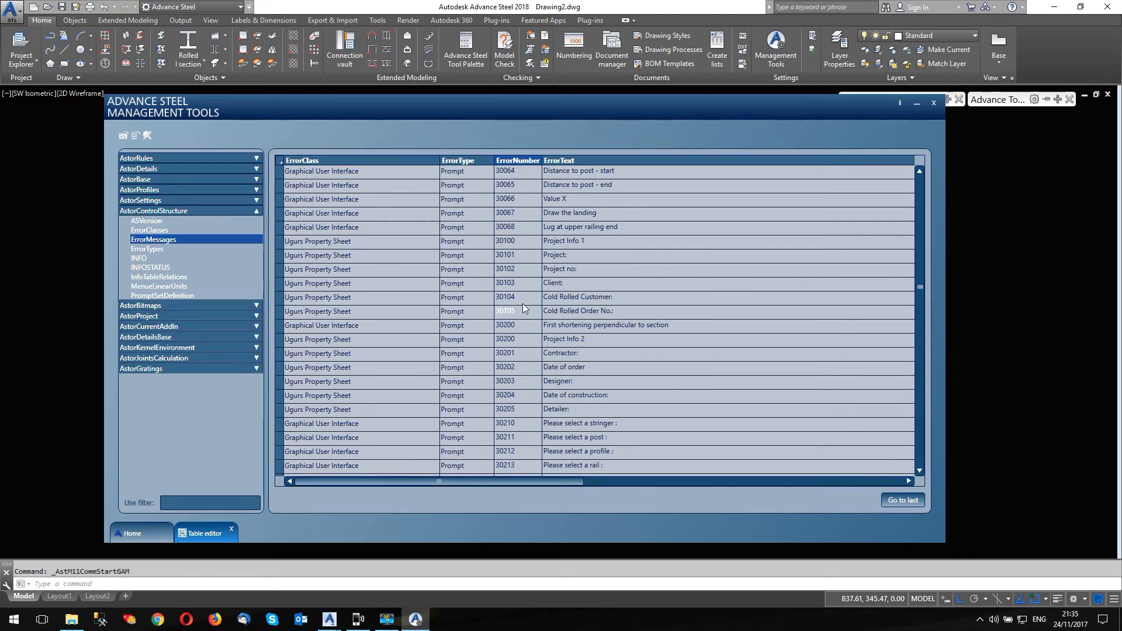
{"action": "left_click", "coordinate": [578, 297]}
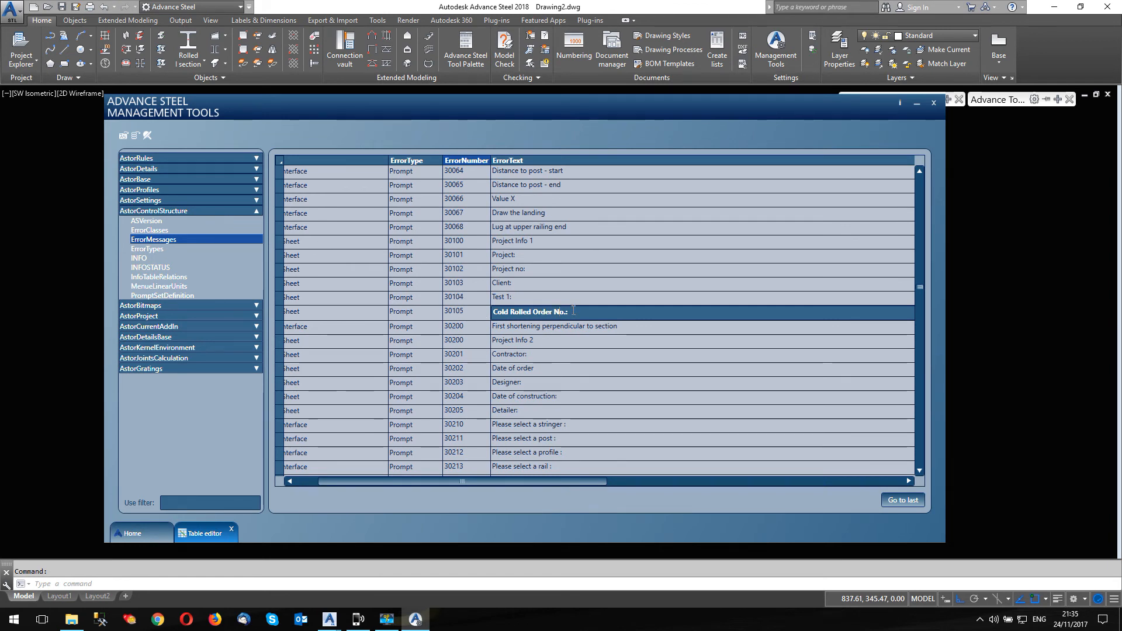
{"action": "type", "text": "Tes"}
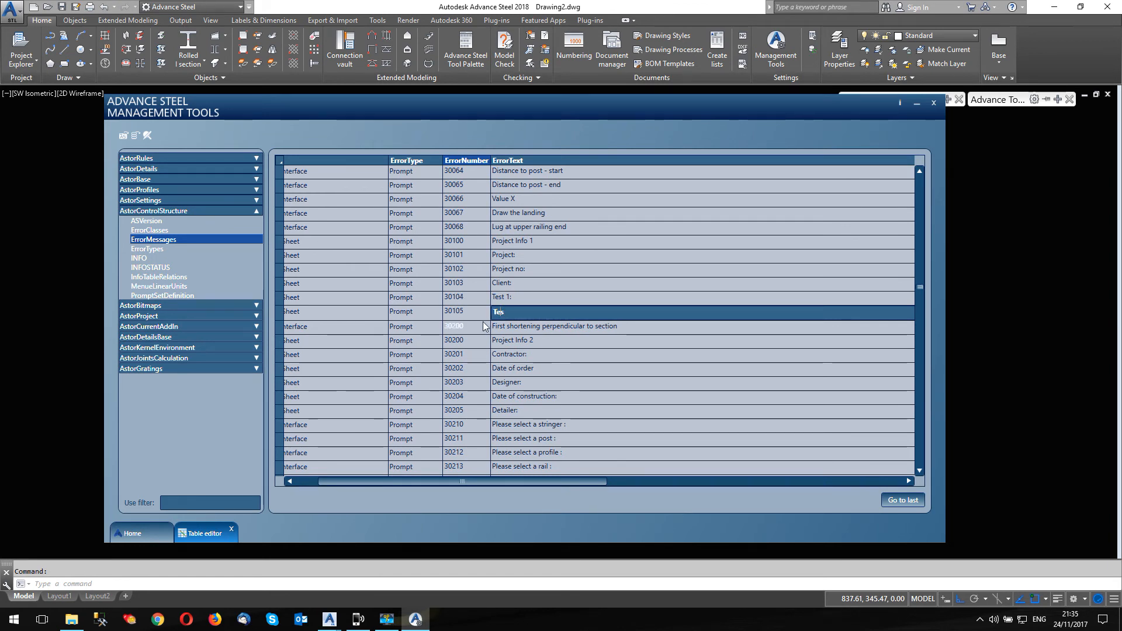
{"action": "scroll", "scroll_direction": "up", "scroll_amount": 3}
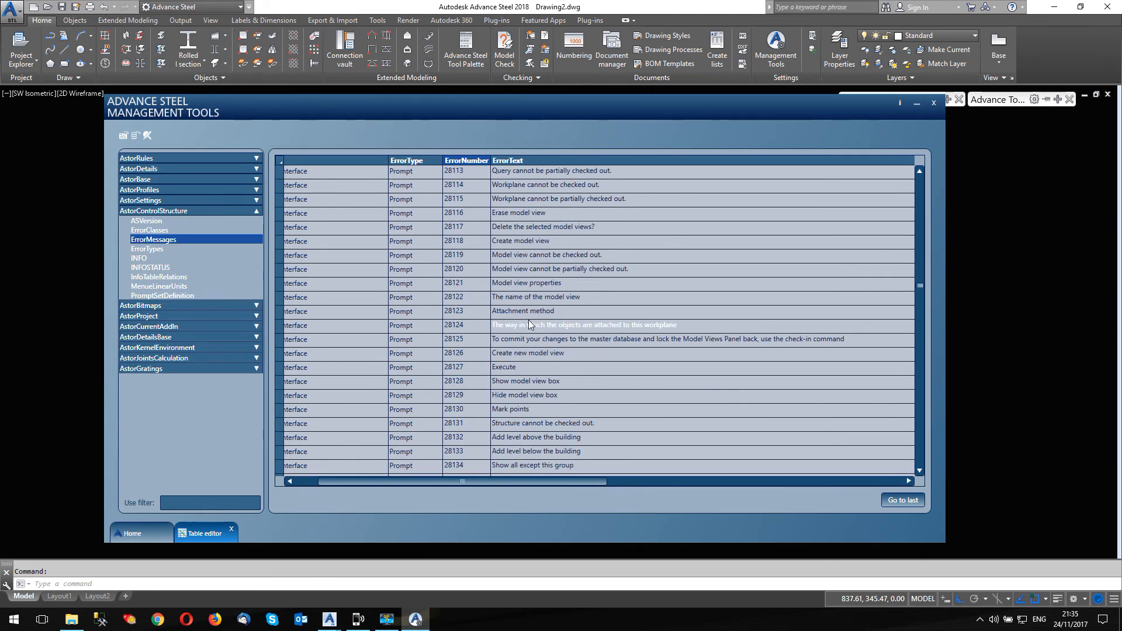
- Scroll the ErrorMessages table to the User attribute prompts around 32703–32802
{"action": "scroll", "scroll_direction": "up", "scroll_amount": 3}
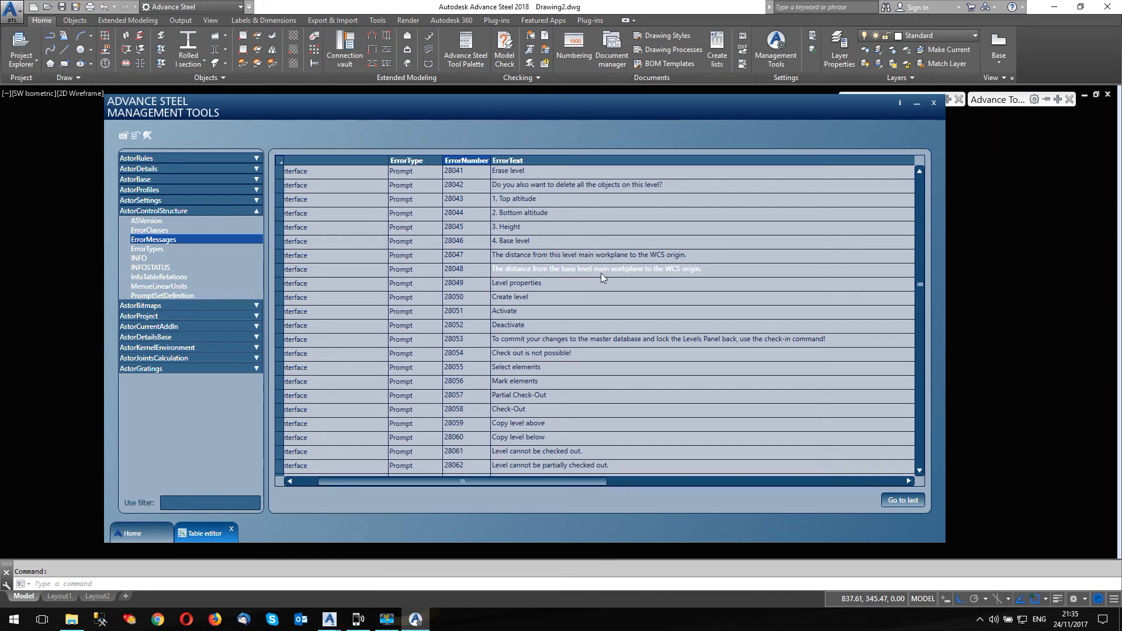
{"action": "scroll", "scroll_direction": "down", "scroll_amount": 3}
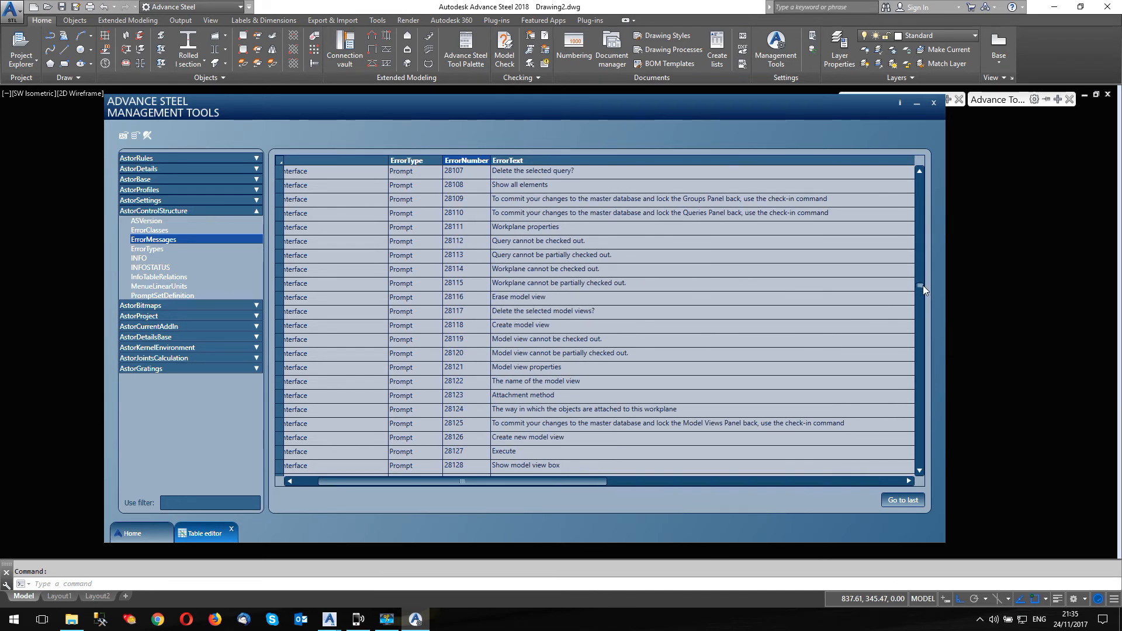
{"action": "scroll", "scroll_direction": "down", "scroll_amount": 3}
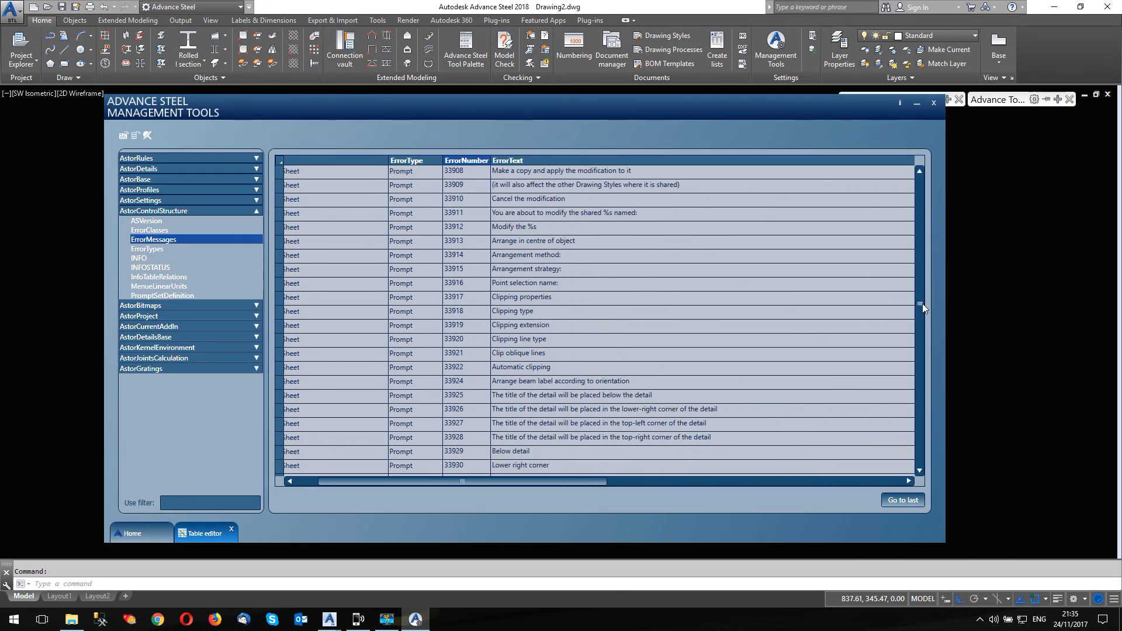
{"action": "scroll", "scroll_direction": "up", "scroll_amount": 3}
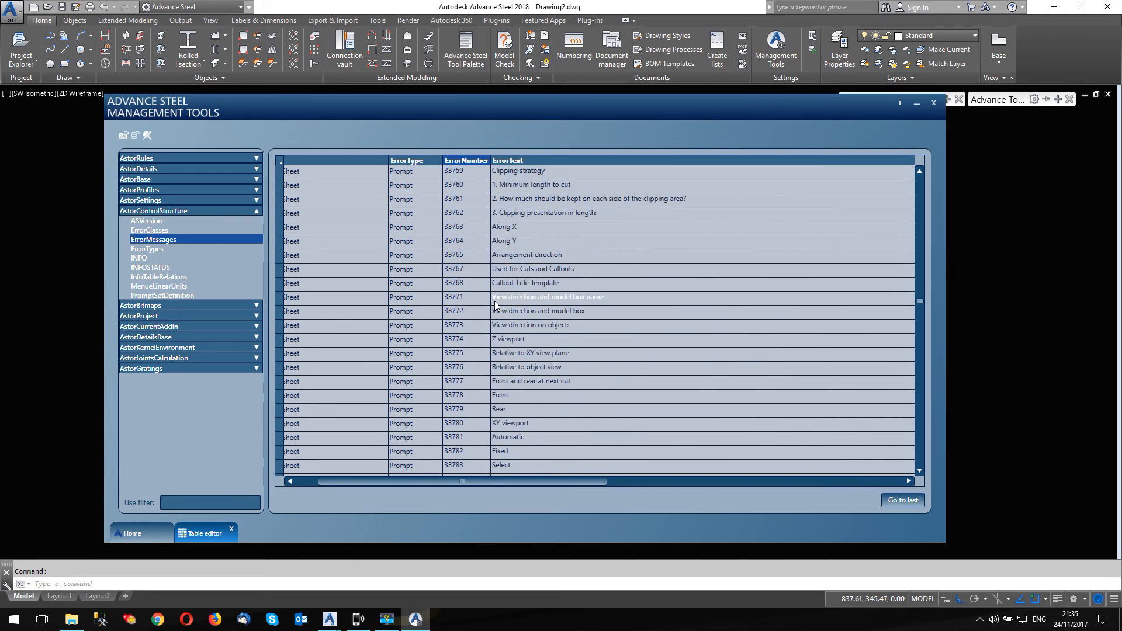
{"action": "scroll", "scroll_direction": "up", "scroll_amount": 3}
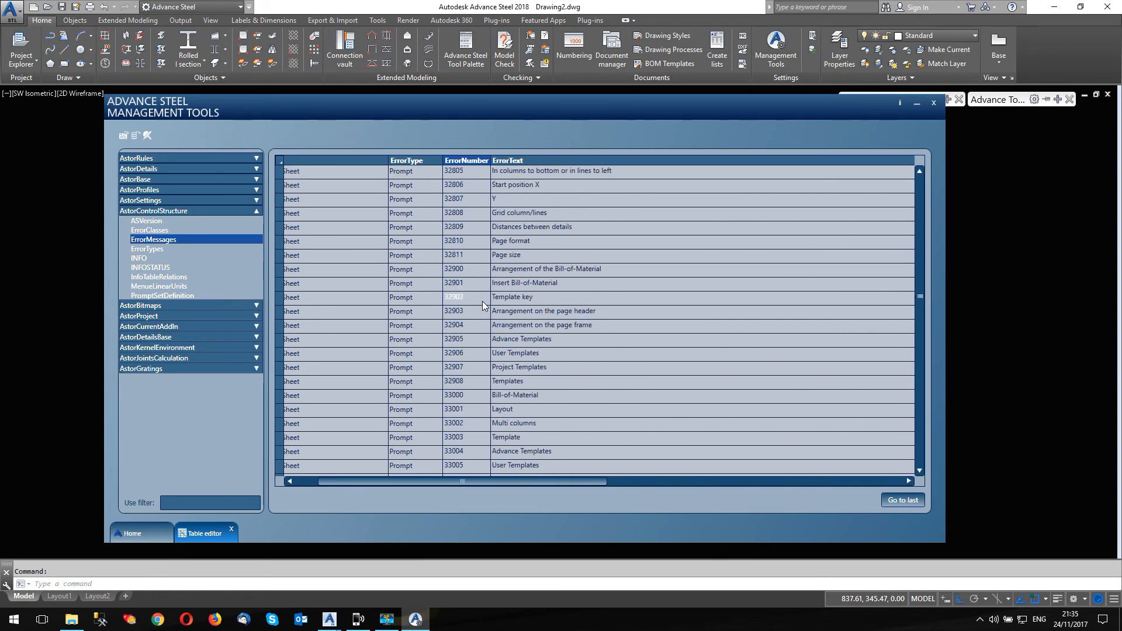
{"action": "scroll", "scroll_direction": "up", "scroll_amount": 3}
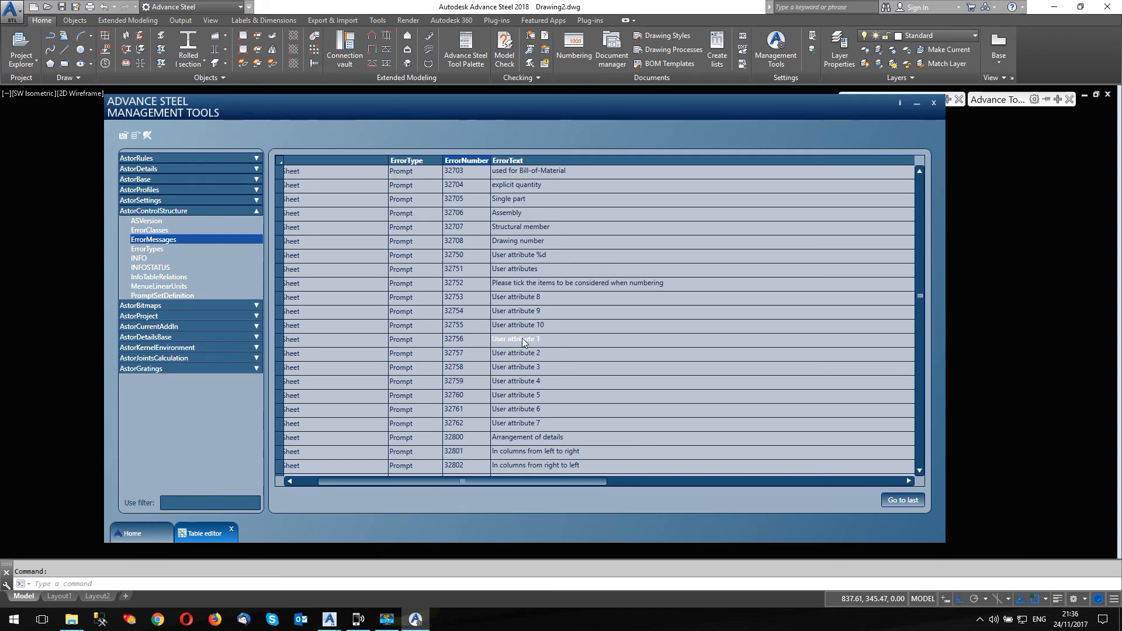
{"action": "mouse_move", "coordinate": [542, 494]}
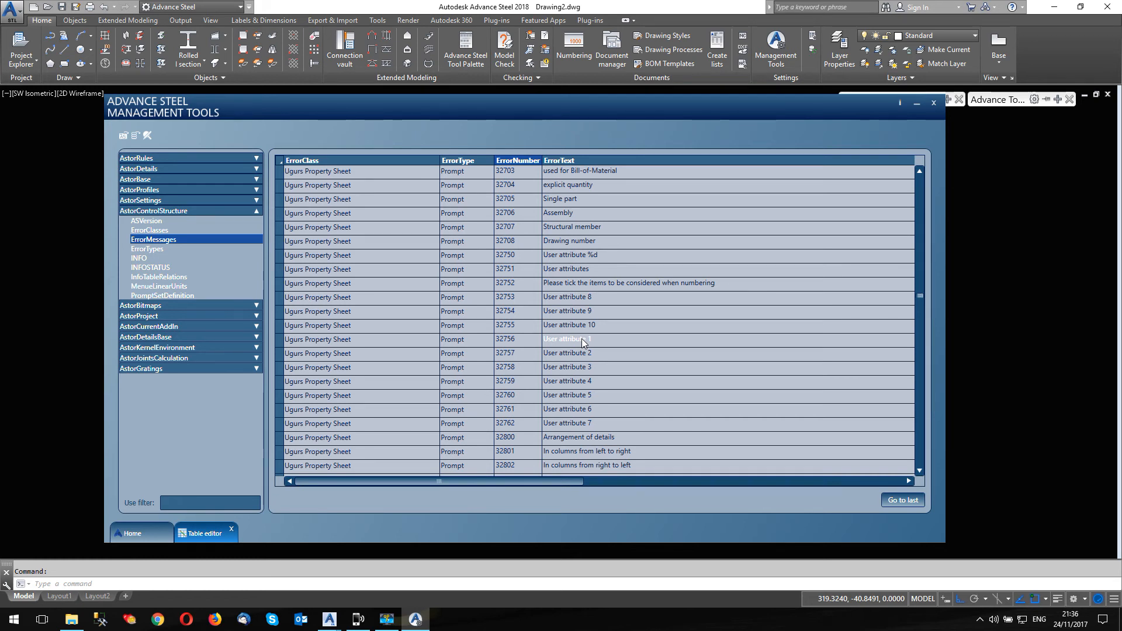
{"action": "mouse_move", "coordinate": [633, 316]}
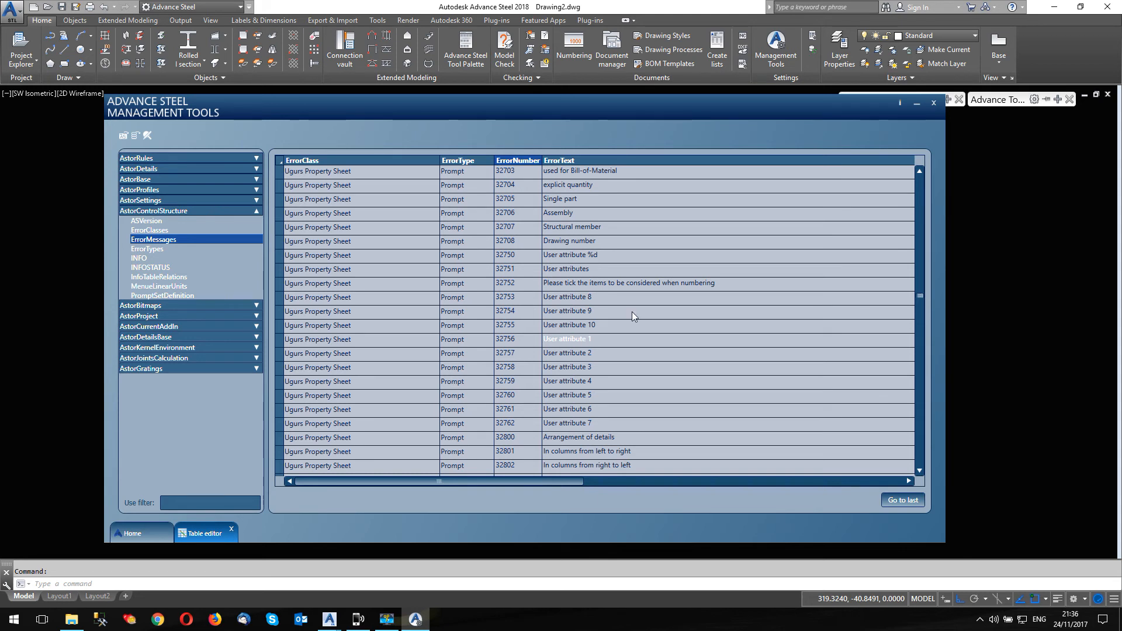
{"action": "mouse_move", "coordinate": [812, 37]}
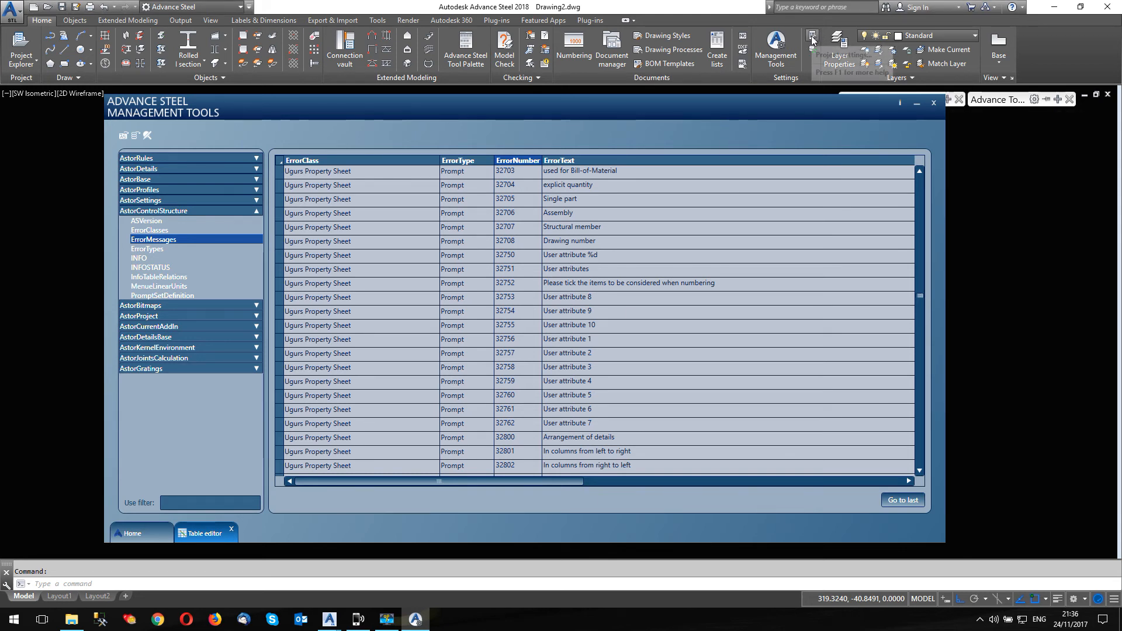
{"action": "mouse_move", "coordinate": [596, 370]}
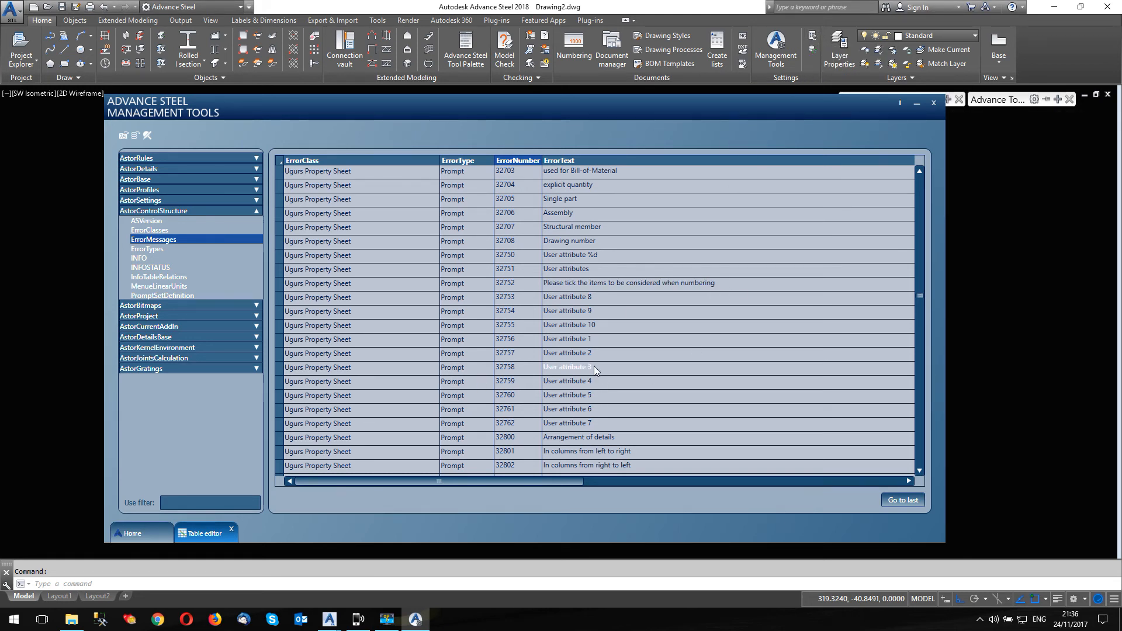
- Scroll the ErrorMessages table right and back left around prompt 32756
{"action": "scroll", "scroll_direction": "right", "scroll_amount": 3}
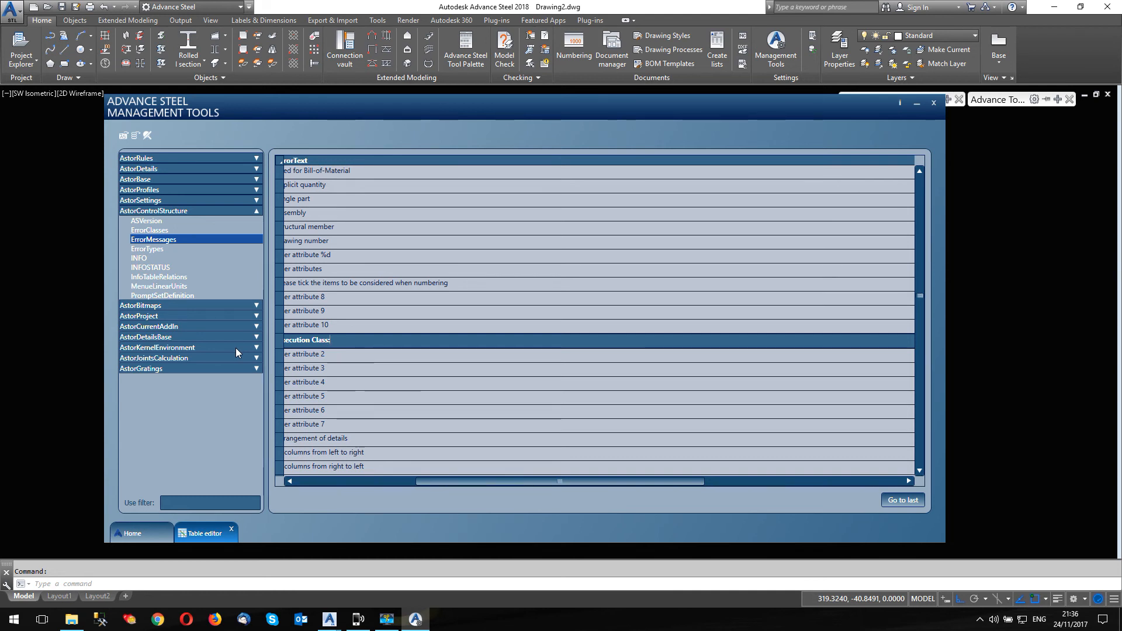
{"action": "scroll", "scroll_direction": "left", "scroll_amount": 3}
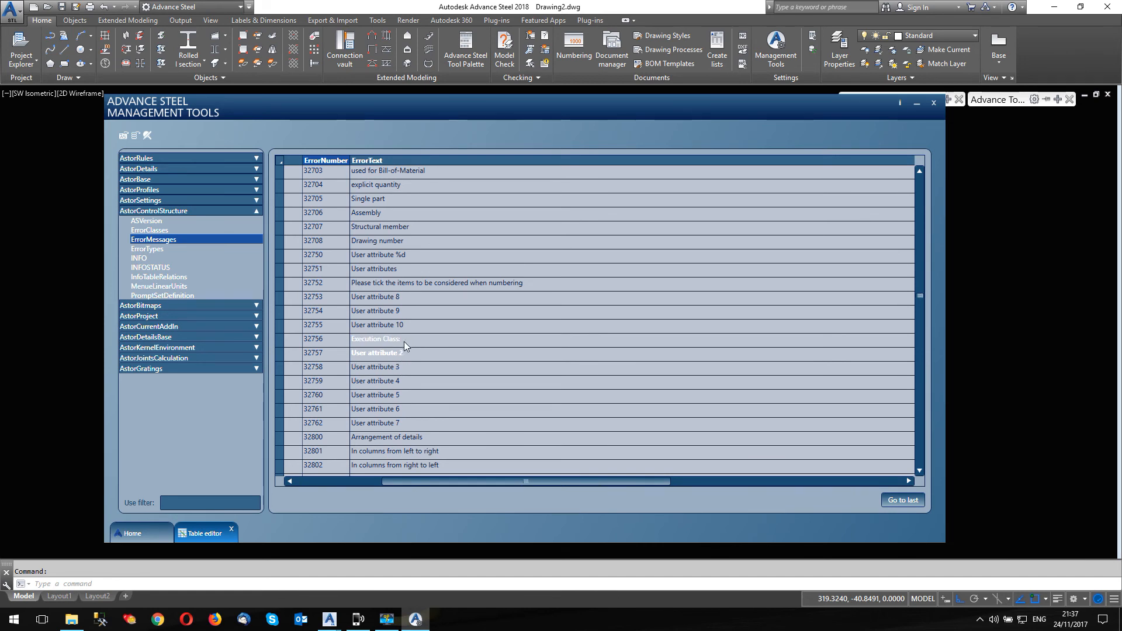
{"action": "mouse_move", "coordinate": [400, 348]}
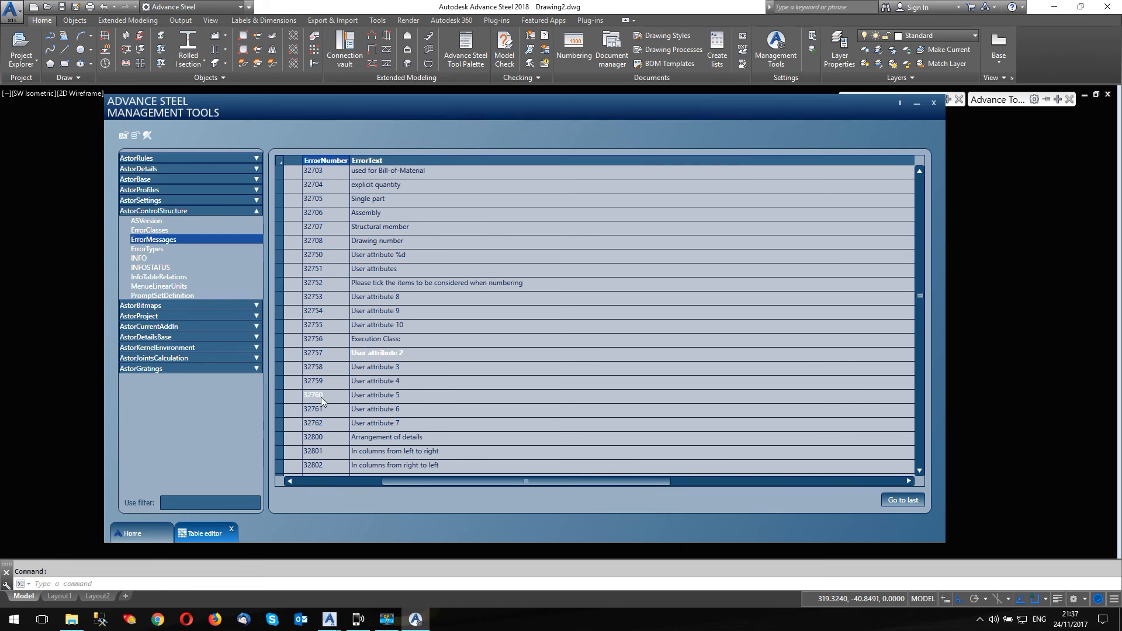
{"action": "mouse_move", "coordinate": [902, 112]}
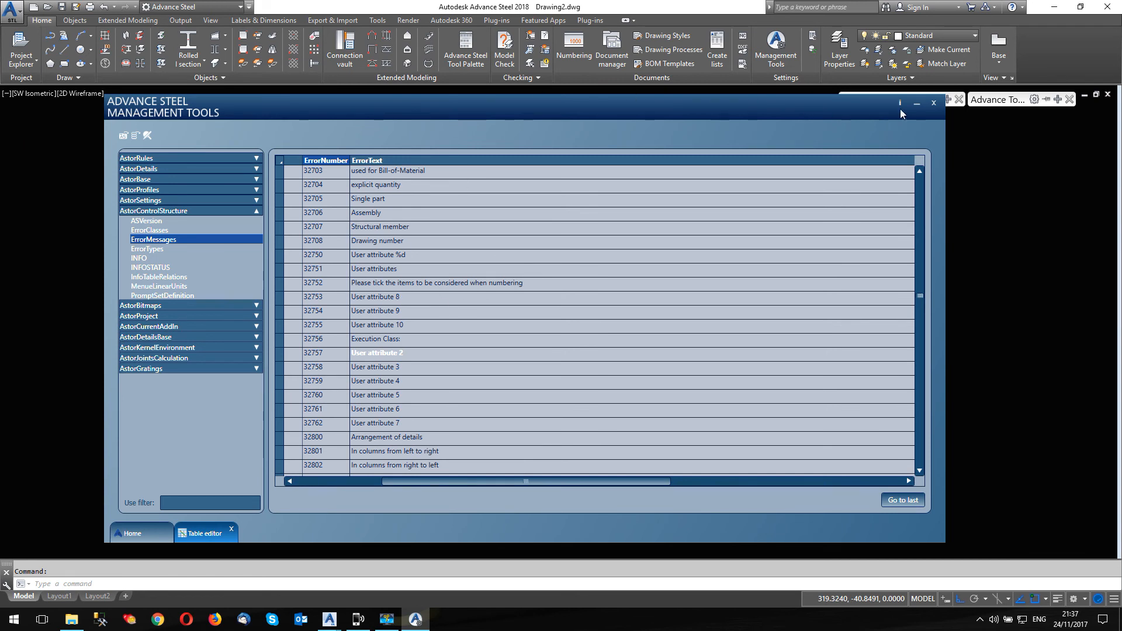
- Close Management Tools and dismiss the Project data dialog so it reloads
{"action": "left_click", "coordinate": [933, 102]}
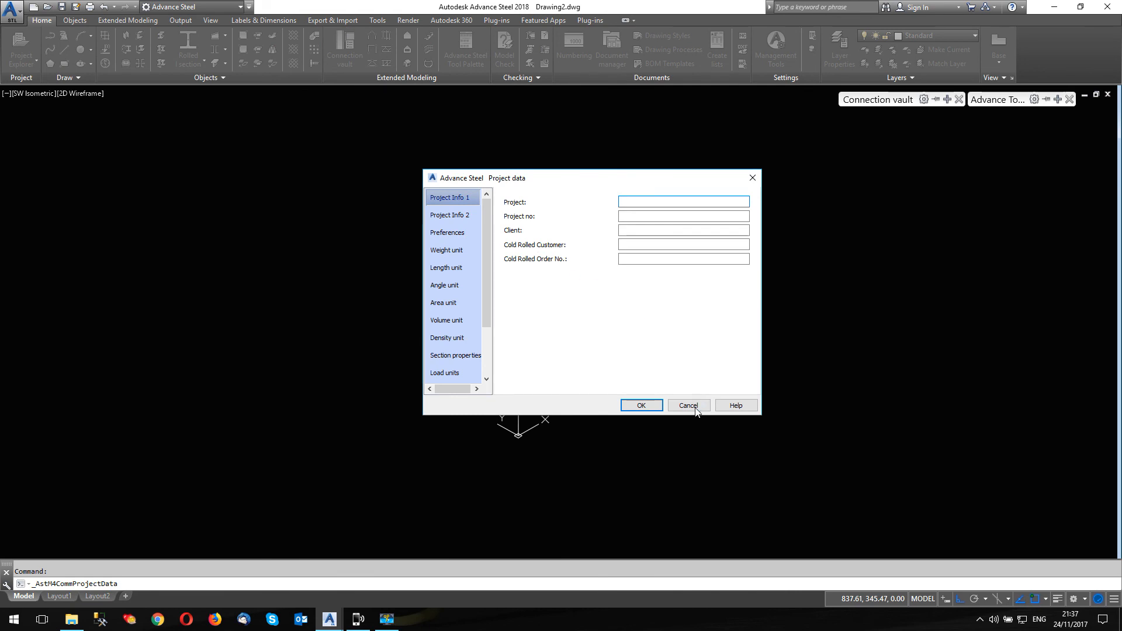
{"action": "left_click", "coordinate": [687, 405]}
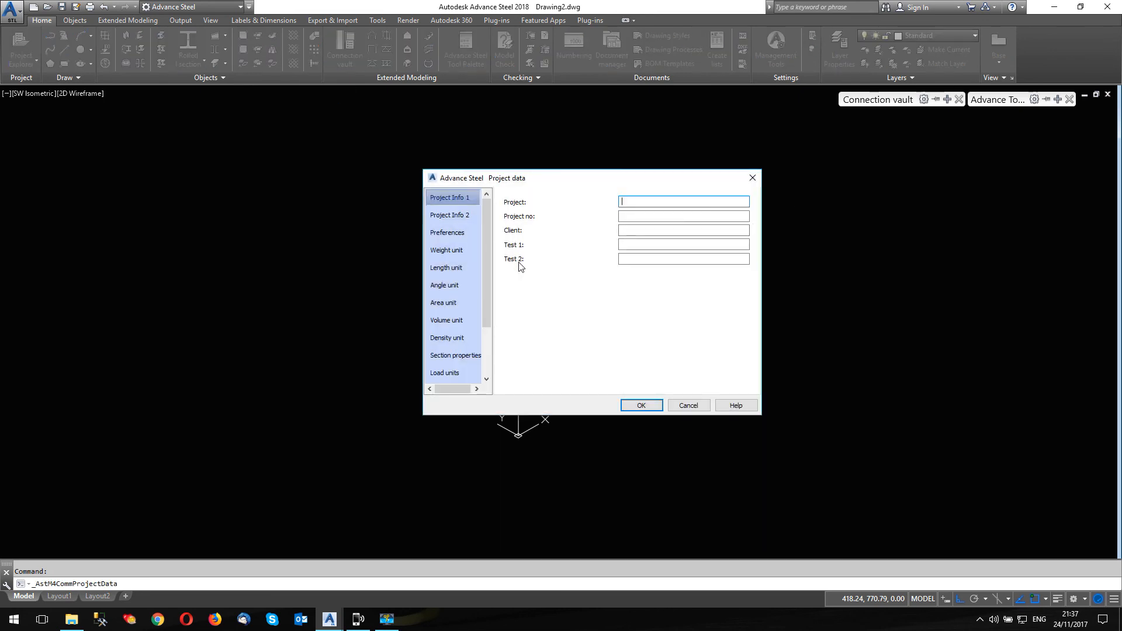
- Confirm the User attributes page shows its first field relabelled Execution Class
{"action": "left_click", "coordinate": [683, 244]}
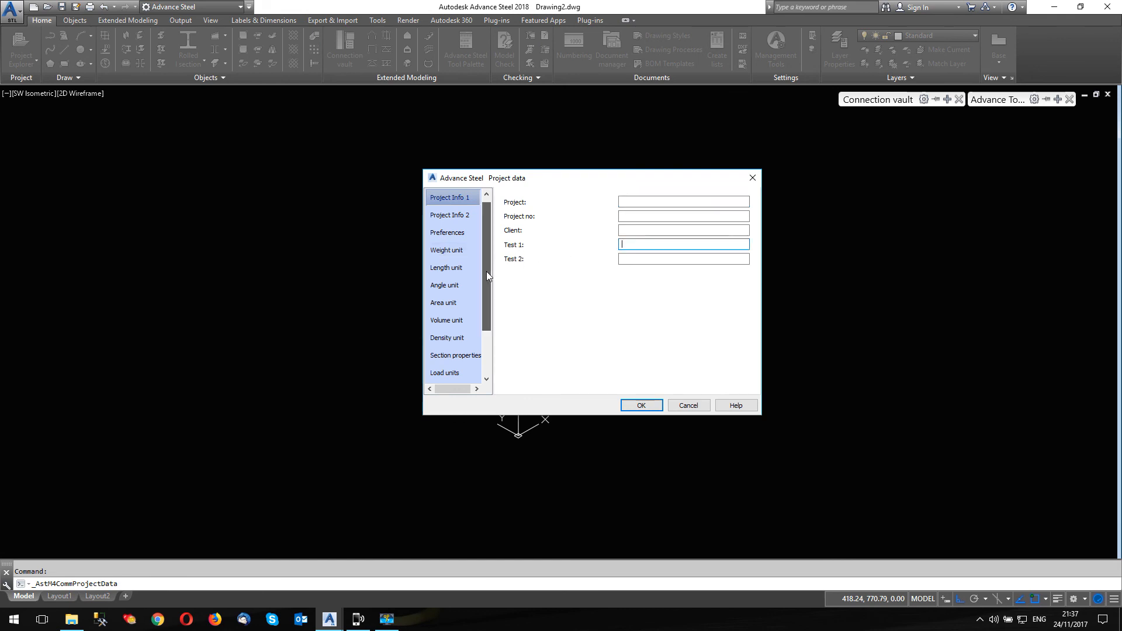
{"action": "left_click", "coordinate": [451, 372]}
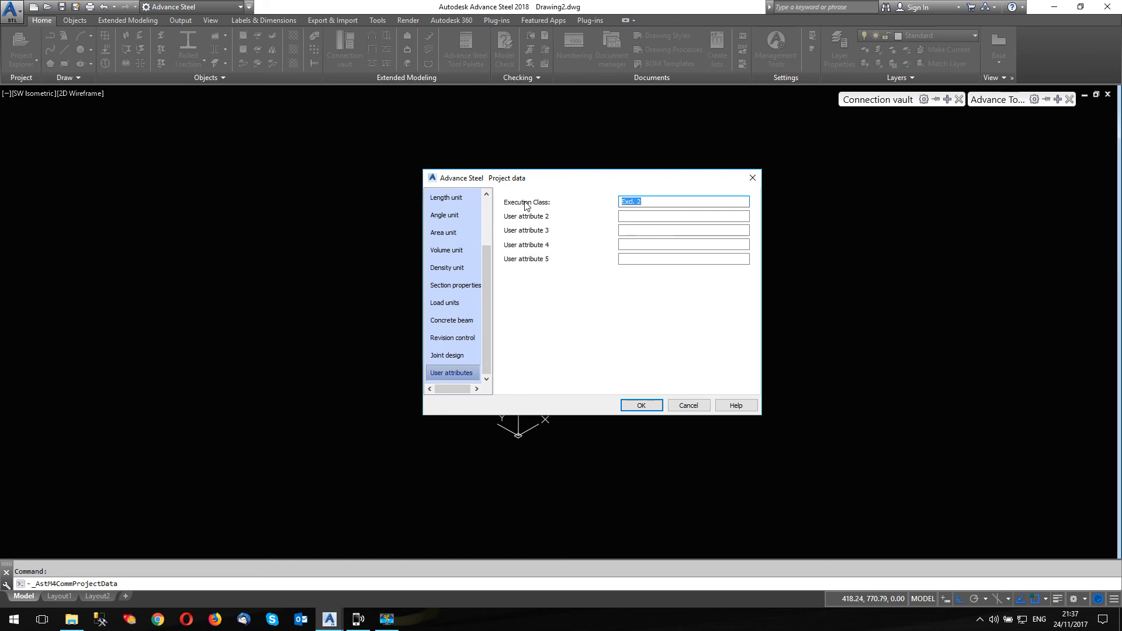
{"action": "mouse_move", "coordinate": [664, 204]}
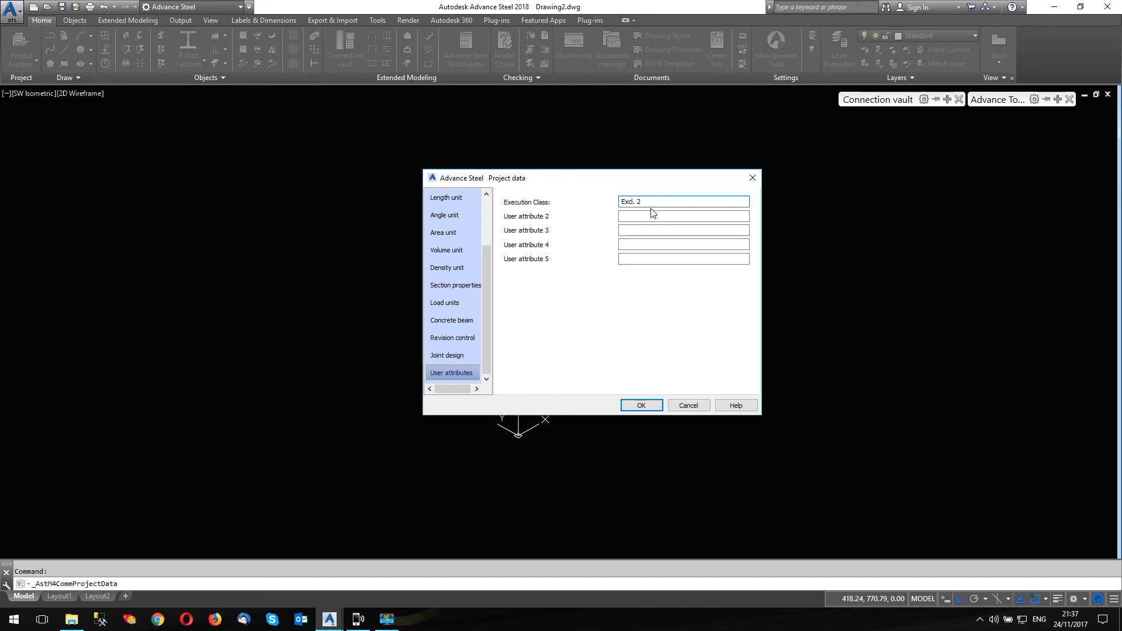
{"action": "mouse_move", "coordinate": [536, 224]}
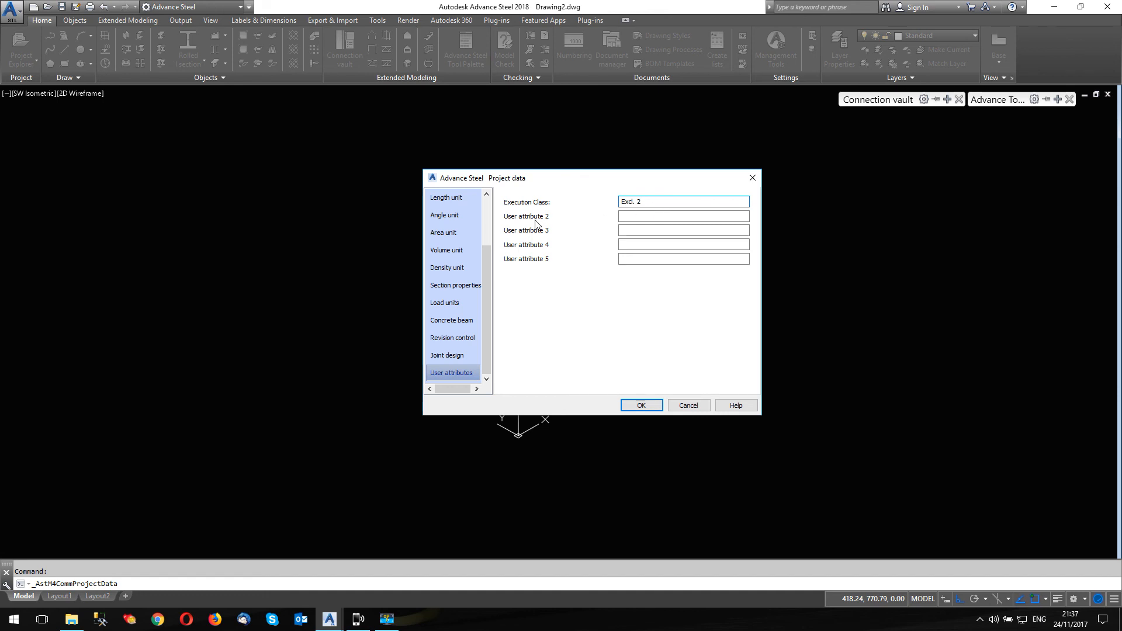
{"action": "mouse_move", "coordinate": [513, 223]}
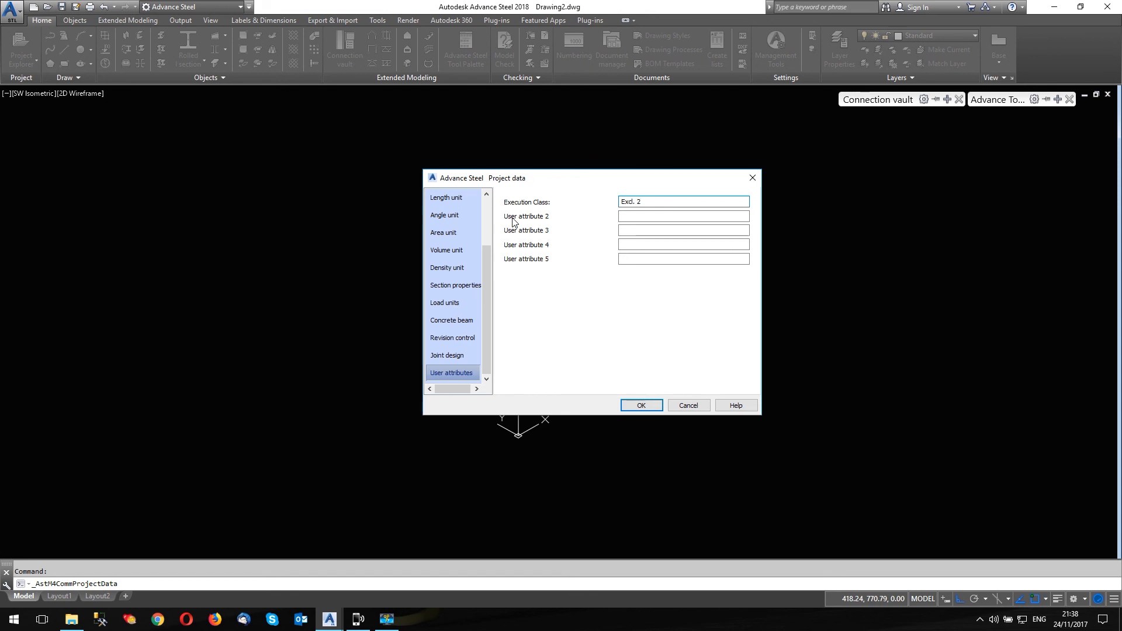
{"action": "mouse_move", "coordinate": [527, 217]}
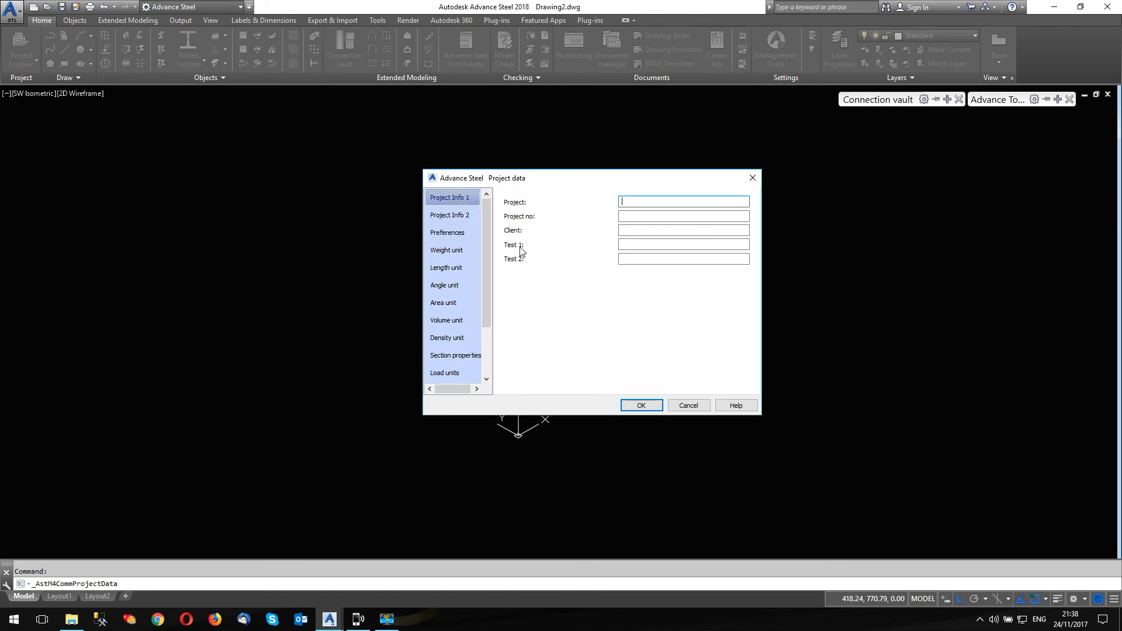
{"action": "mouse_move", "coordinate": [536, 255]}
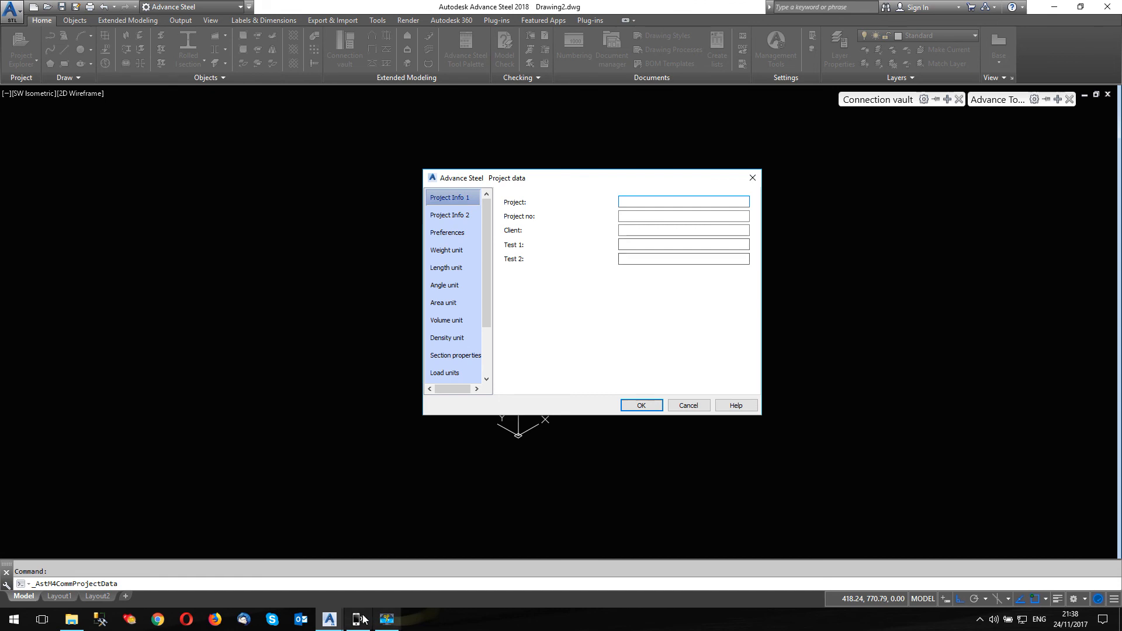
{"action": "mouse_move", "coordinate": [358, 620]}
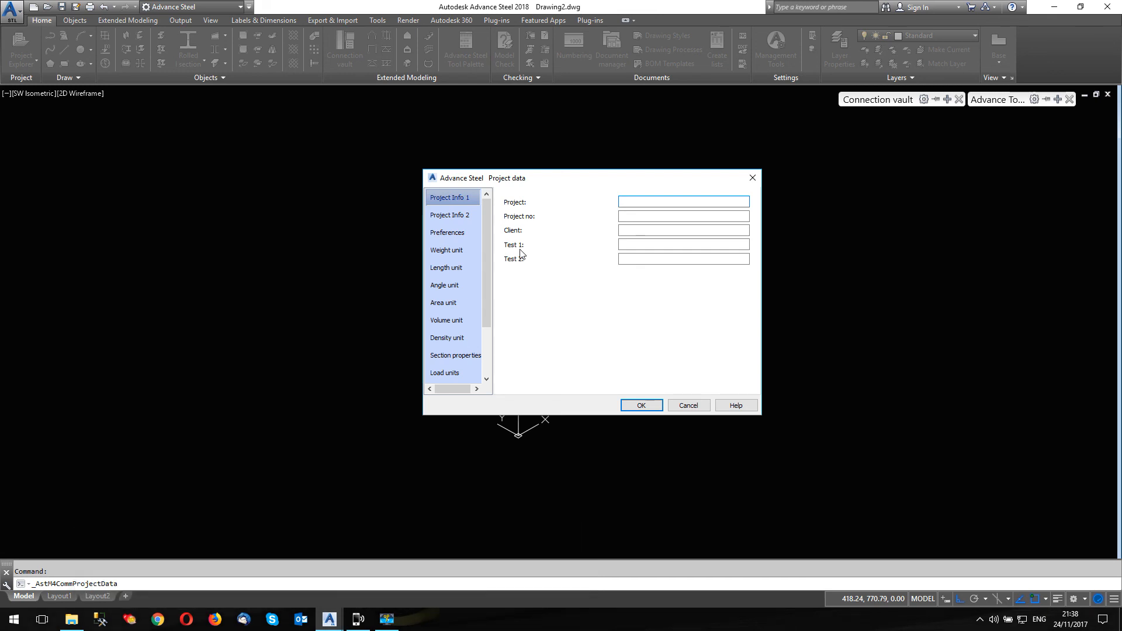
{"action": "left_click", "coordinate": [683, 201]}
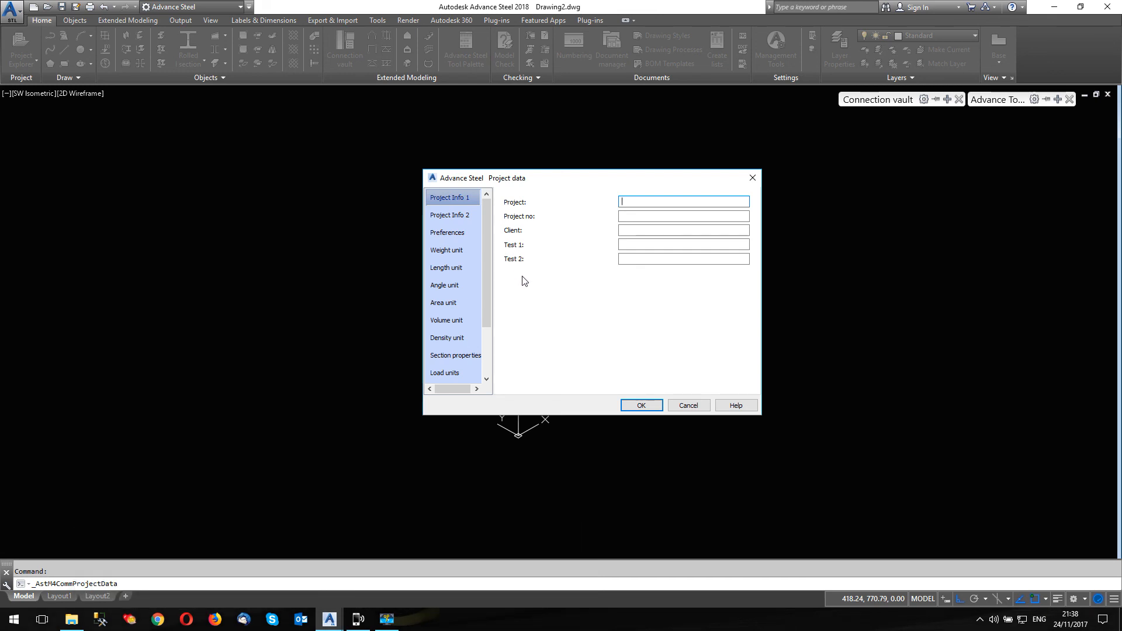
{"action": "mouse_move", "coordinate": [379, 473]}
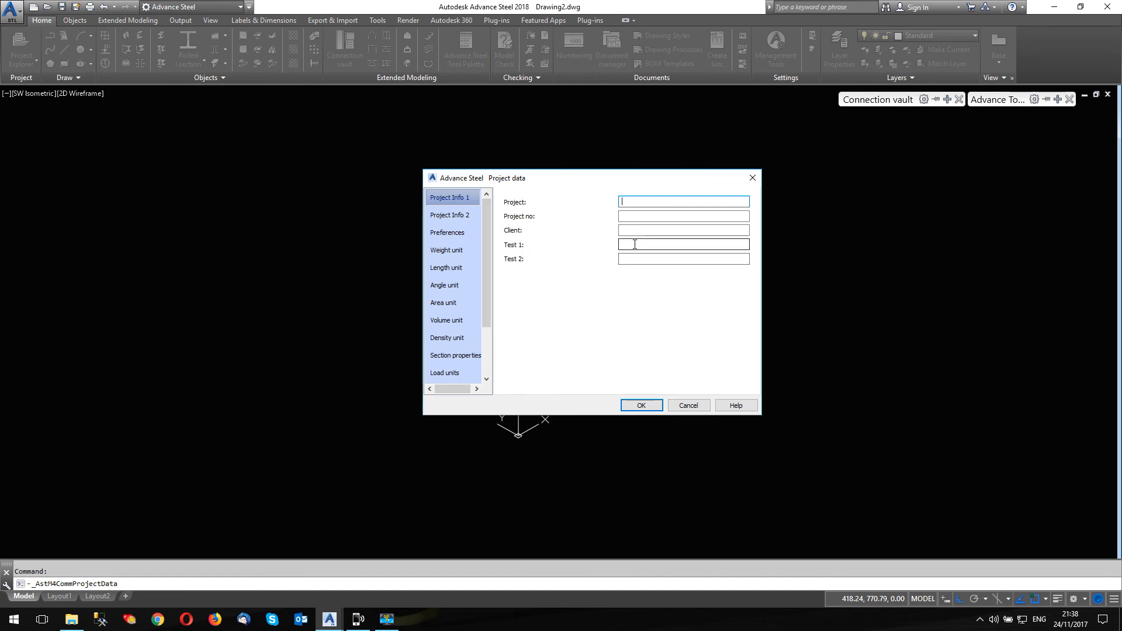
- Recheck the Test 1, Test 2 and Execution Class fields, then cancel Project data without saving
{"action": "left_click", "coordinate": [683, 244]}
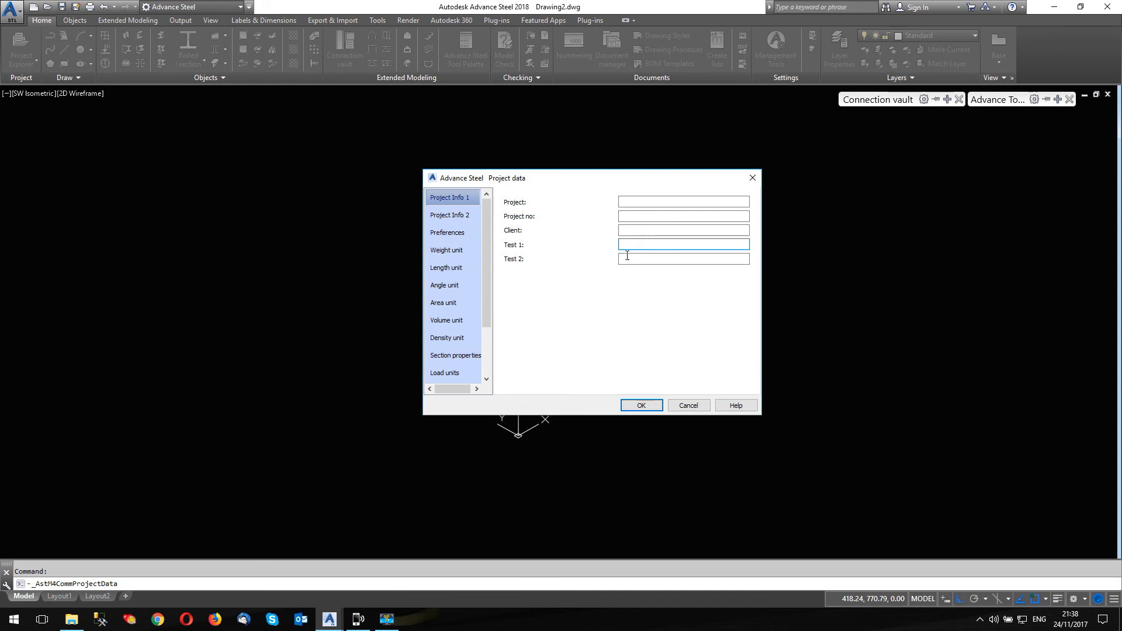
{"action": "left_click", "coordinate": [683, 258]}
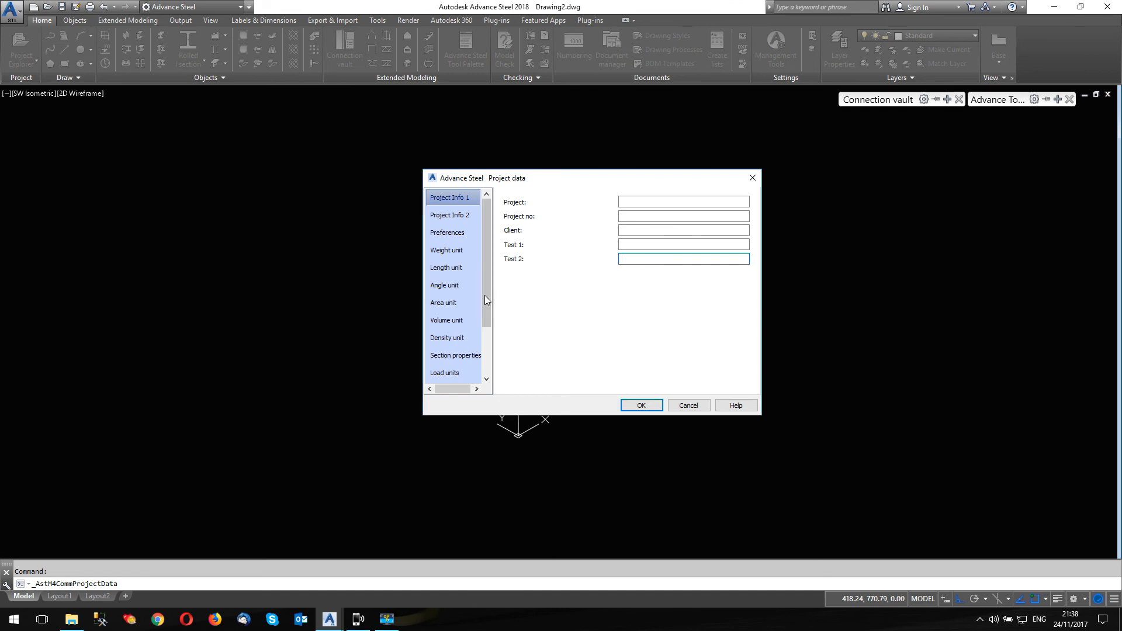
{"action": "left_click", "coordinate": [451, 373]}
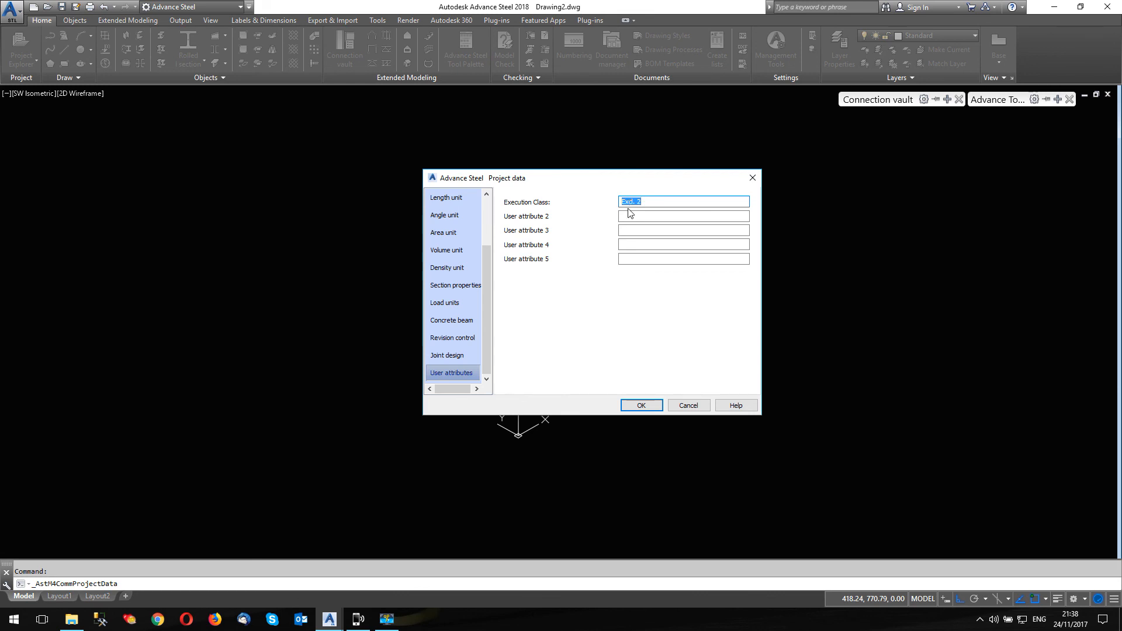
{"action": "mouse_move", "coordinate": [639, 316]}
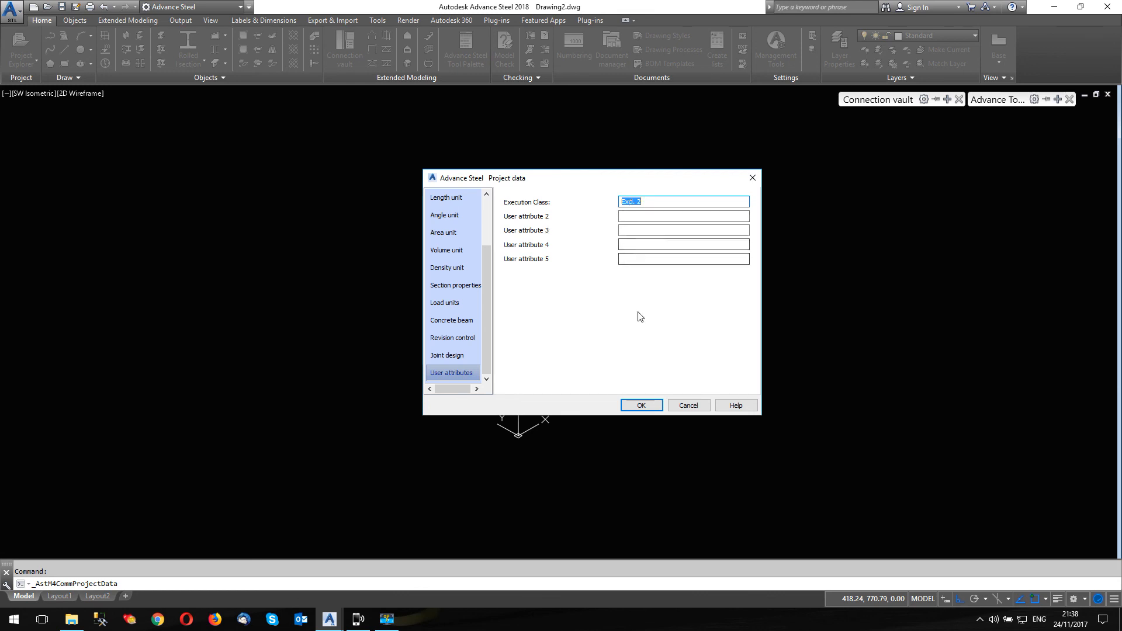
{"action": "mouse_move", "coordinate": [605, 318]}
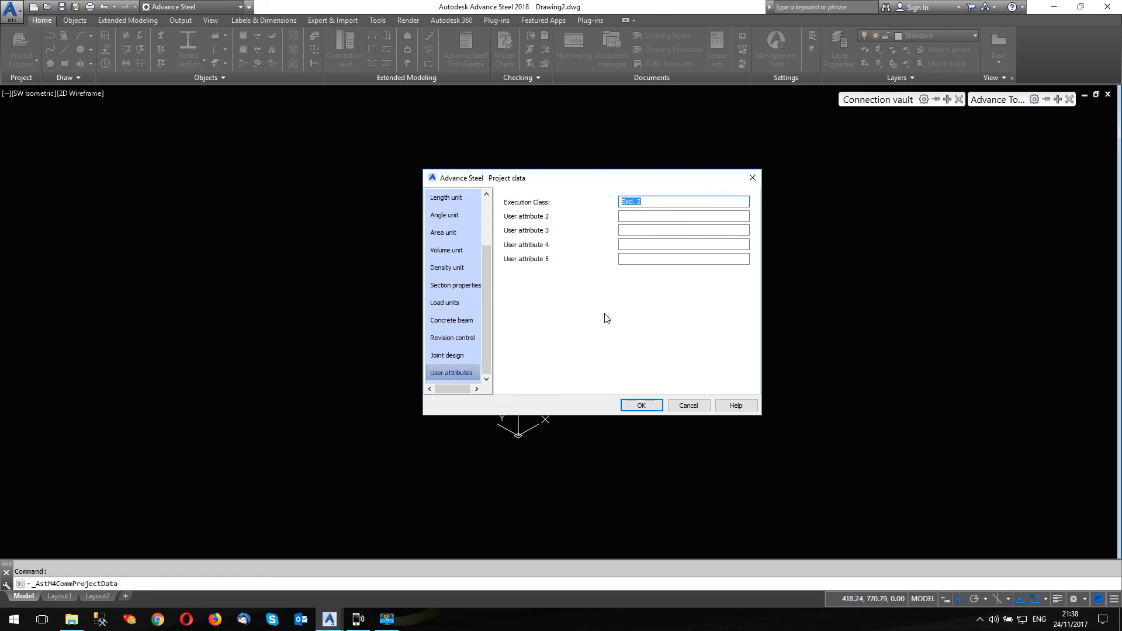
{"action": "mouse_move", "coordinate": [566, 218]}
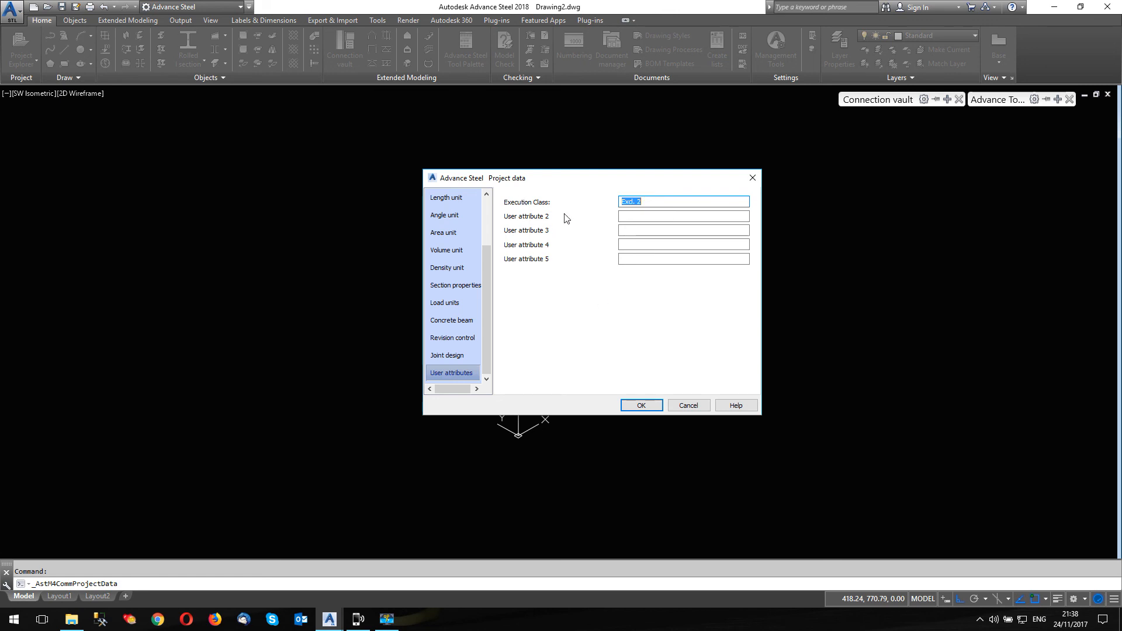
{"action": "mouse_move", "coordinate": [610, 290]}
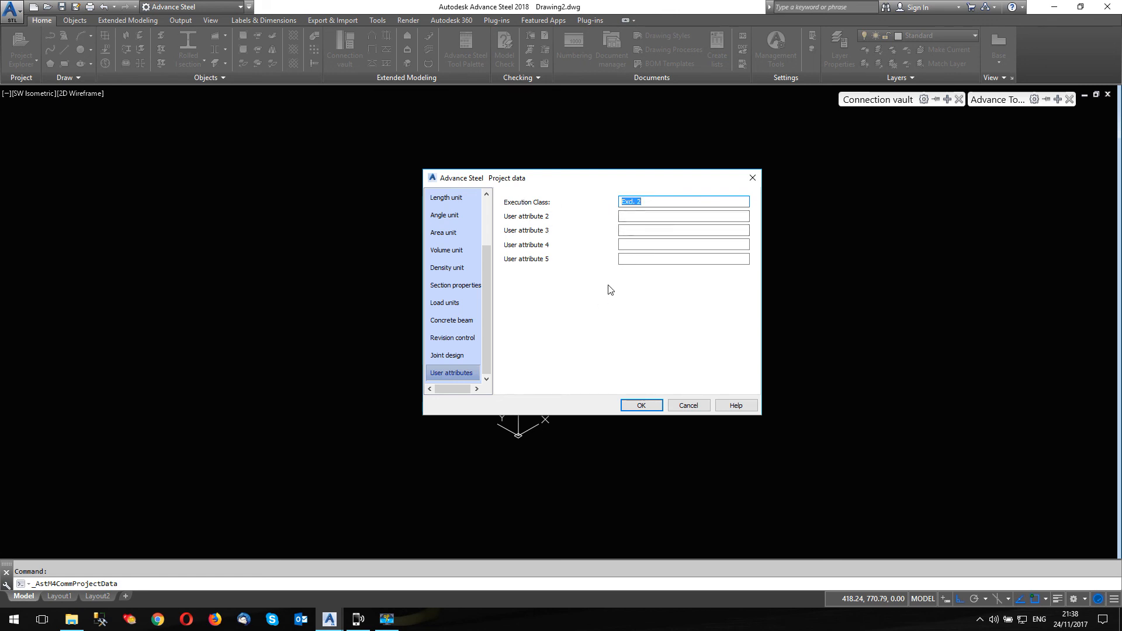
{"action": "mouse_move", "coordinate": [641, 405]}
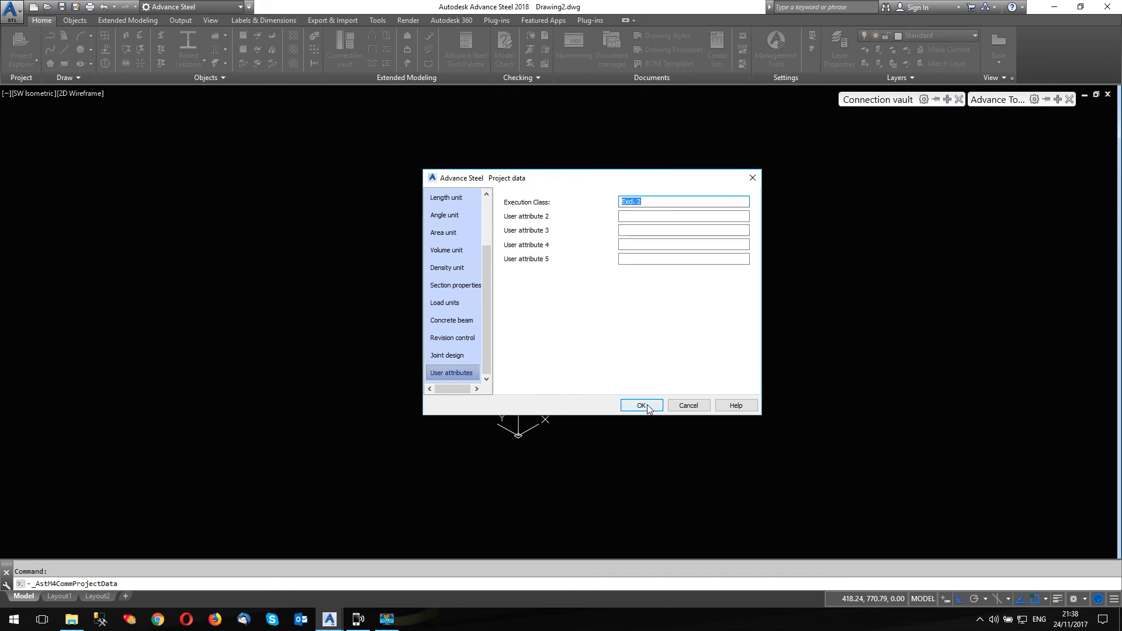
{"action": "mouse_move", "coordinate": [688, 405]}
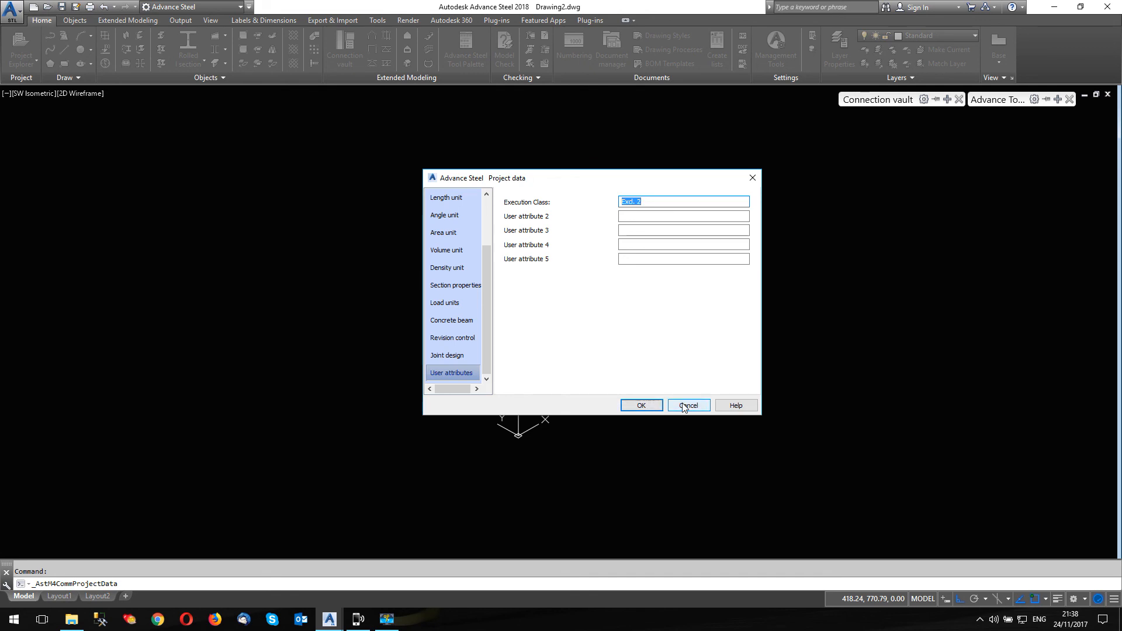
{"action": "left_click", "coordinate": [687, 405]}
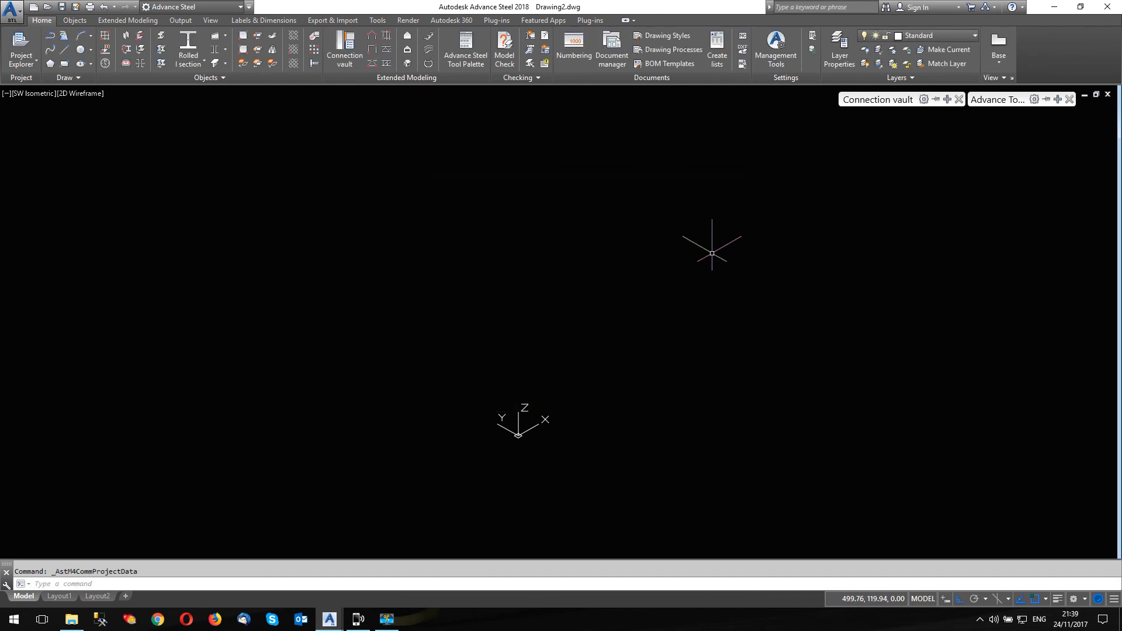
{"action": "mouse_move", "coordinate": [683, 222]}
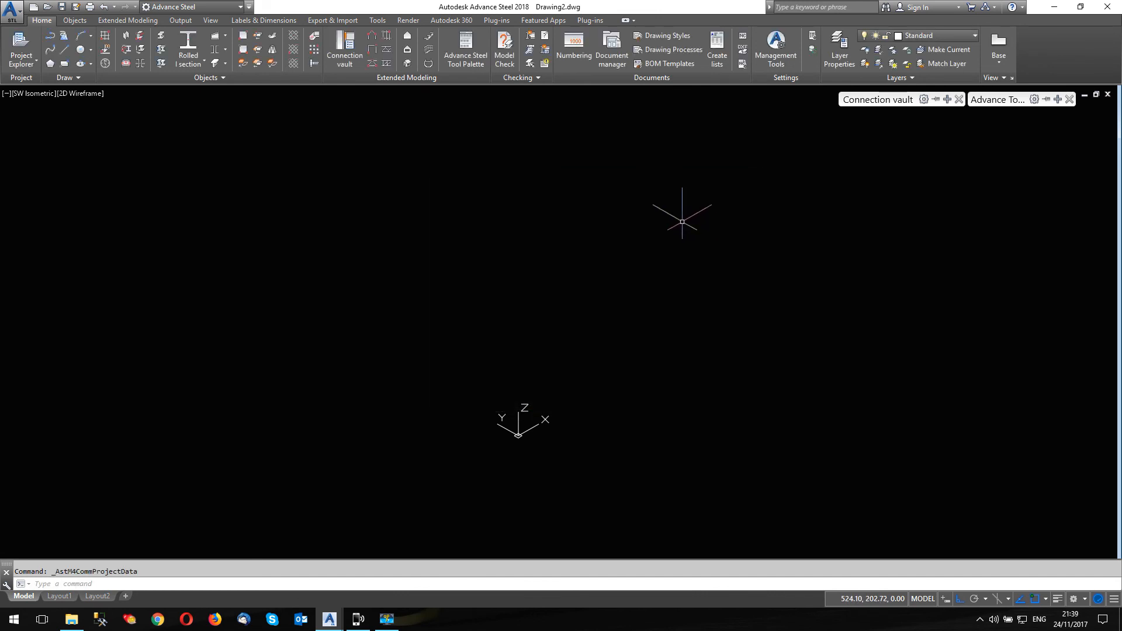